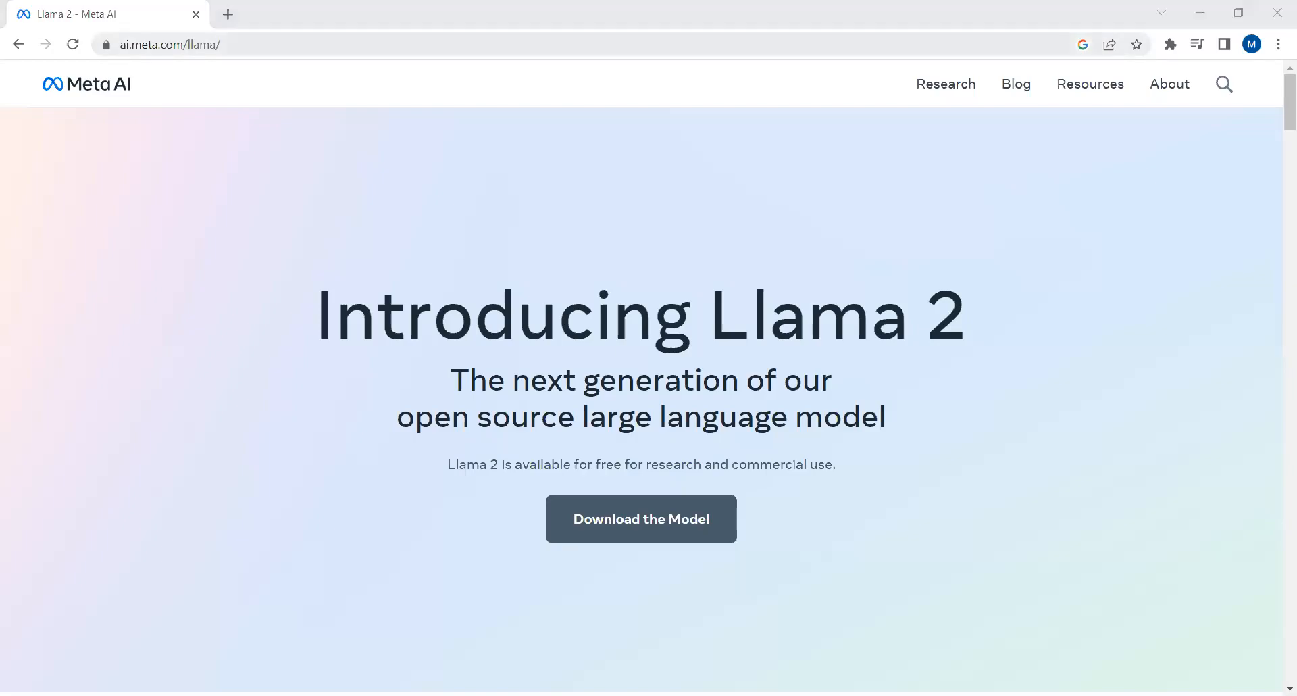
mouse_move(873, 502)
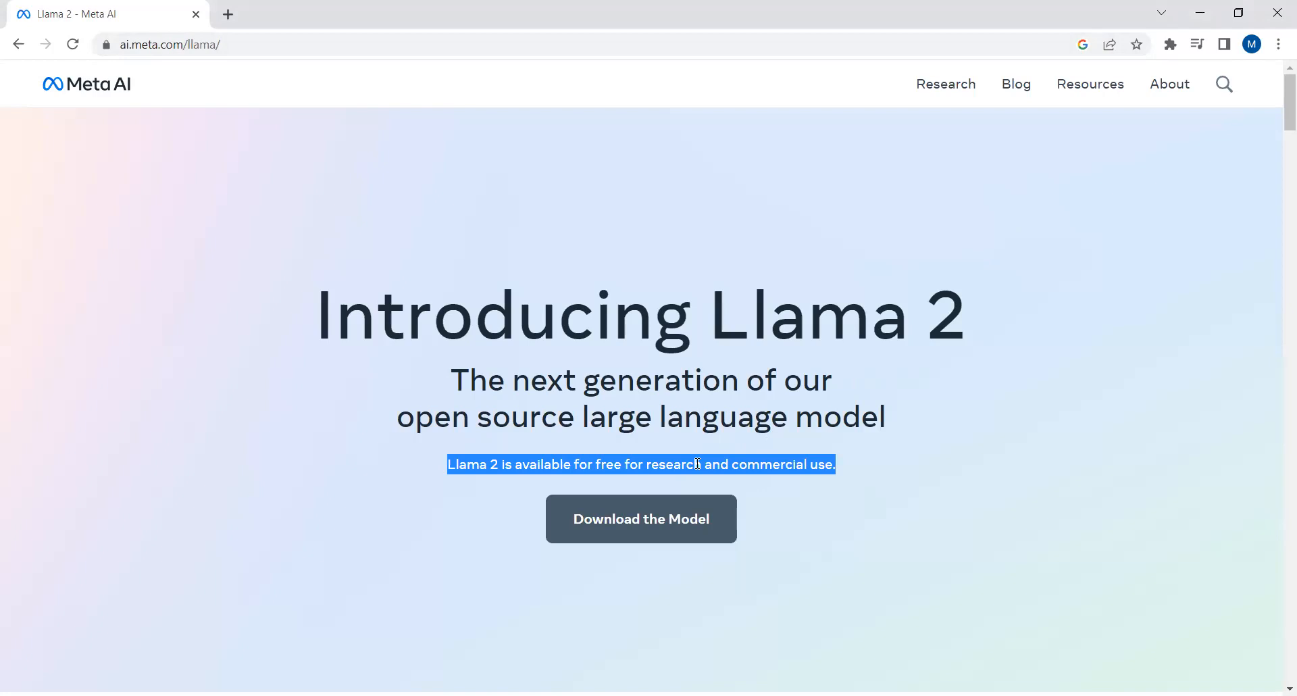
mouse_move(640, 519)
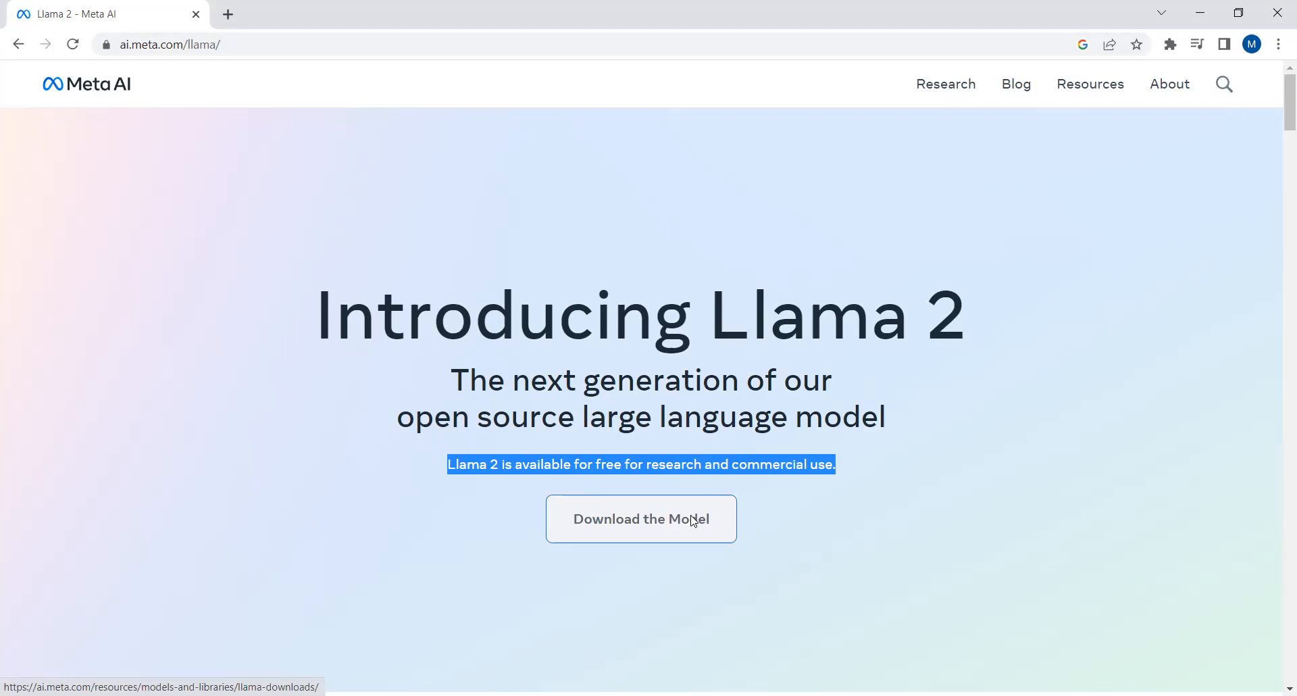
Step: Open the Llama 2 access request form via 'Download the Model'
click(640, 518)
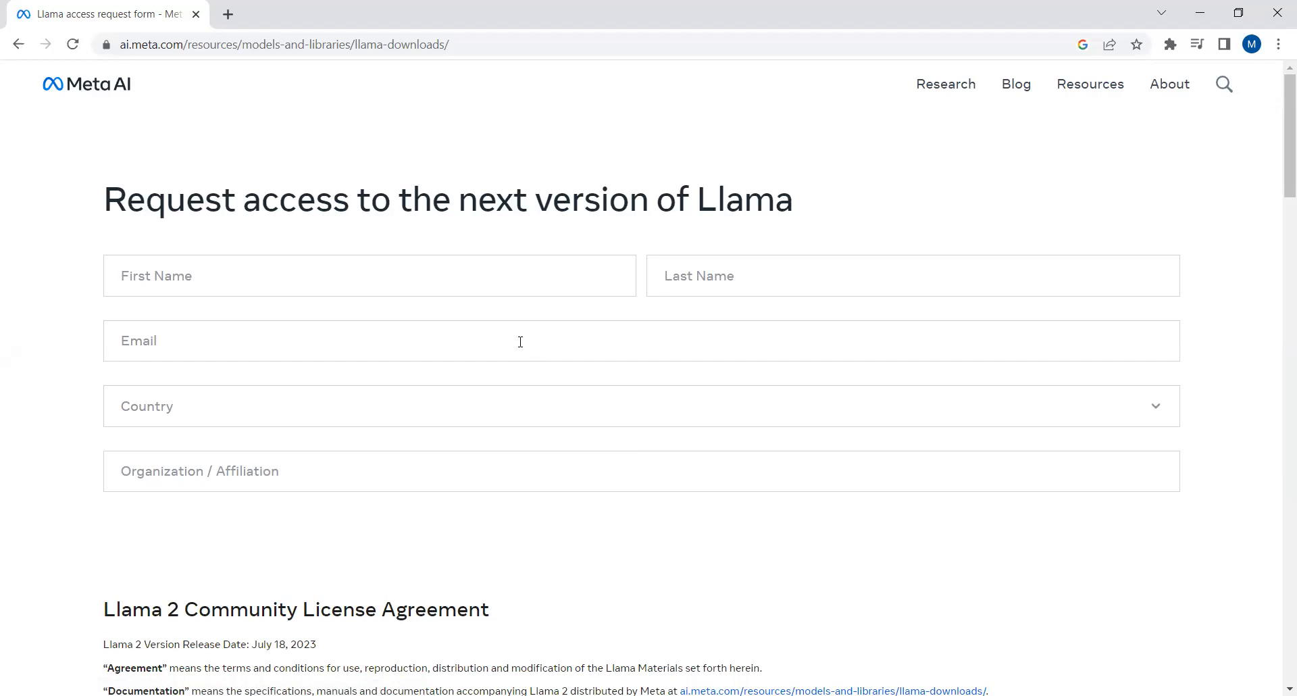
mouse_move(479, 268)
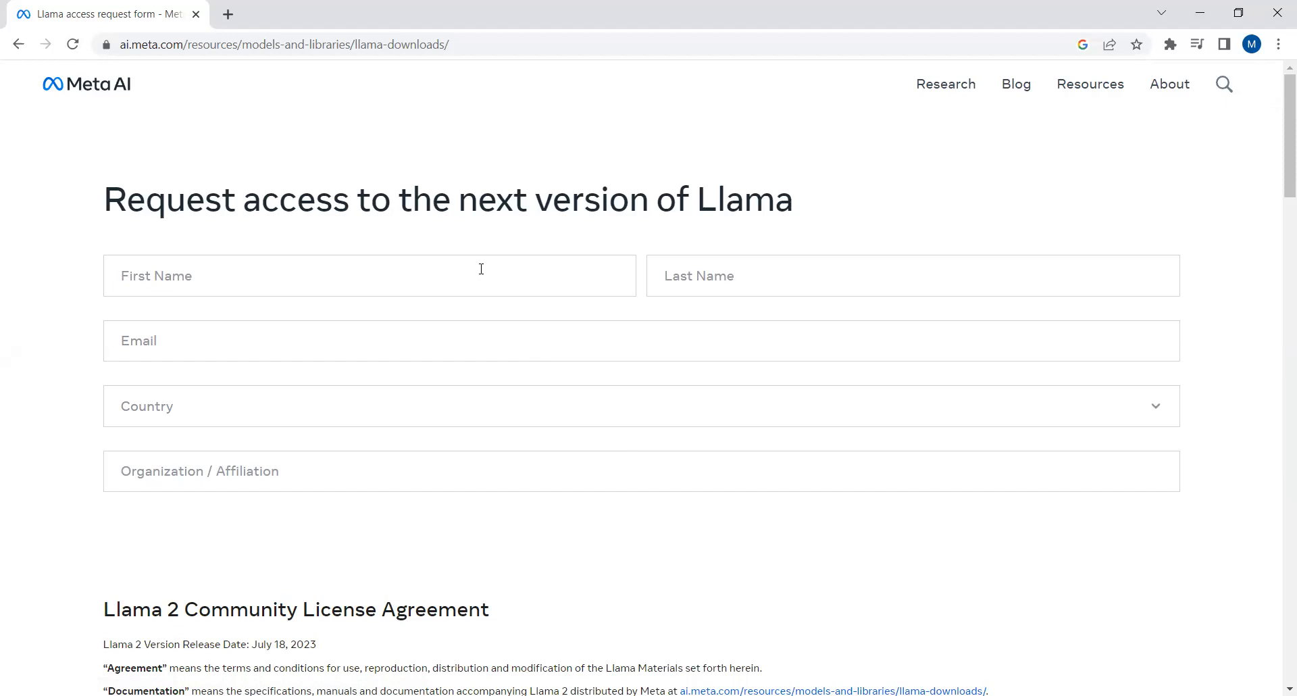
mouse_move(485, 272)
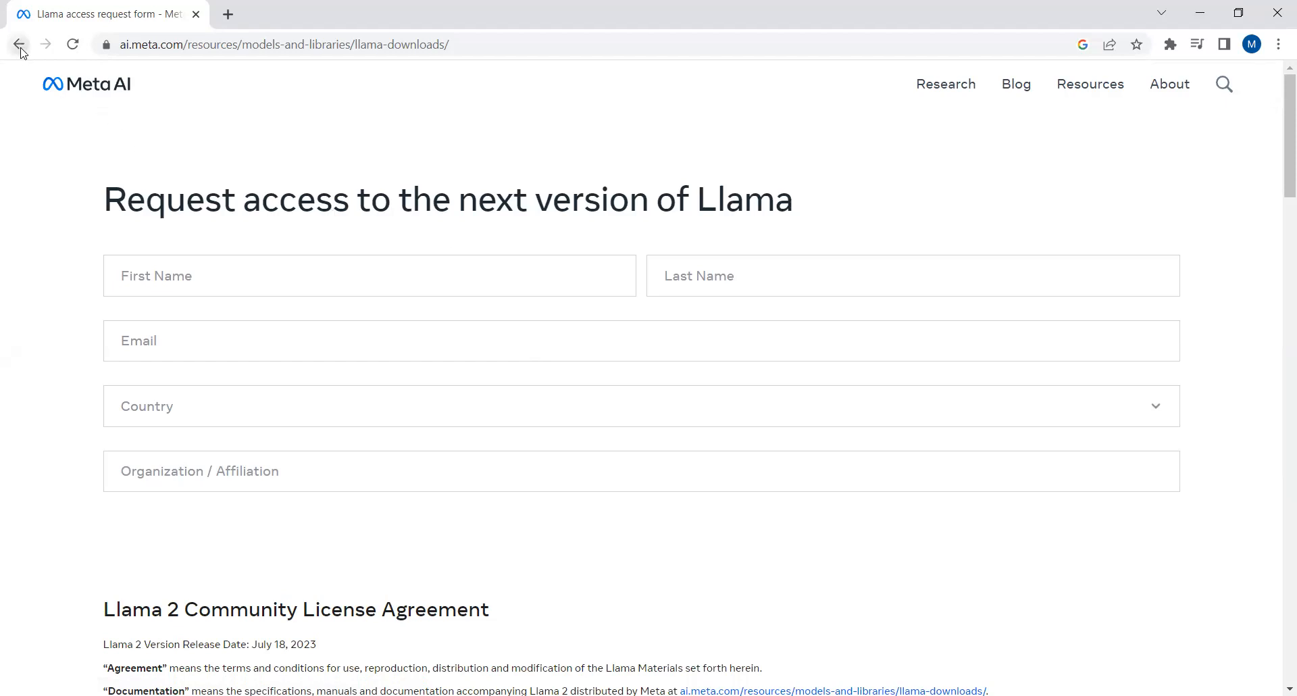
Step: Go back to the Llama 2 page showing the 7B, 13B and 70B size table
click(18, 45)
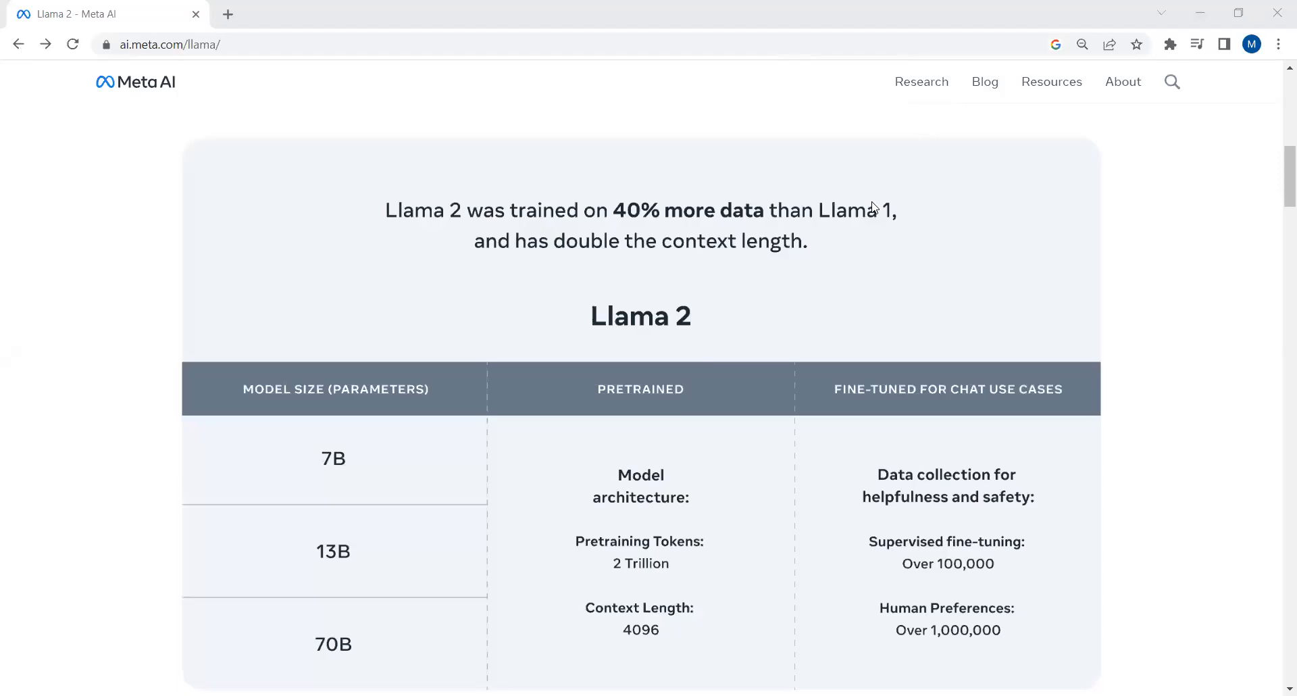
mouse_move(351, 462)
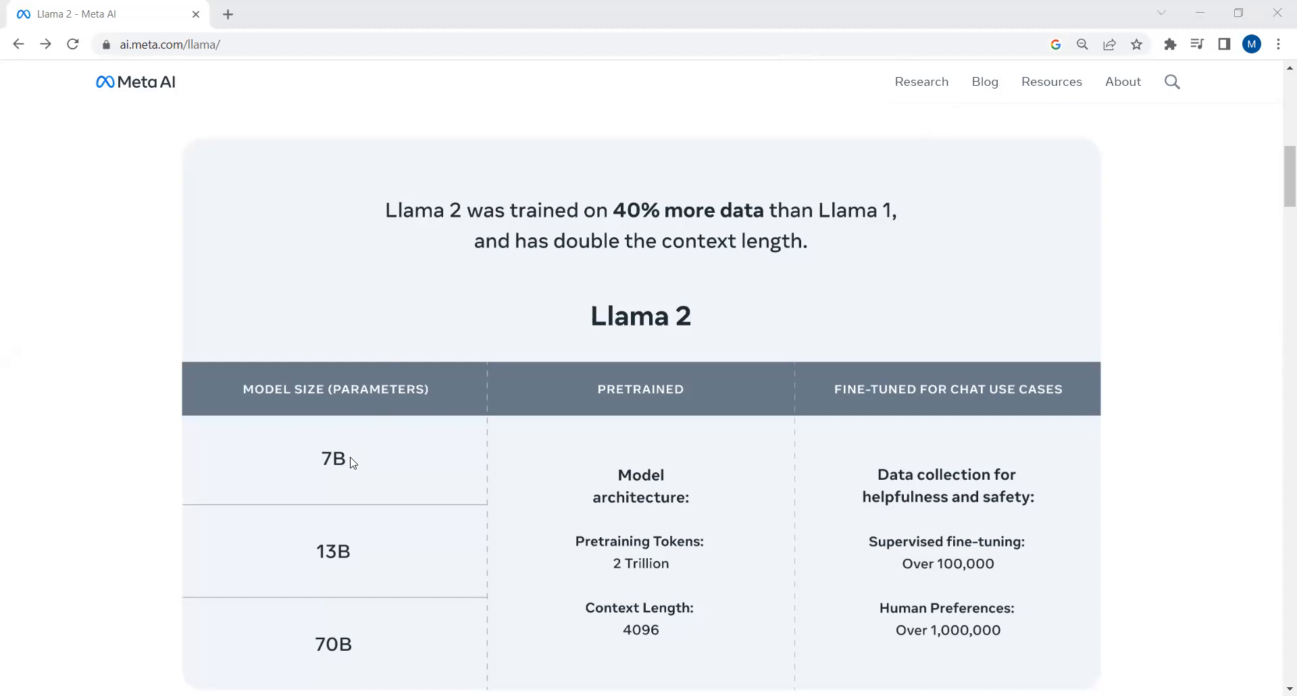
mouse_move(383, 493)
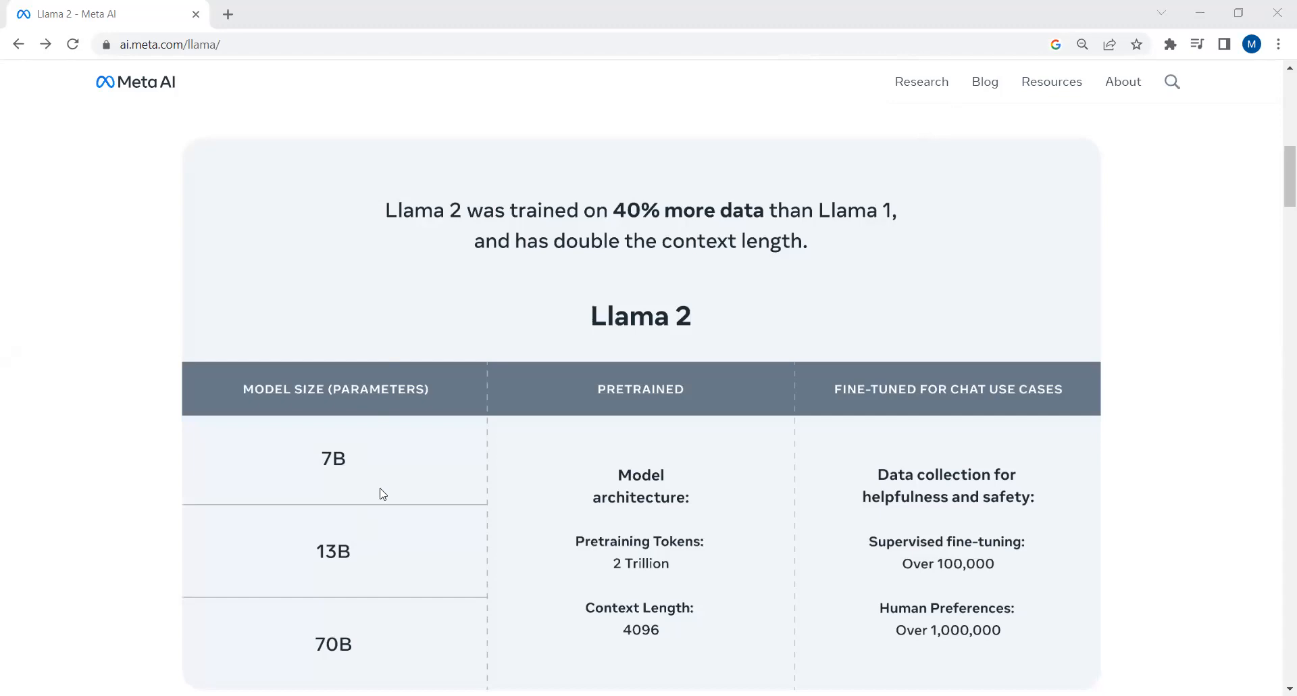
mouse_move(366, 542)
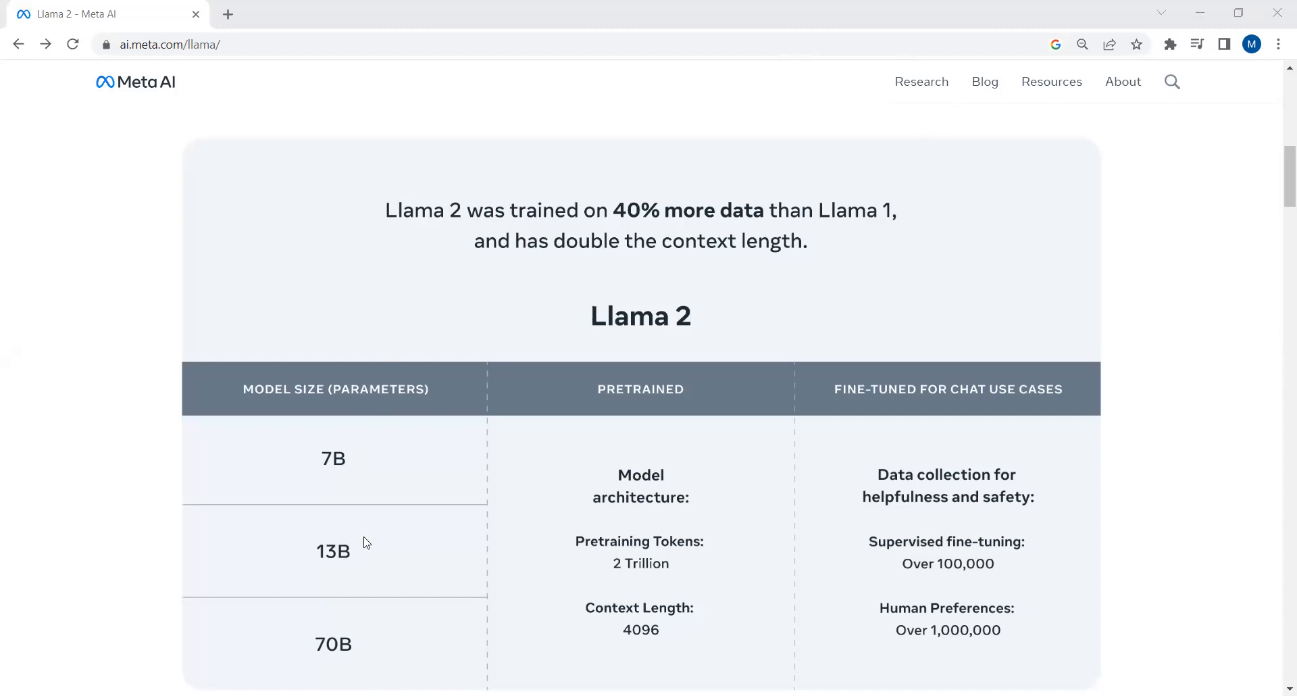
mouse_move(340, 652)
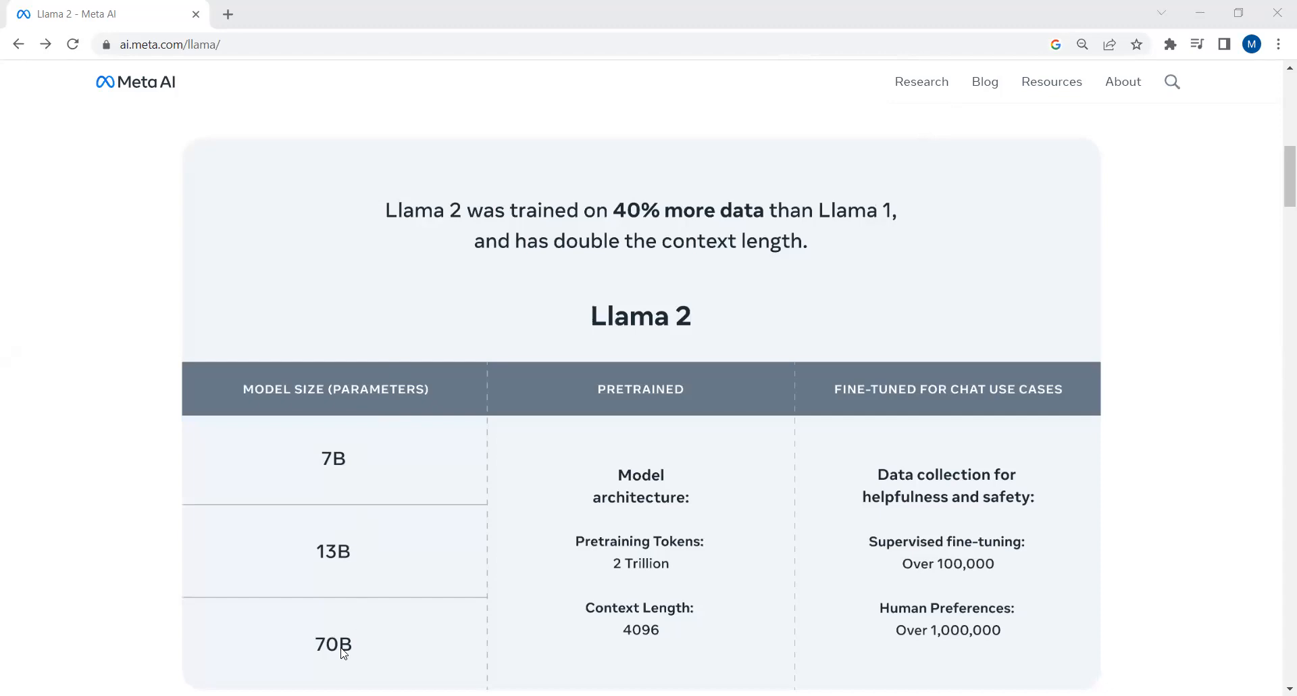
mouse_move(406, 220)
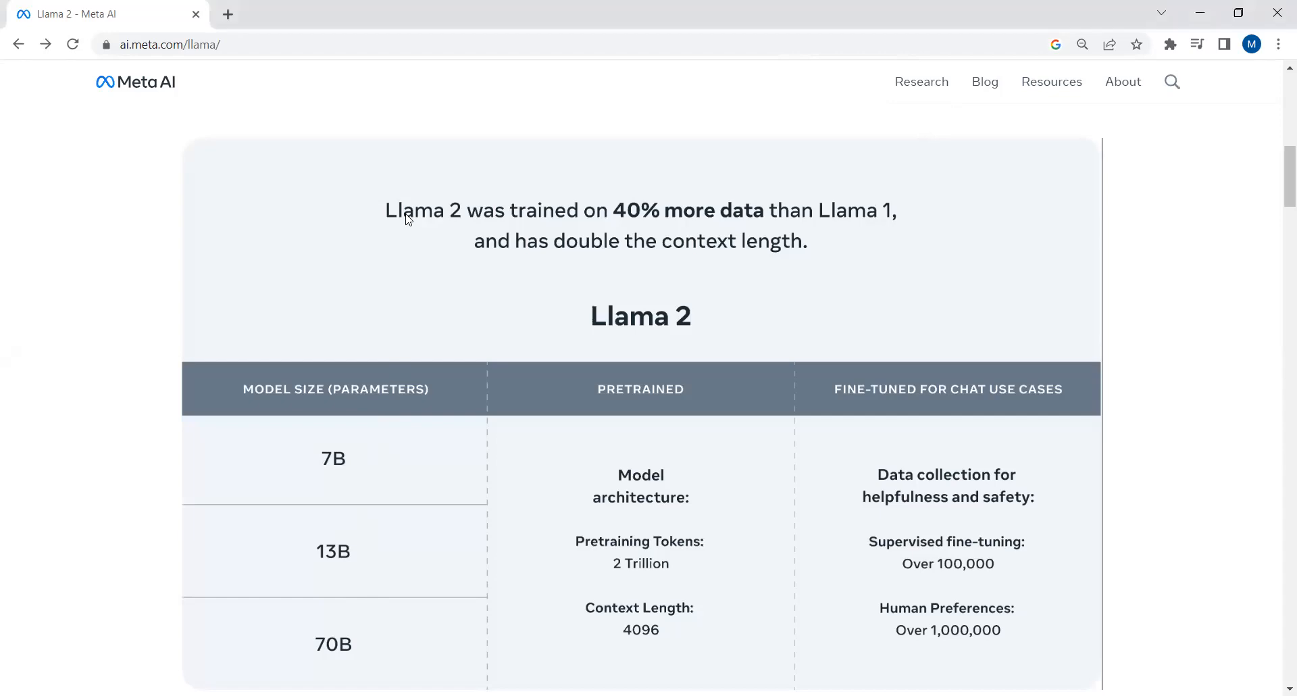
mouse_move(612, 207)
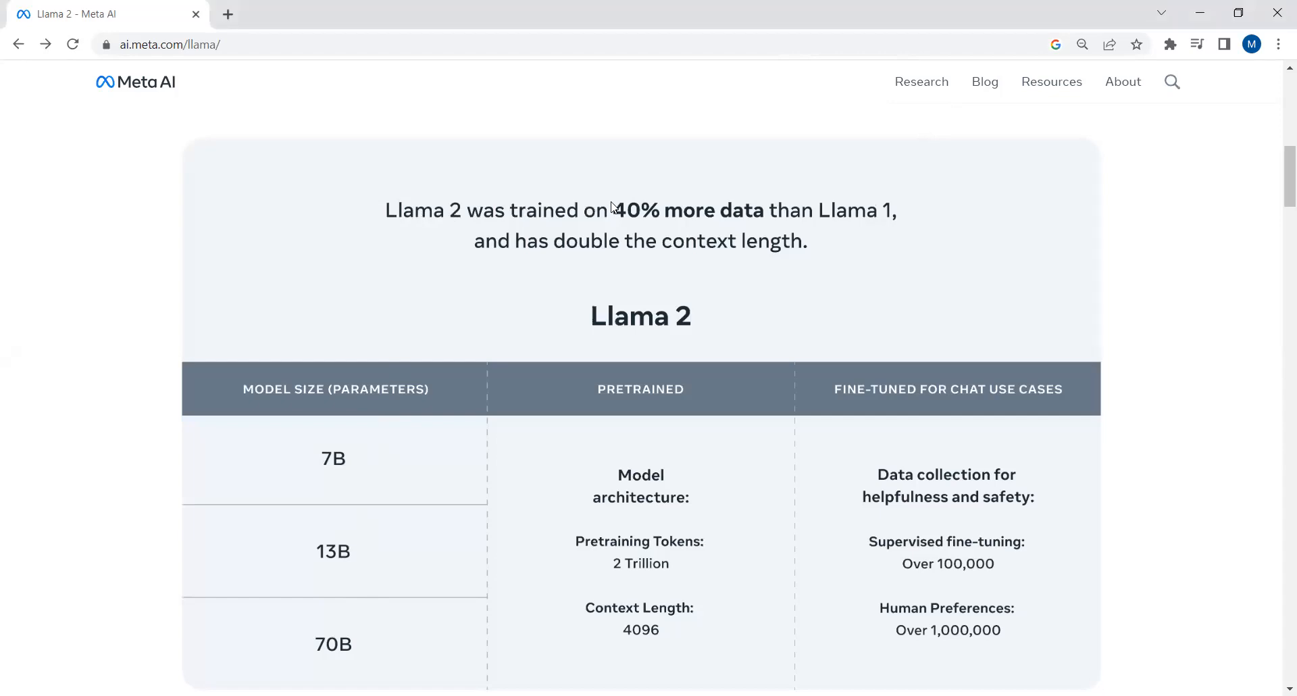
mouse_move(634, 206)
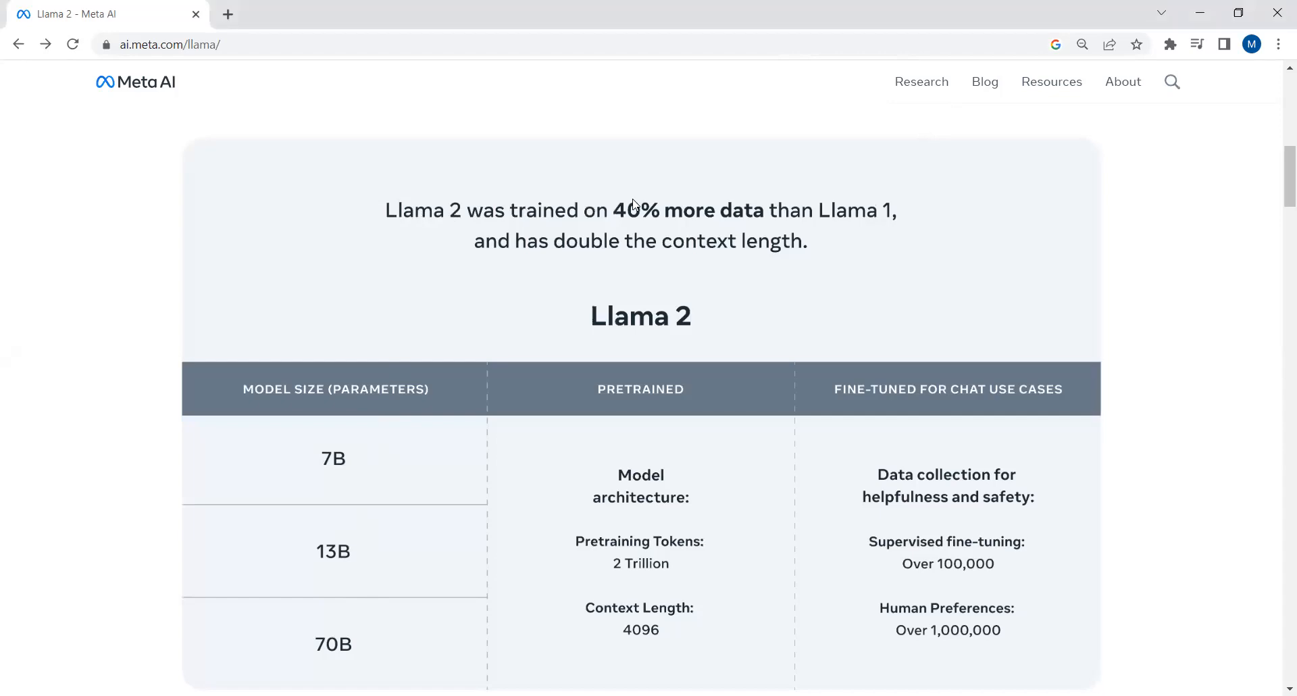
mouse_move(622, 245)
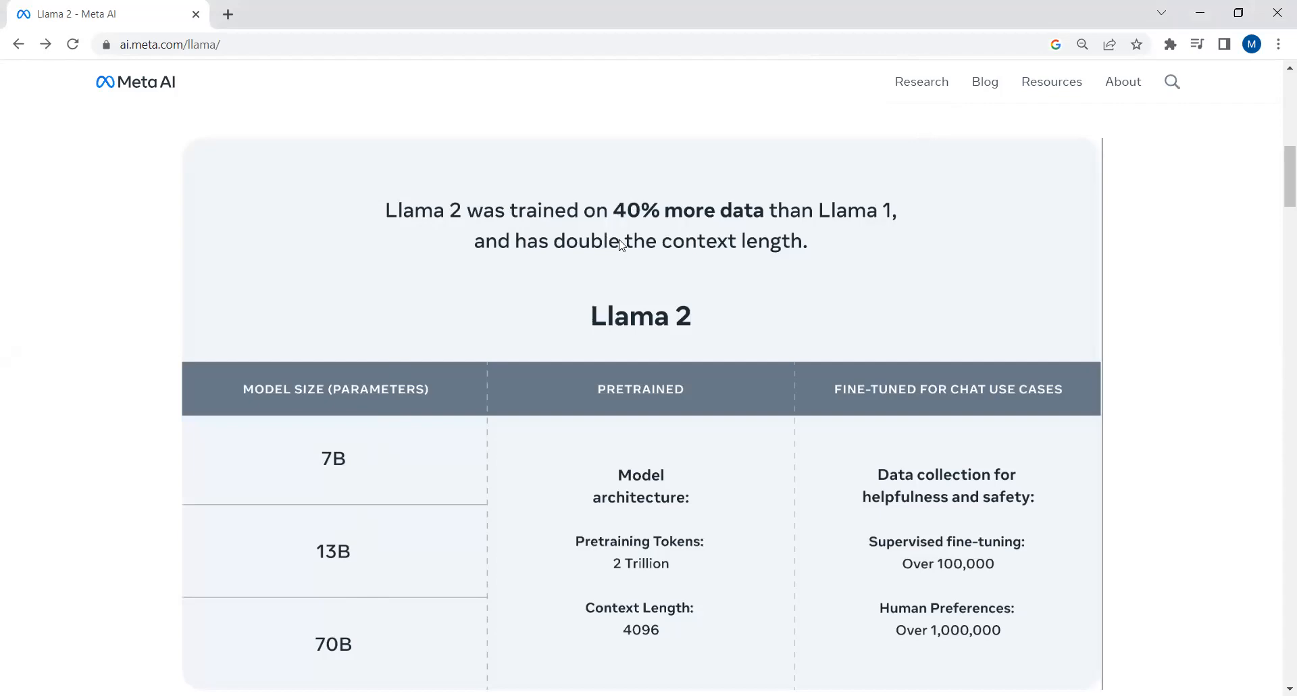
mouse_move(703, 251)
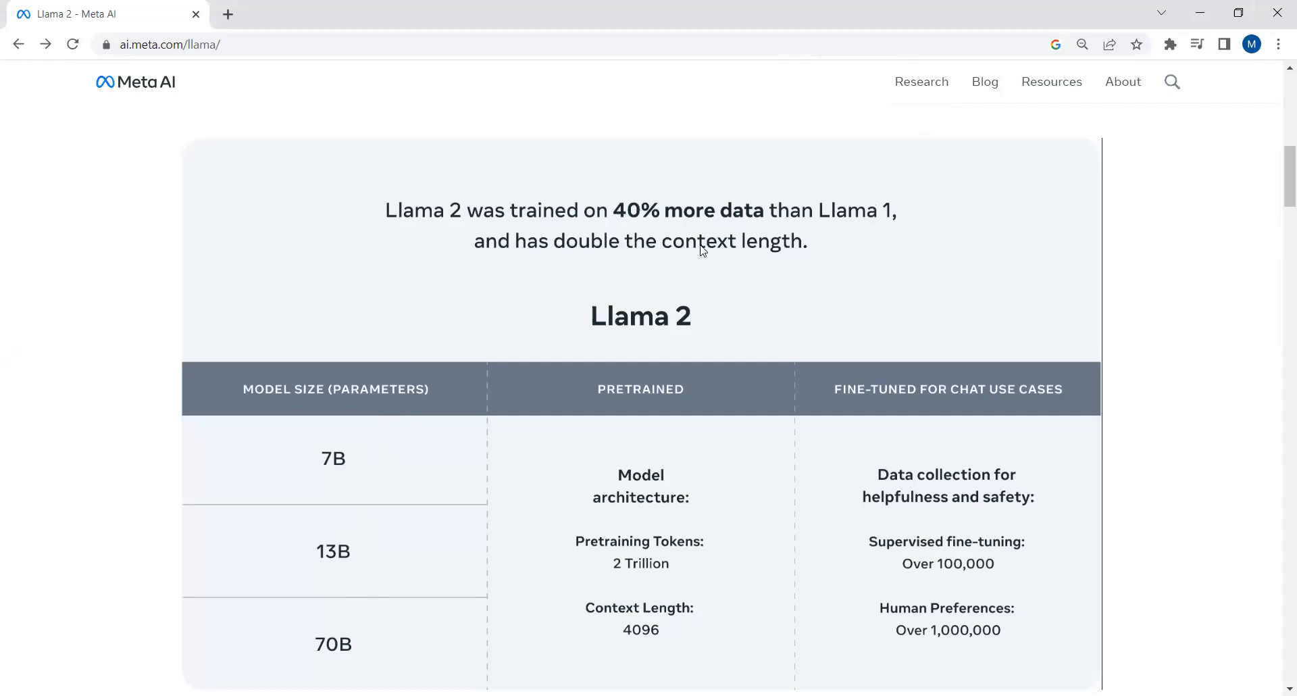
mouse_move(829, 309)
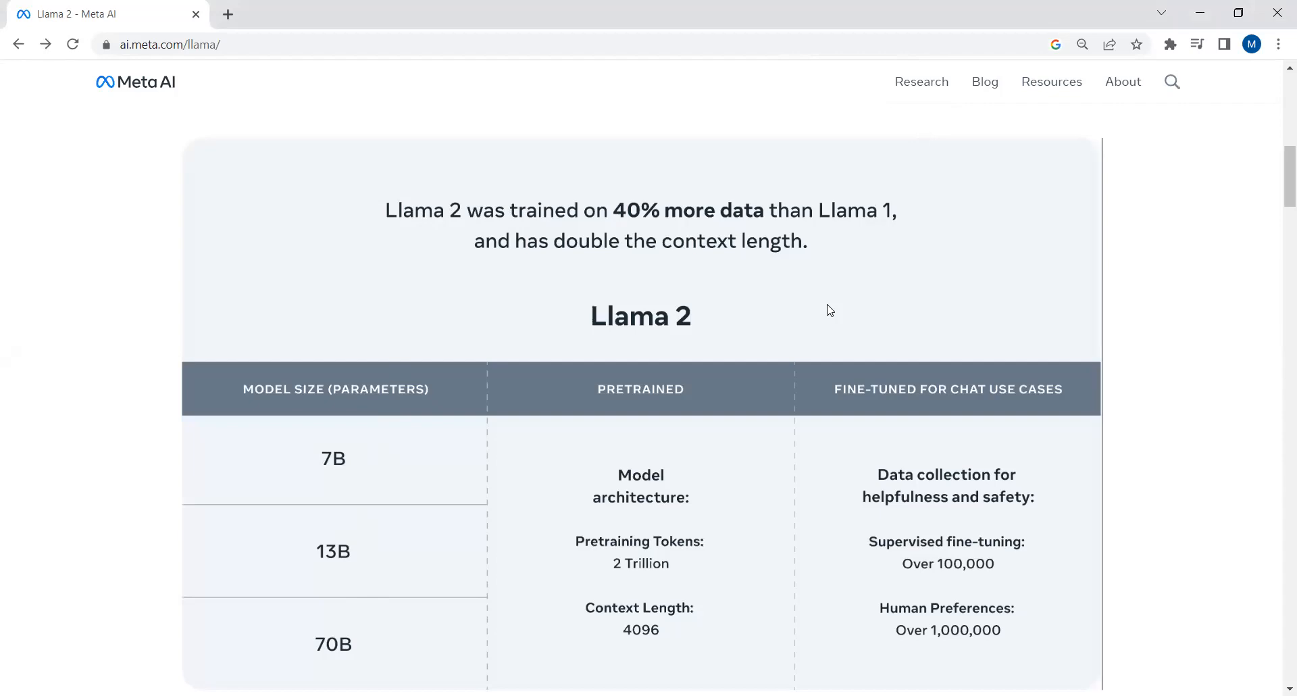
mouse_move(774, 294)
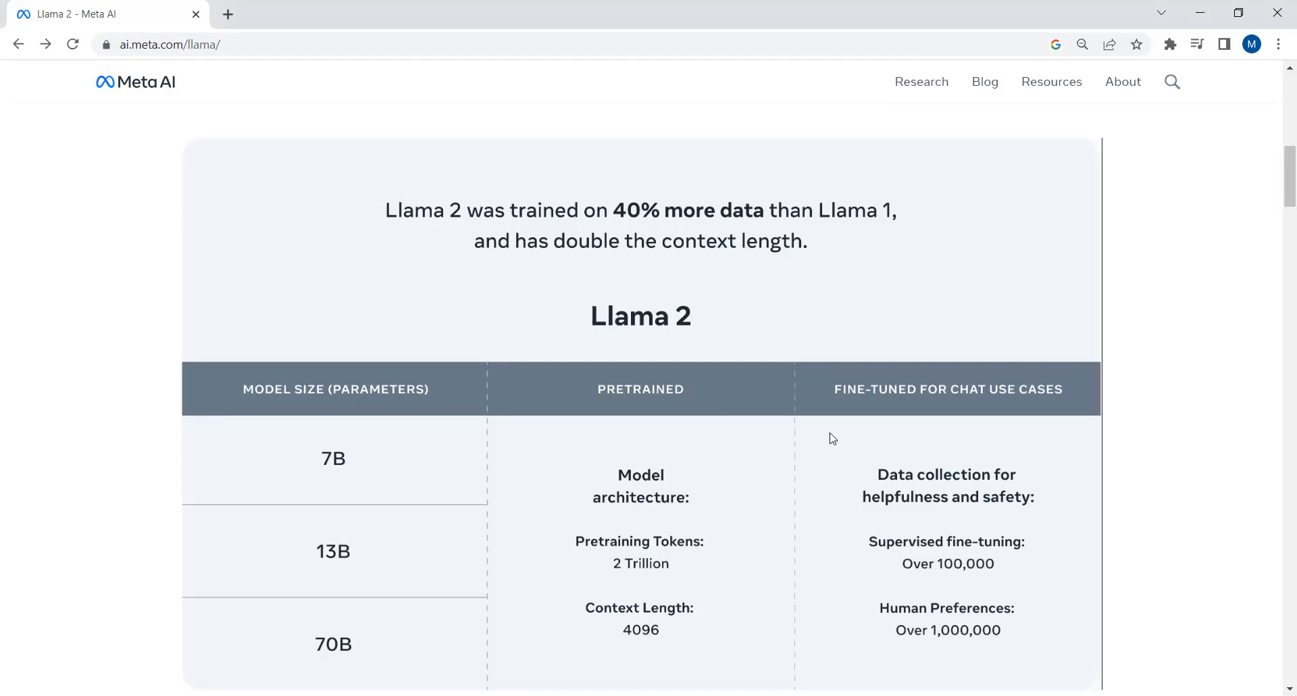
mouse_move(884, 397)
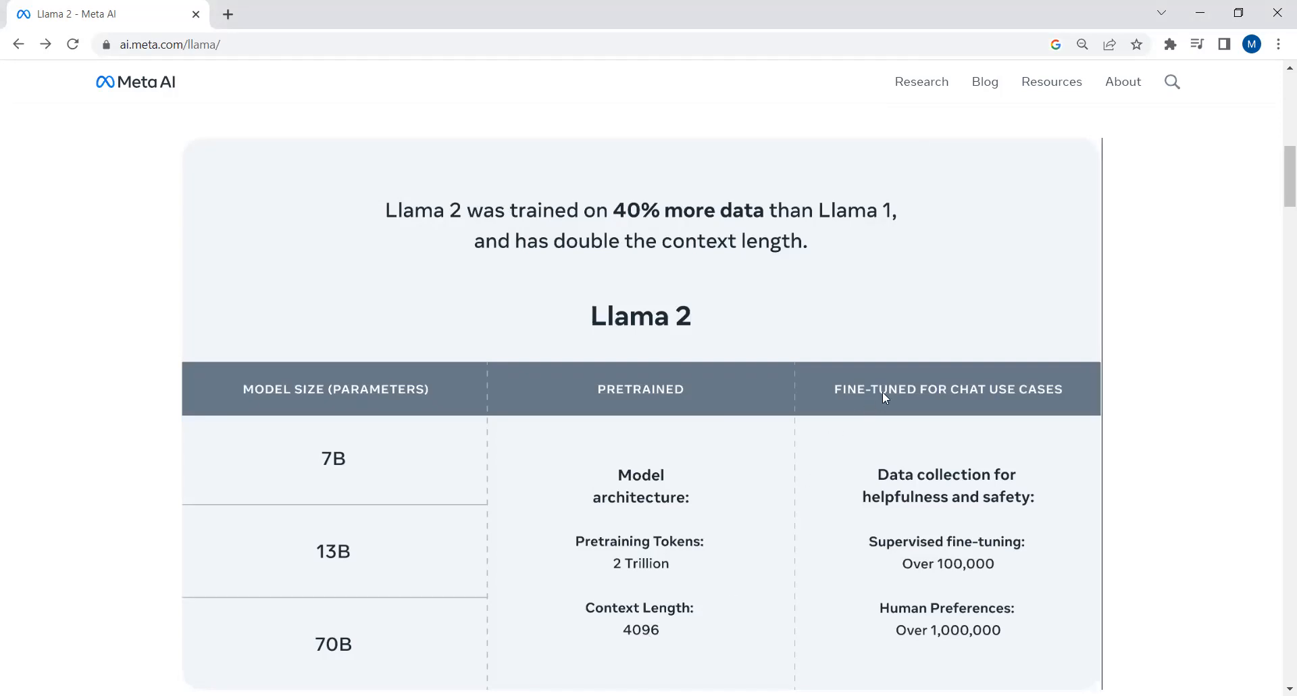
mouse_move(917, 385)
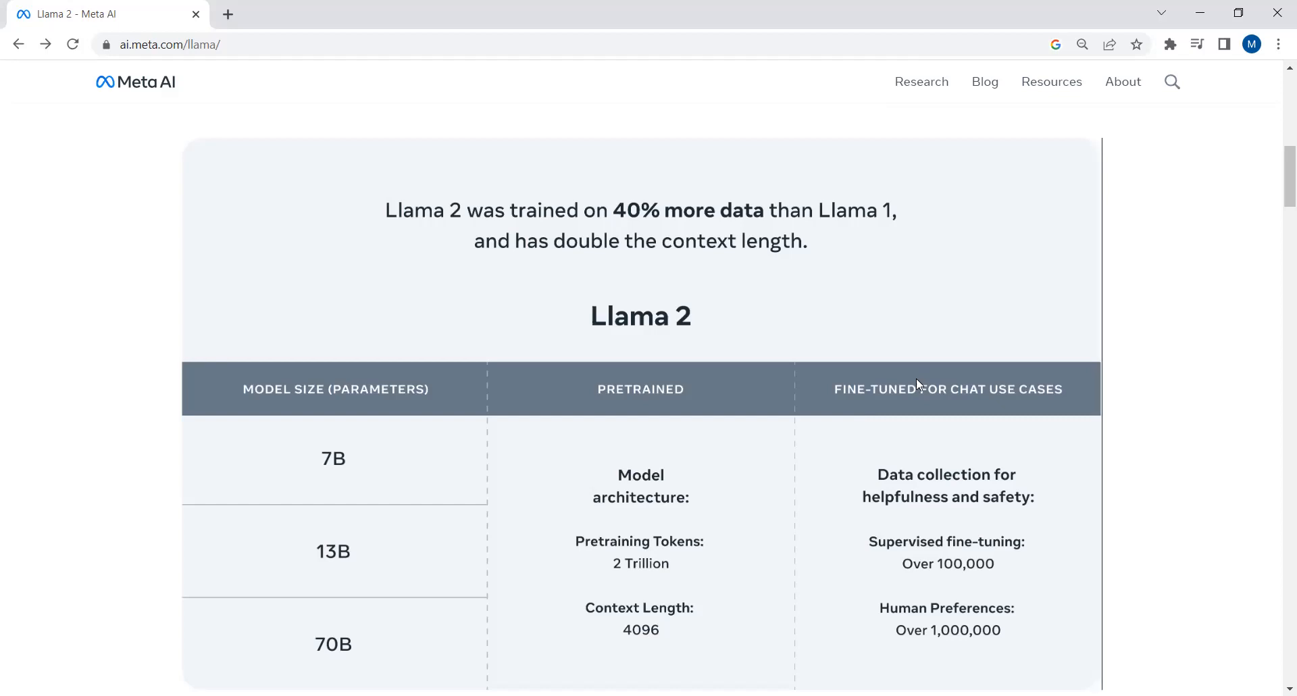
mouse_move(633, 560)
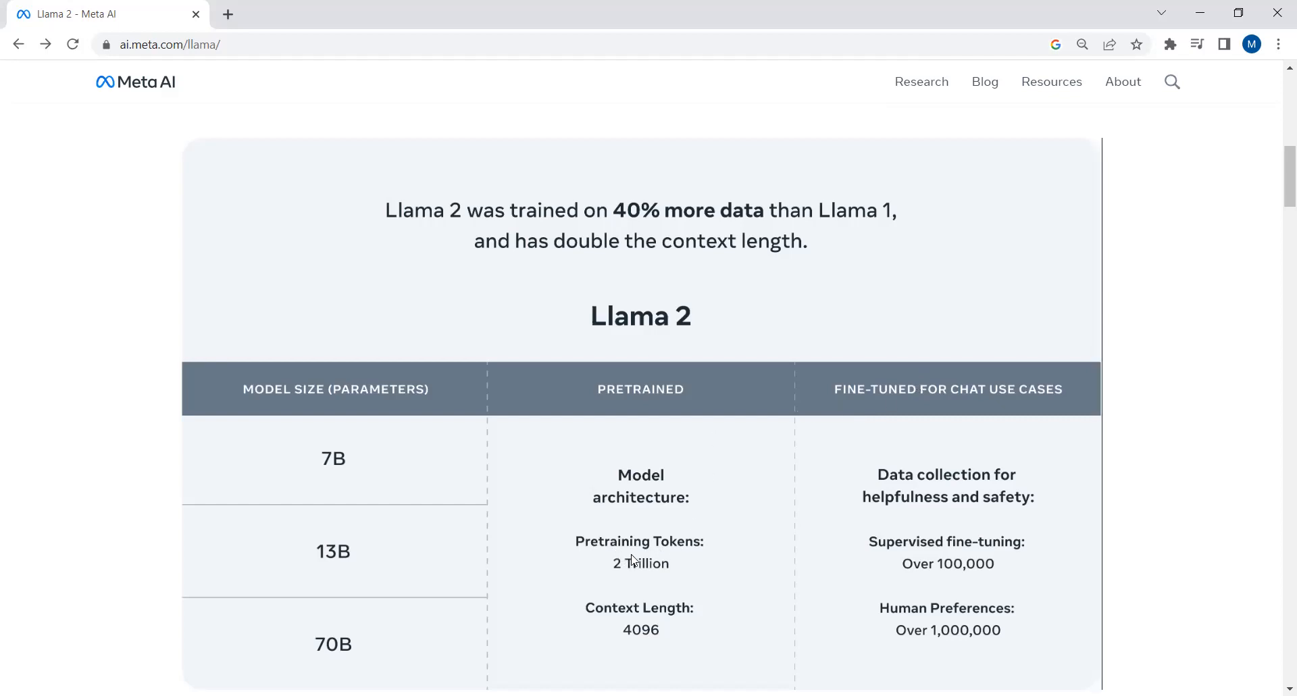
scroll(down, 3)
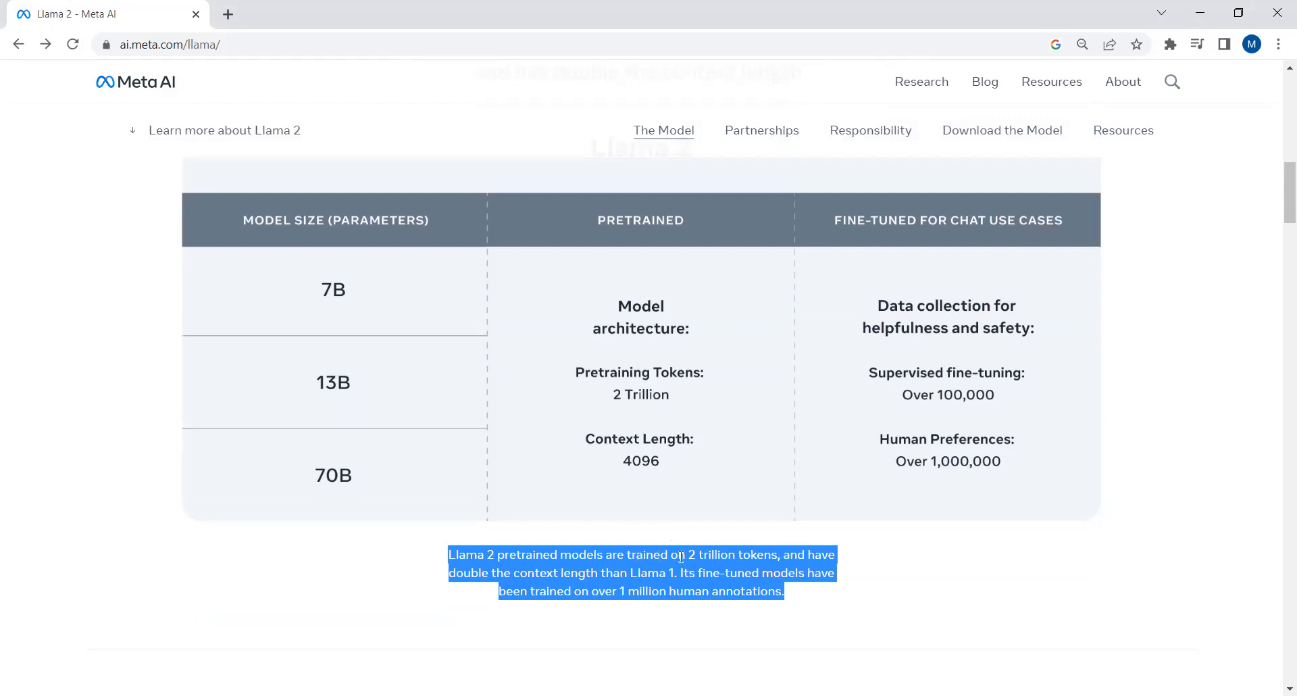
mouse_move(604, 579)
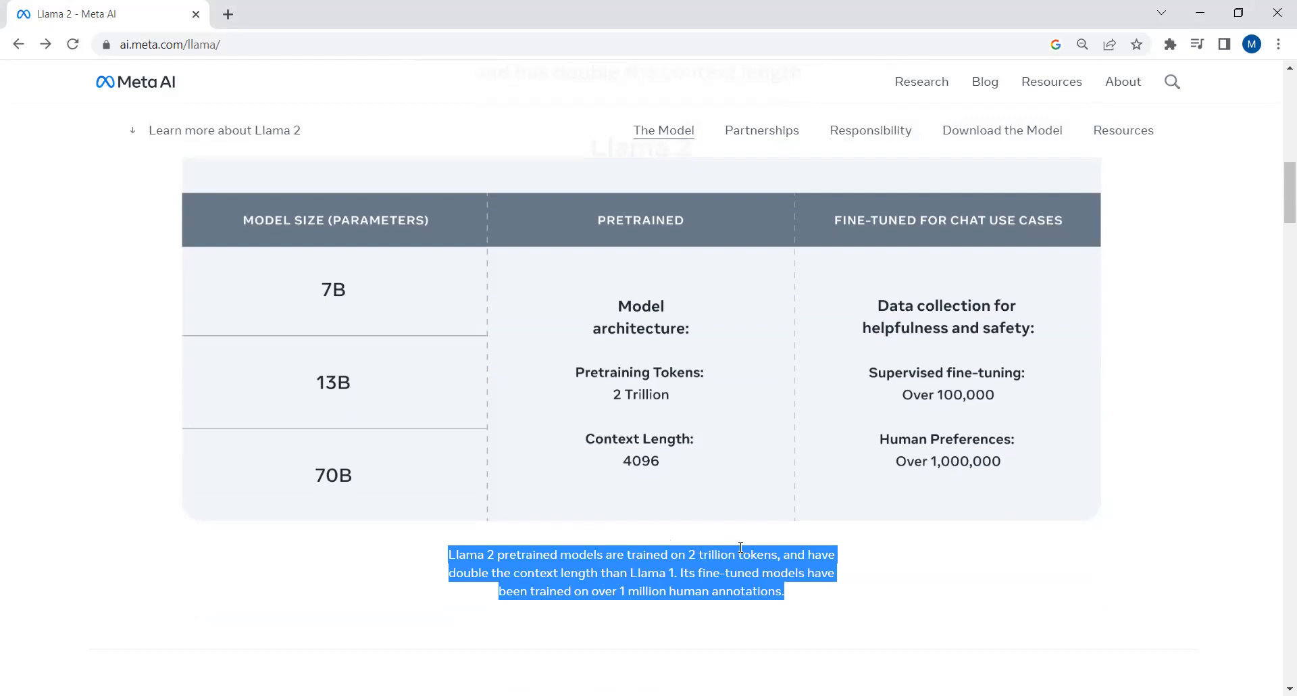
mouse_move(719, 589)
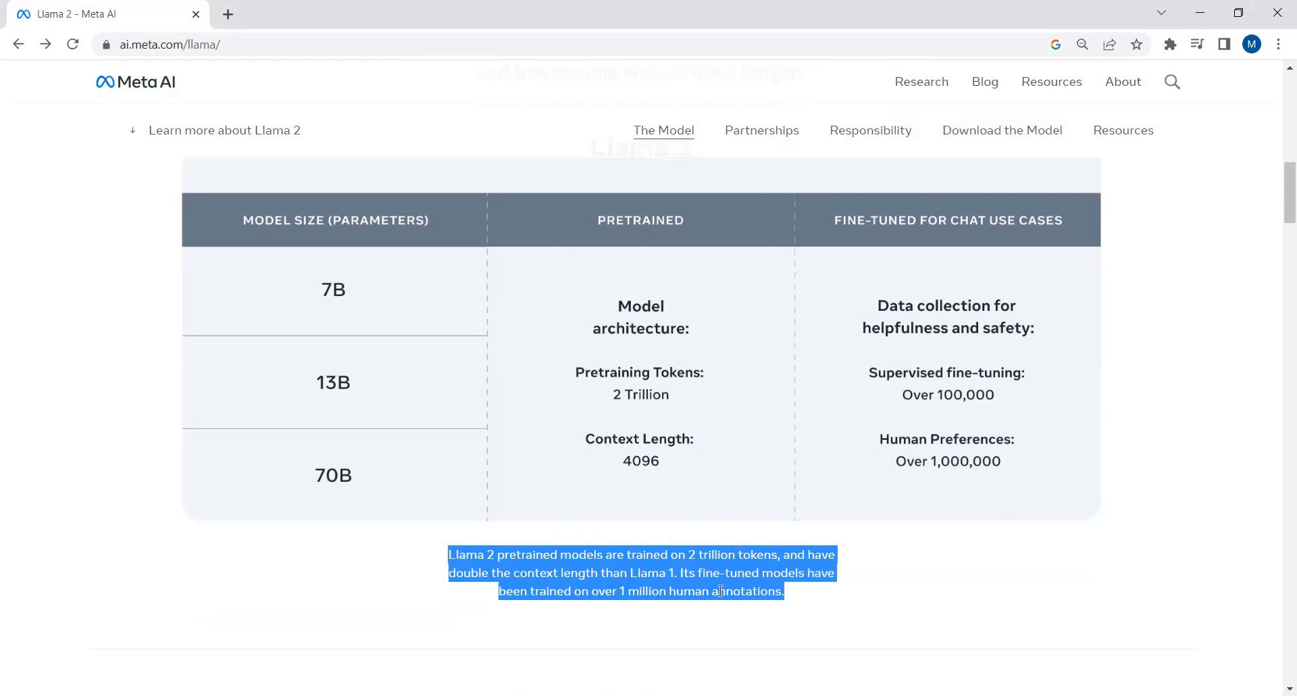
mouse_move(657, 592)
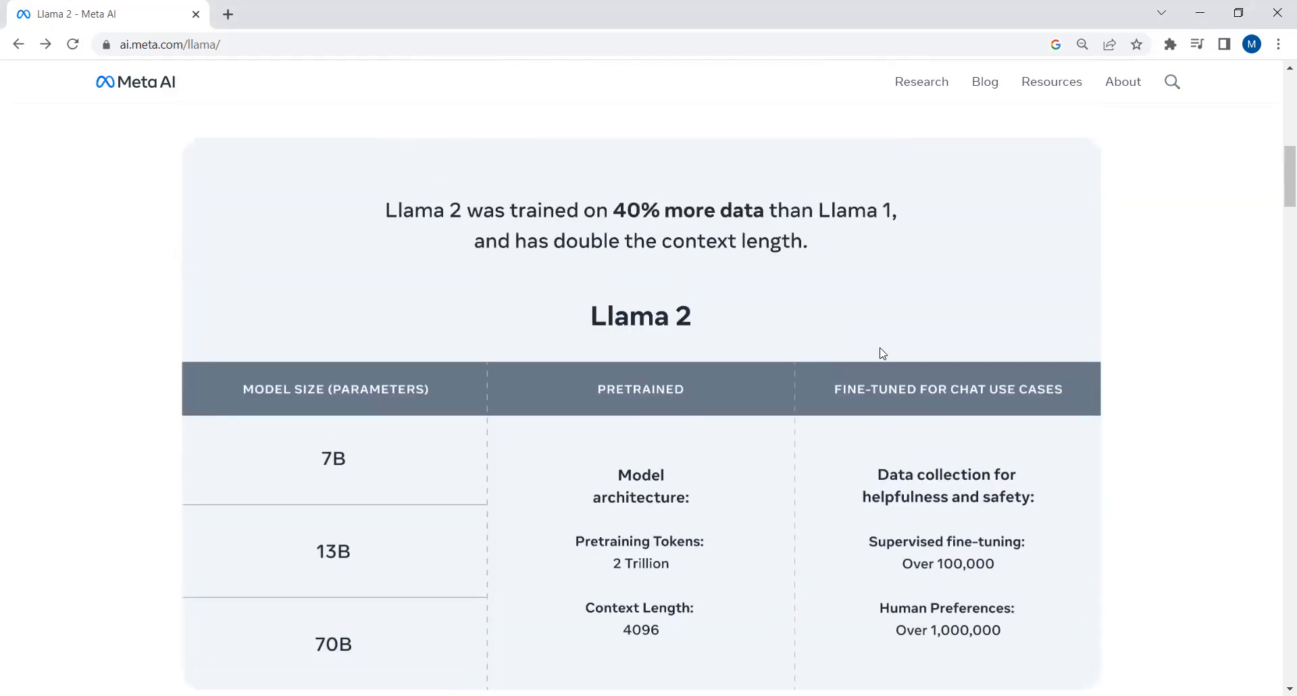
mouse_move(968, 386)
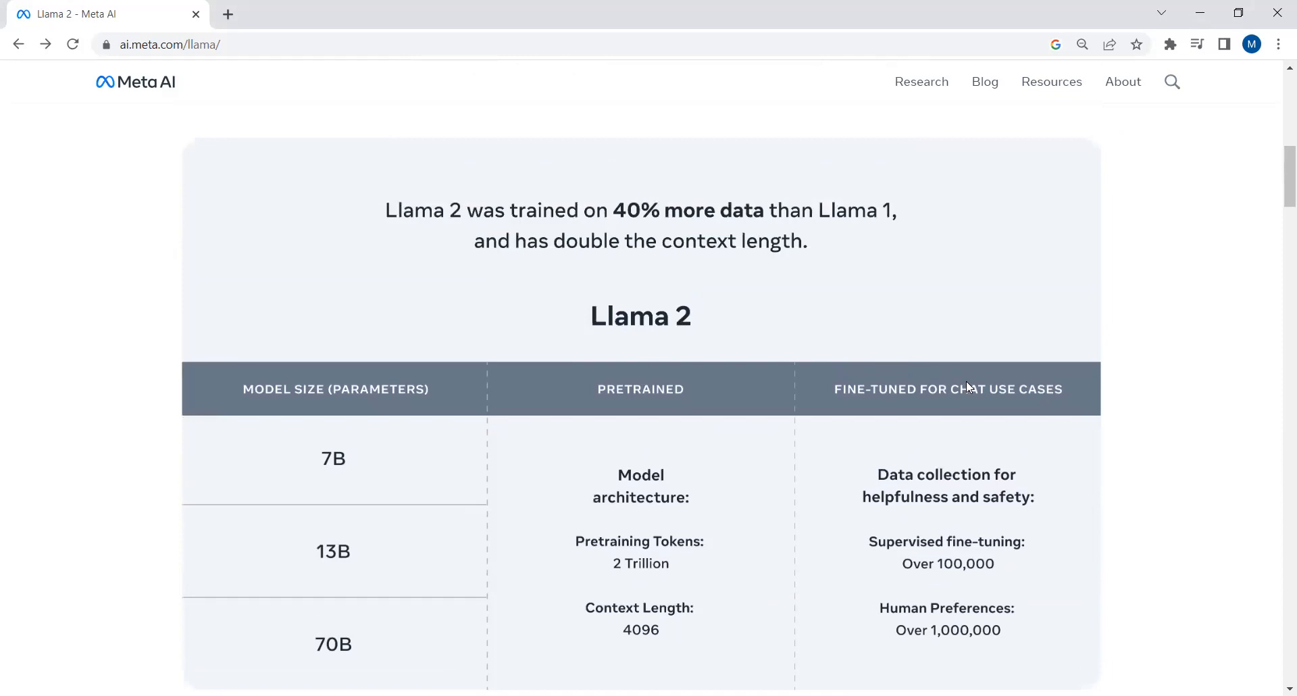
mouse_move(655, 553)
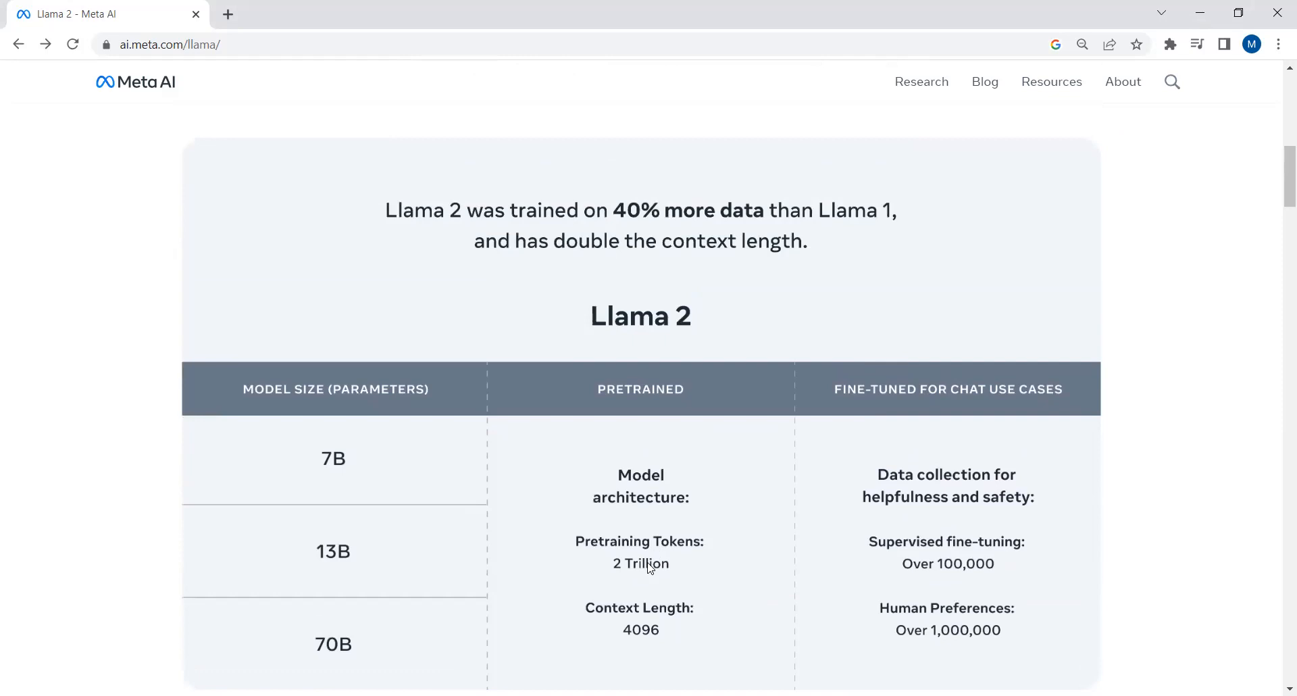
mouse_move(924, 547)
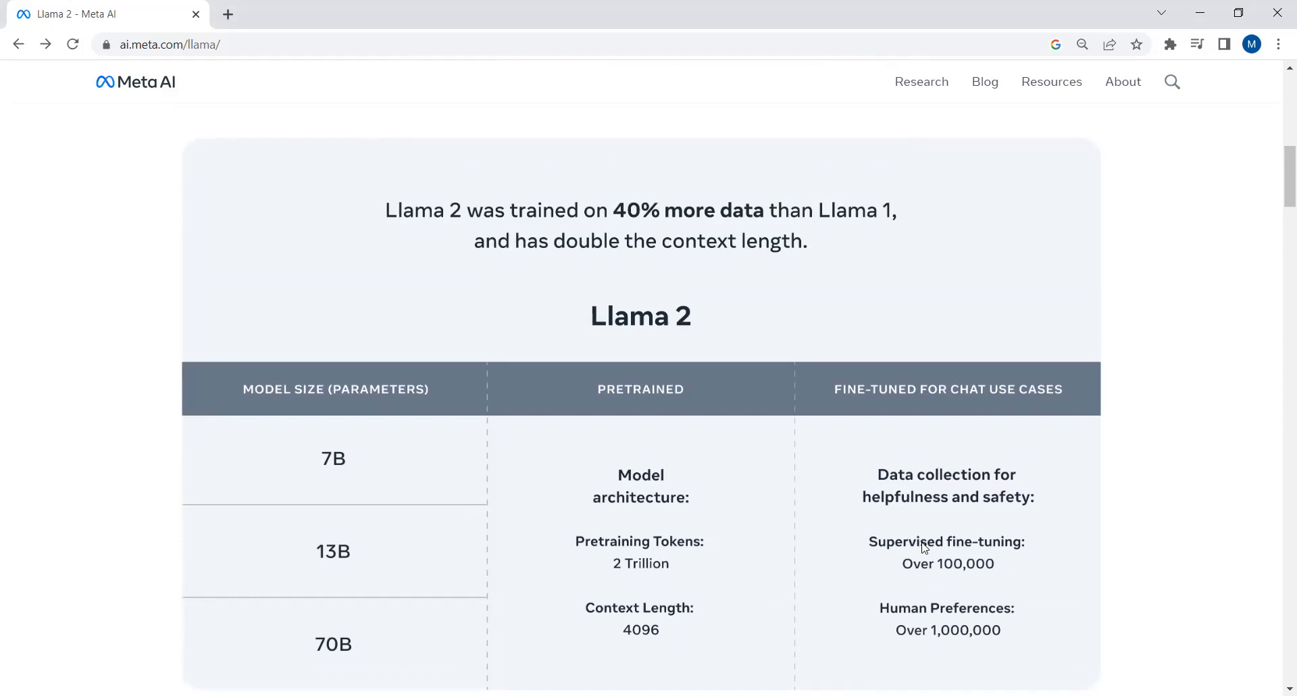
mouse_move(939, 620)
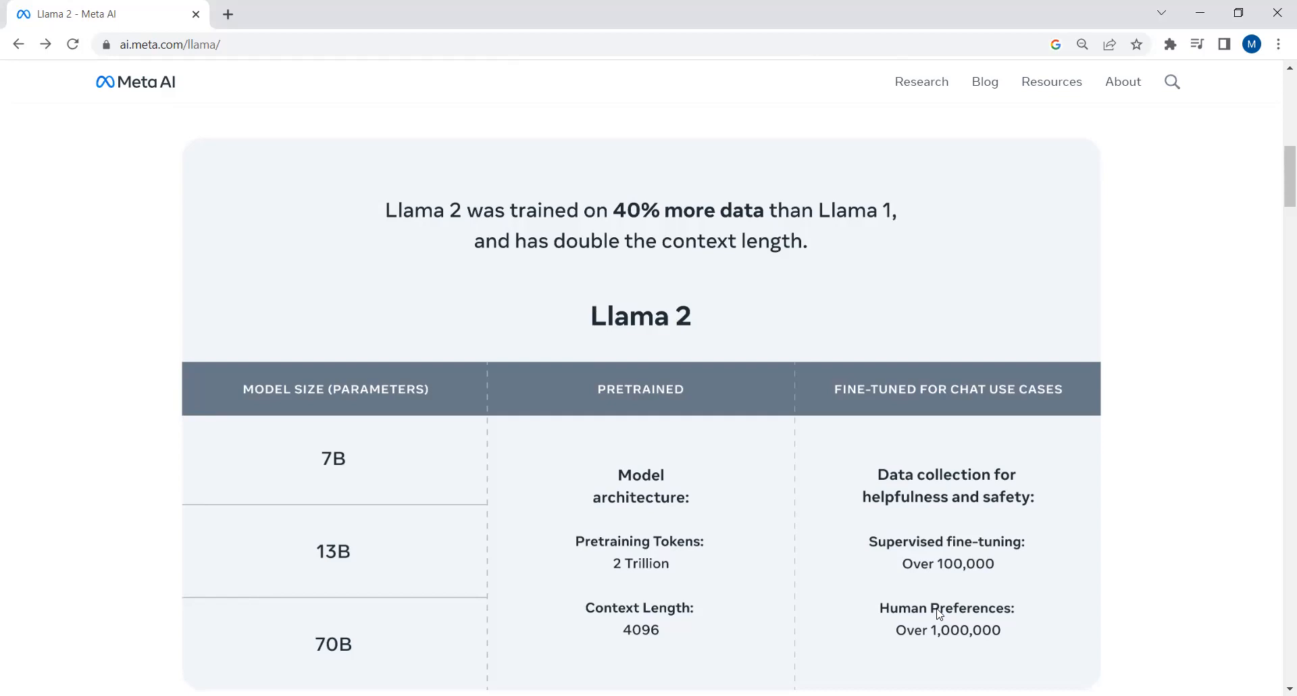
mouse_move(926, 356)
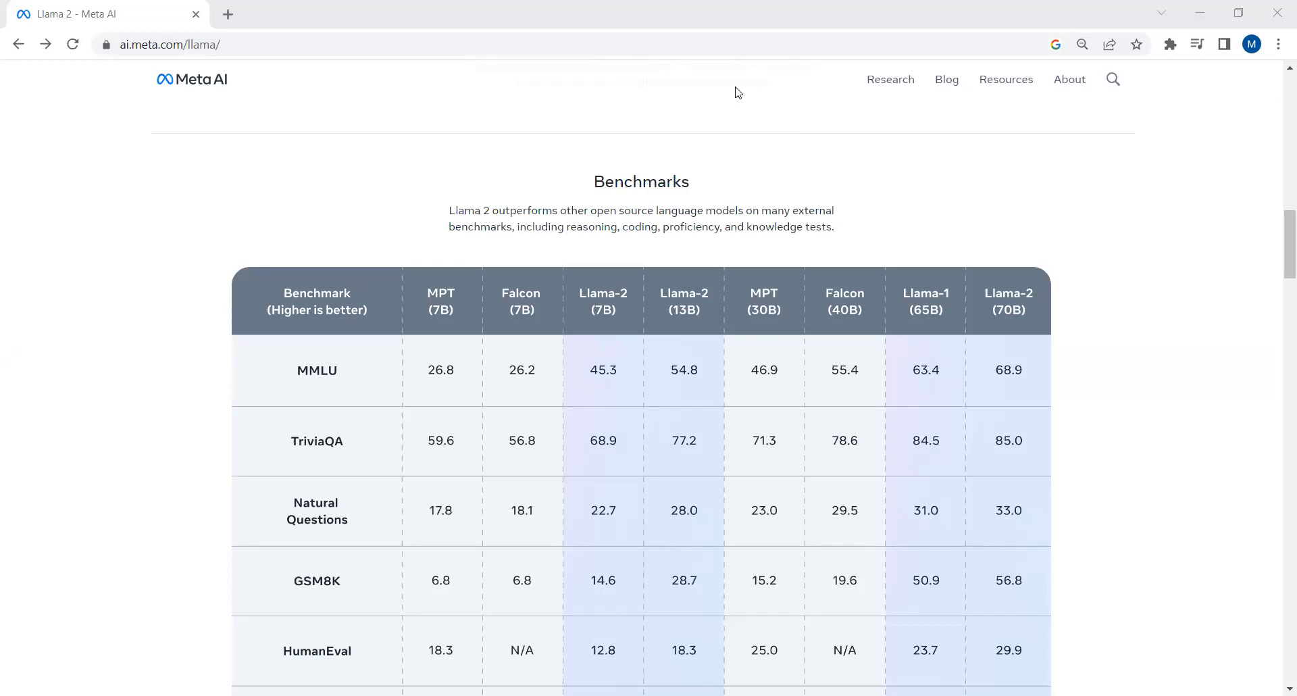
mouse_move(310, 302)
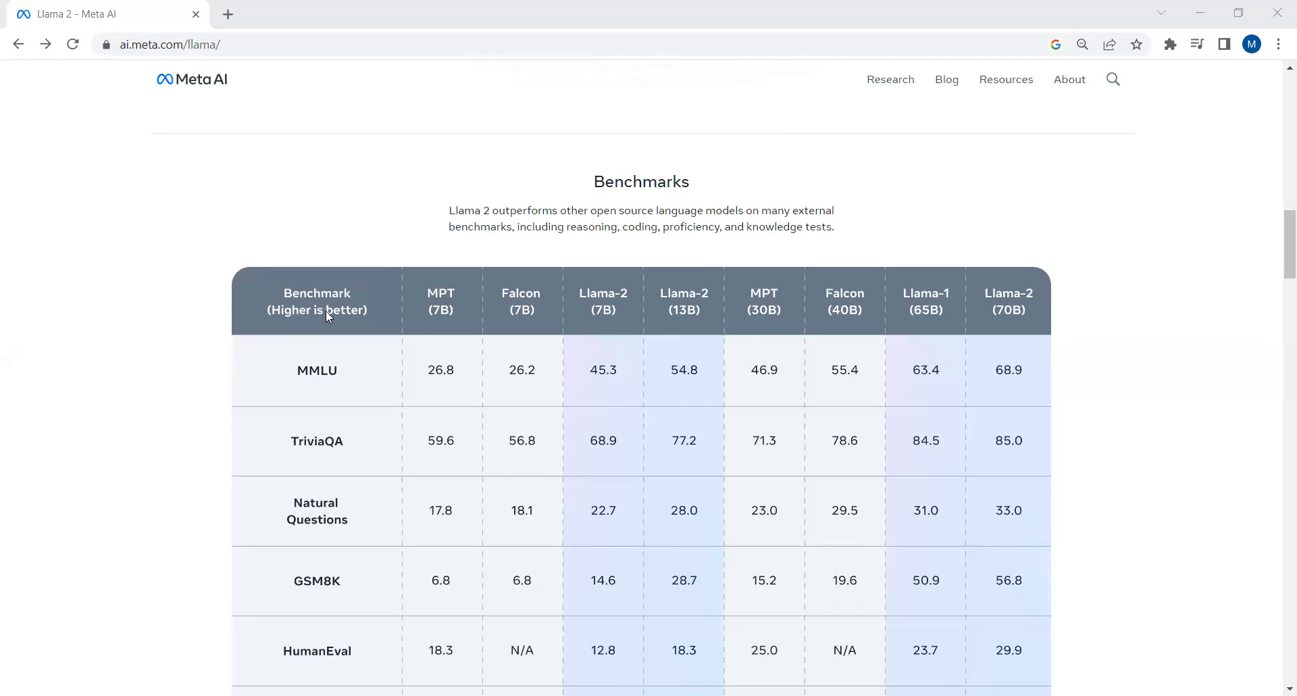
Step: Scroll the Benchmarks table further to reveal the AGIEval (English tasks only) row
scroll(down, 3)
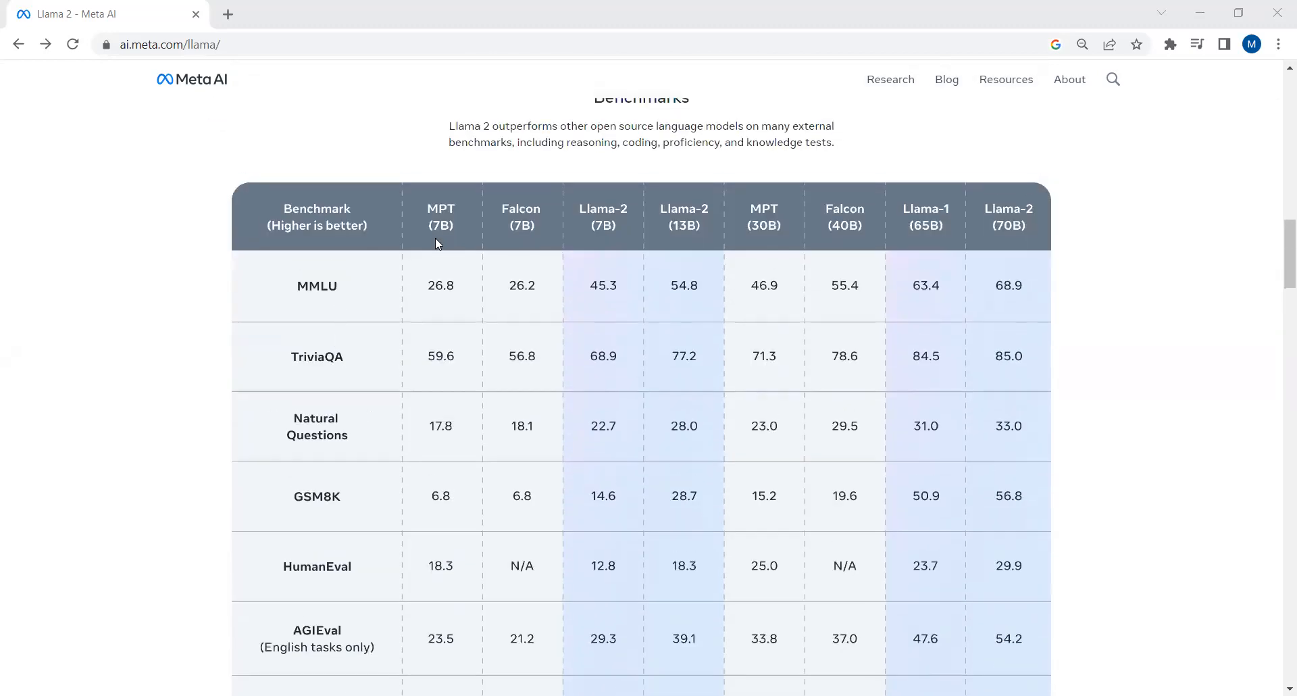
mouse_move(463, 237)
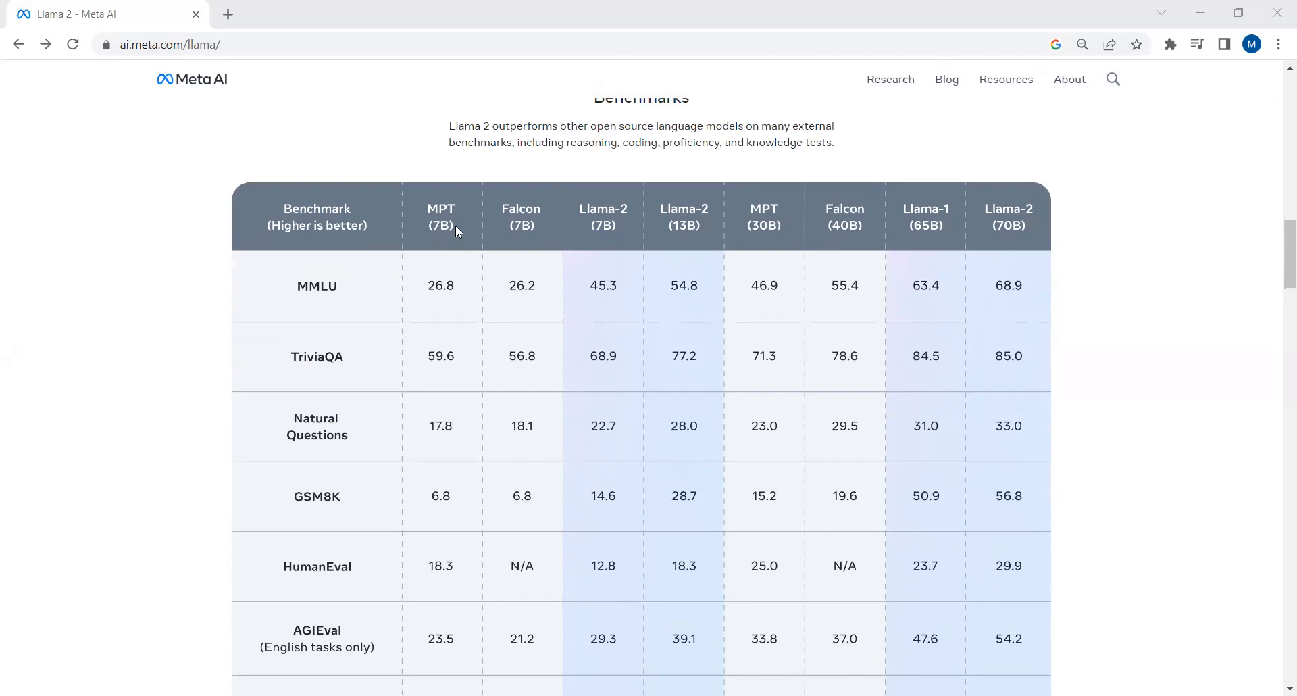
mouse_move(478, 132)
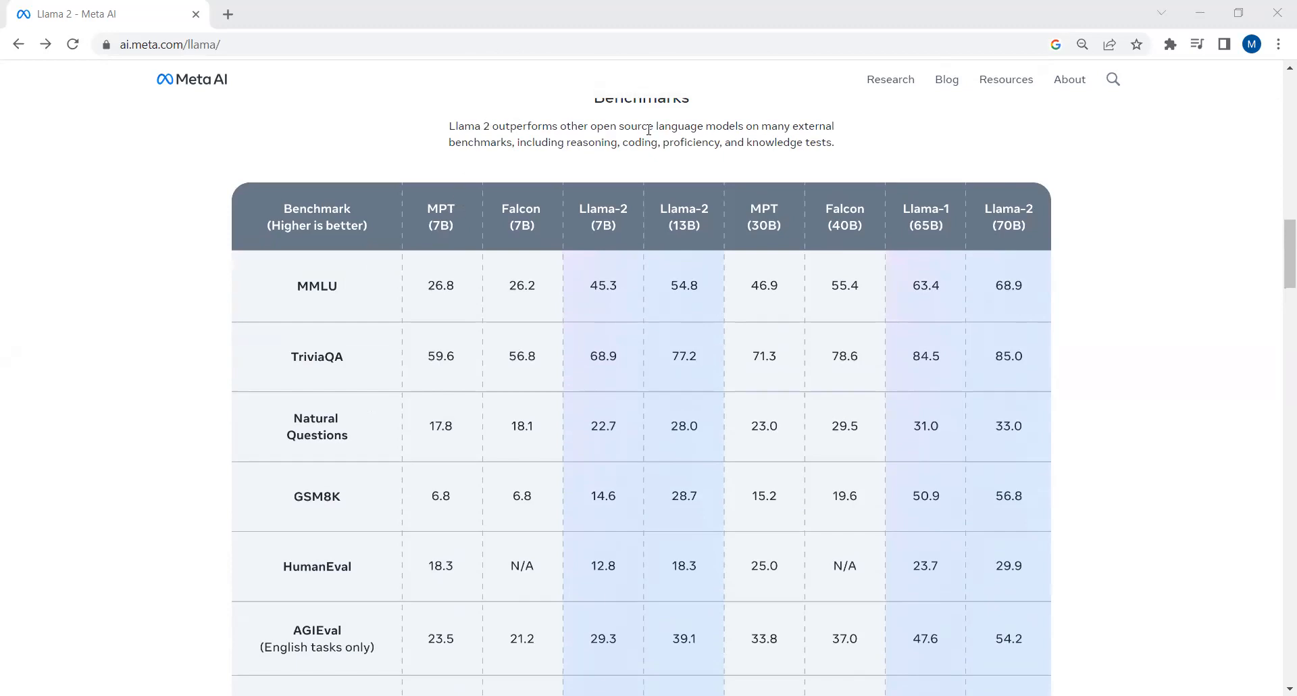
mouse_move(514, 131)
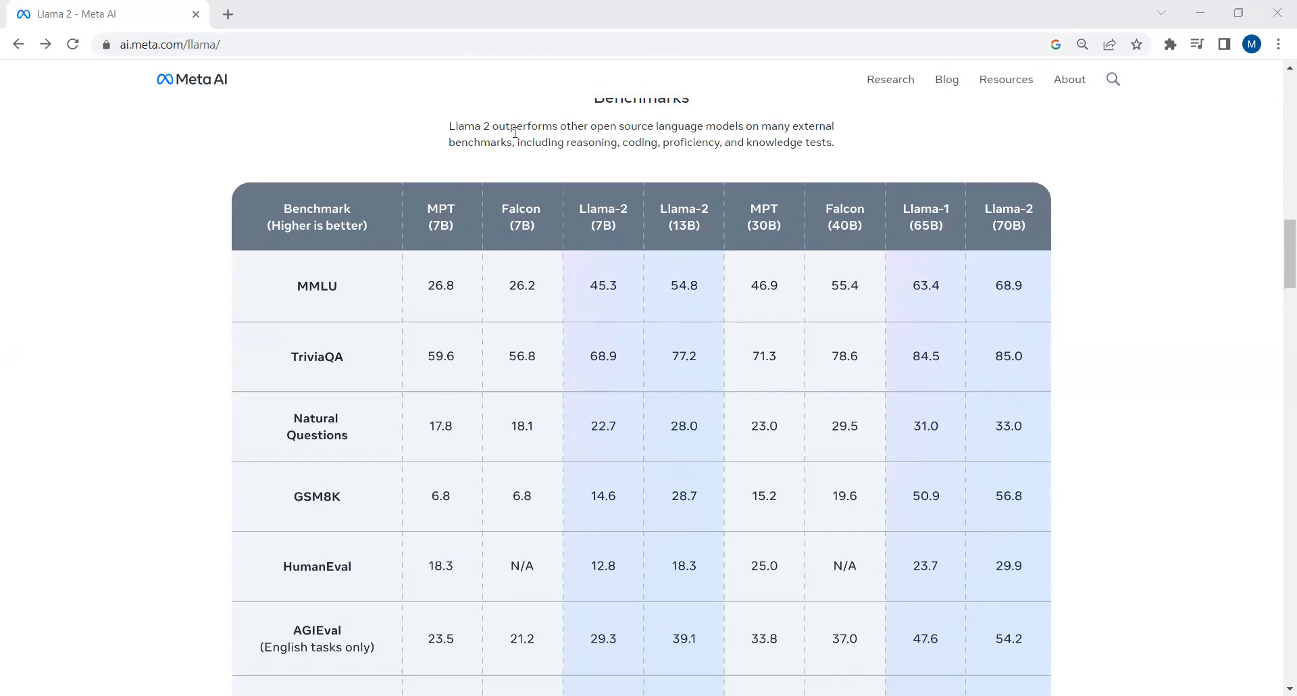
mouse_move(579, 141)
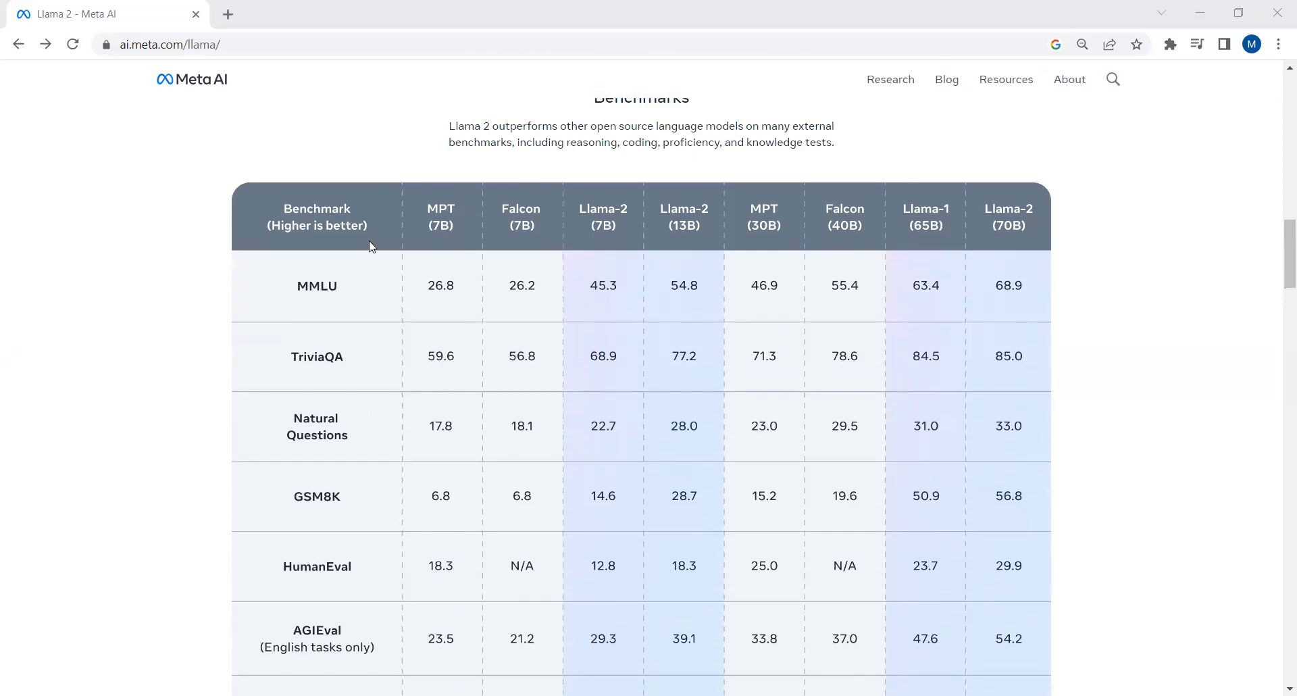
mouse_move(354, 433)
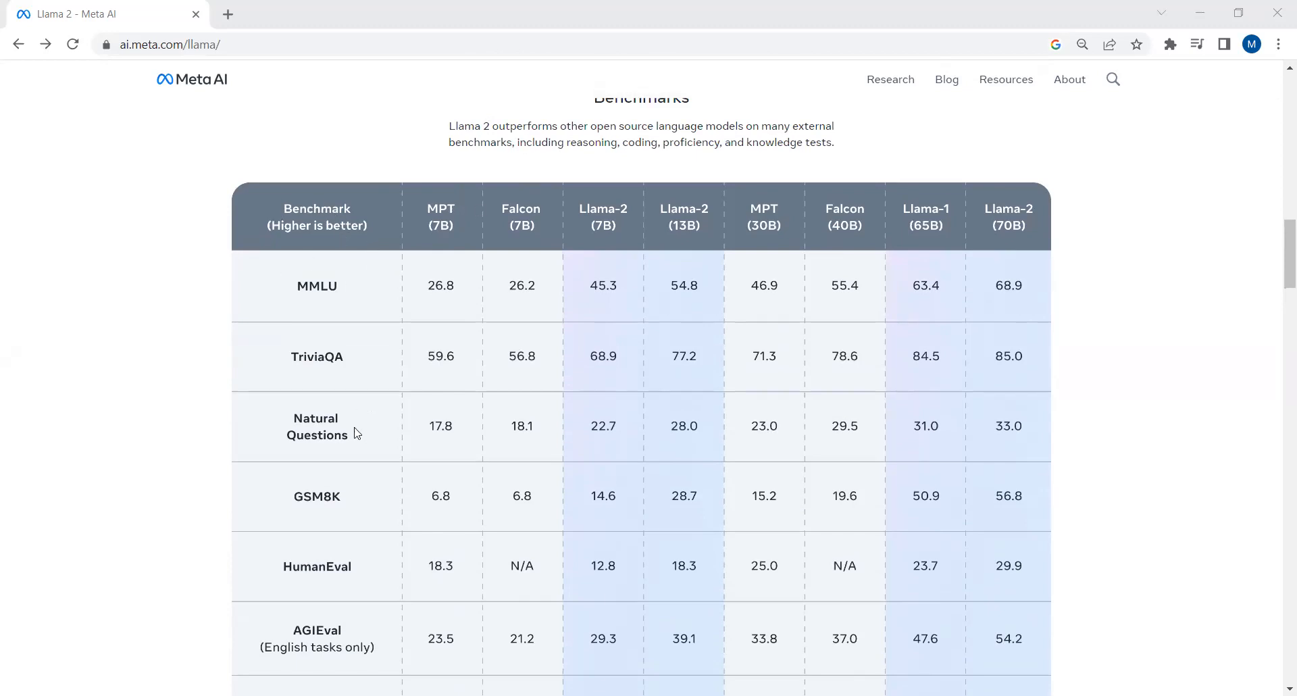
mouse_move(316, 548)
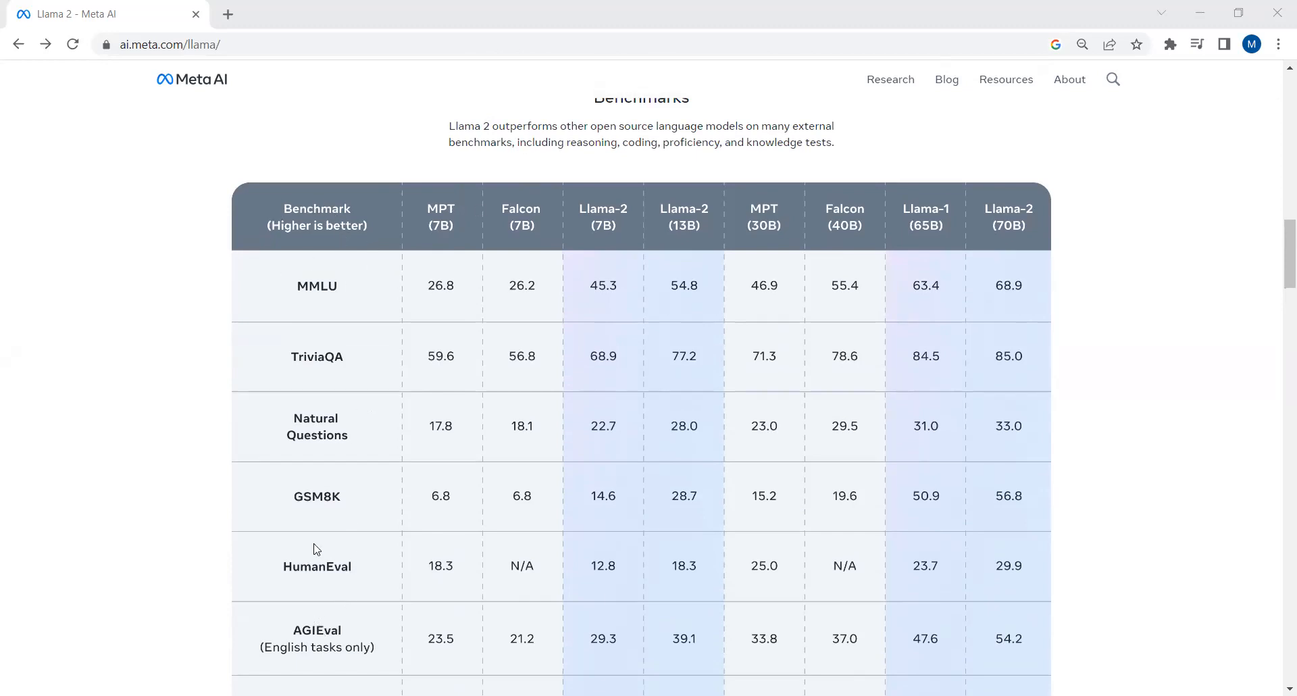
mouse_move(633, 230)
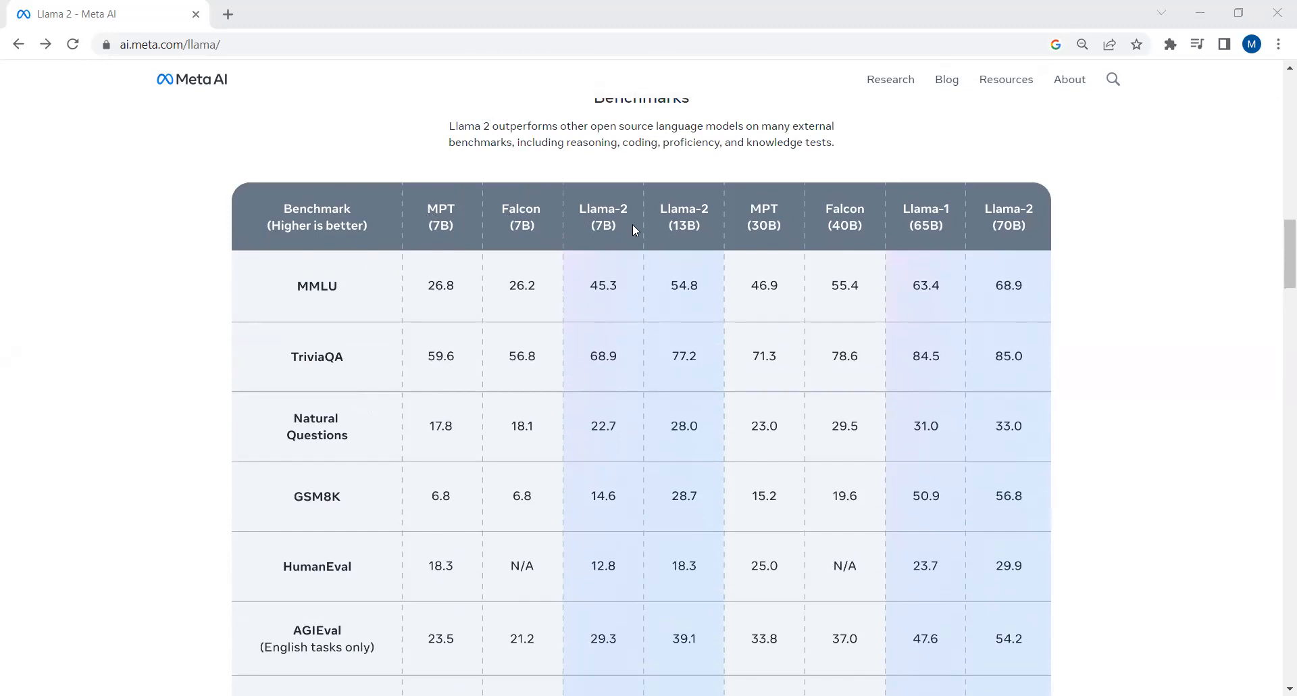
mouse_move(445, 306)
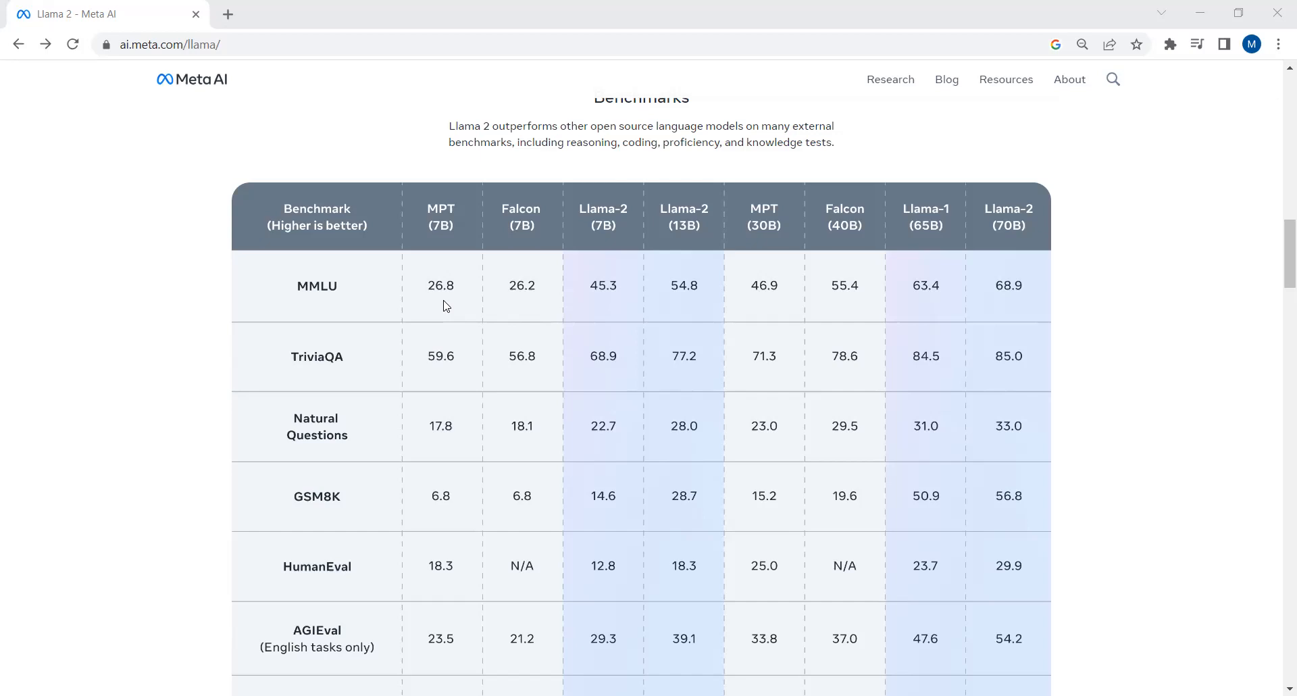
mouse_move(592, 236)
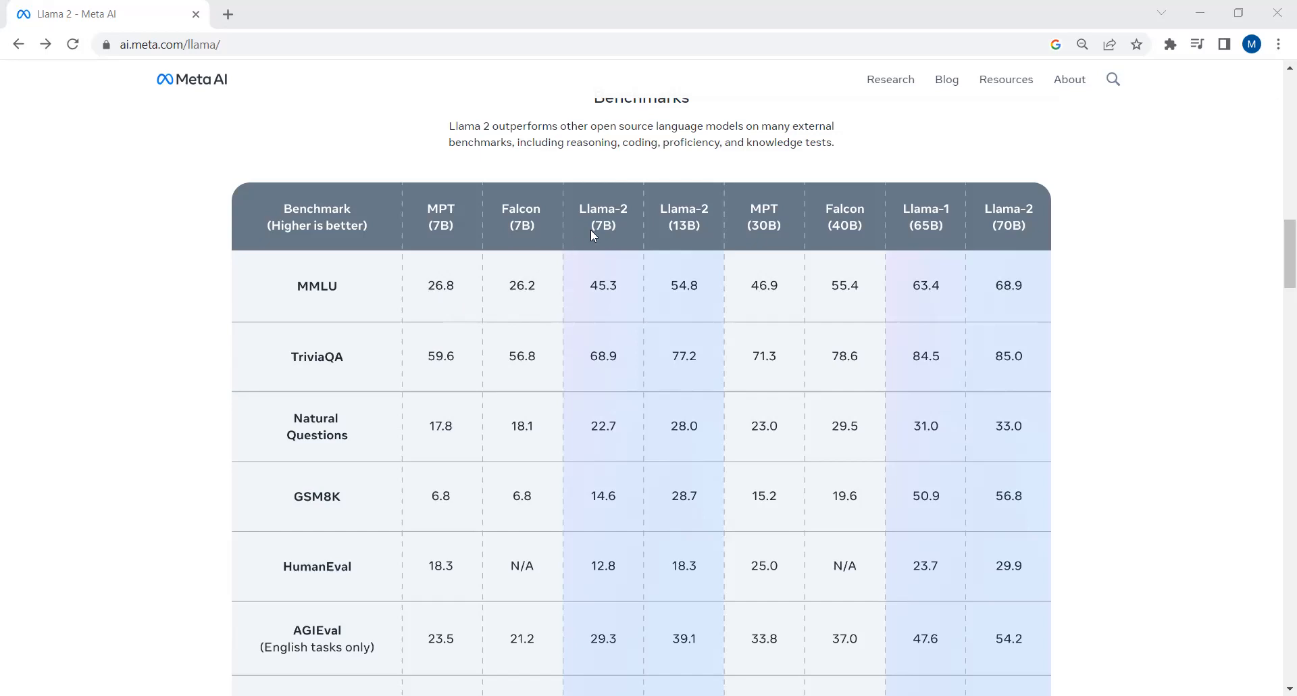
mouse_move(604, 229)
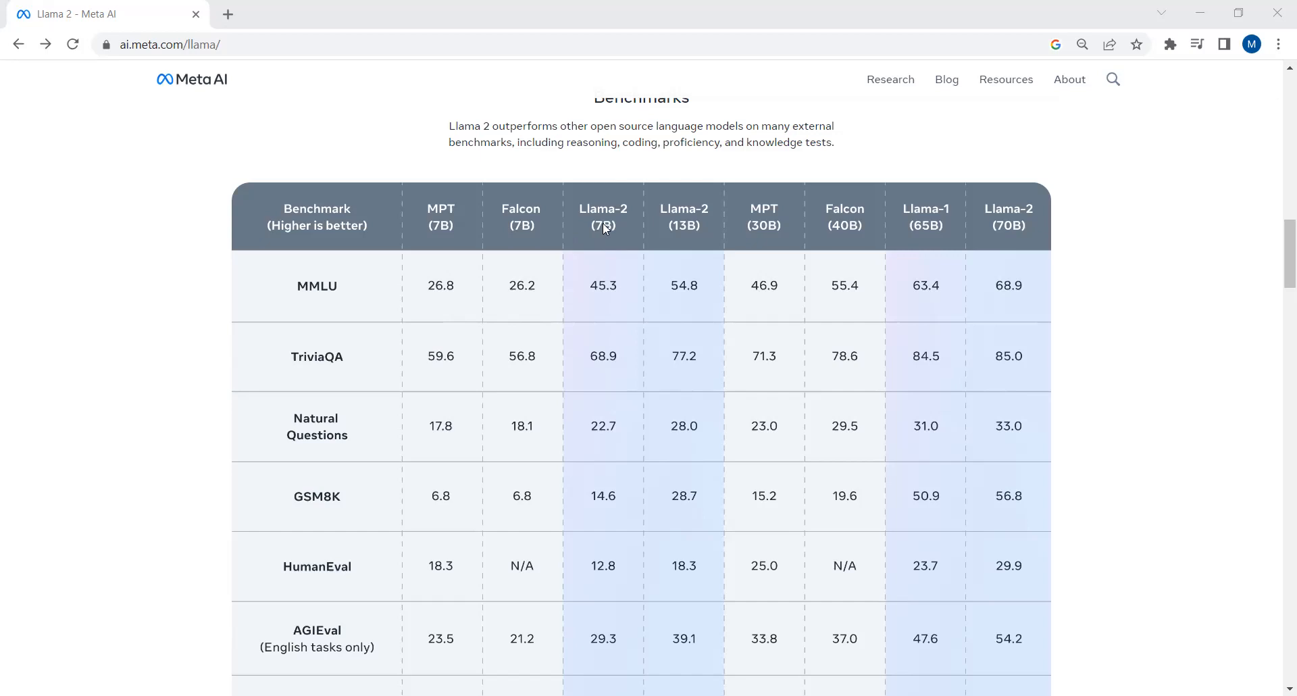
mouse_move(548, 245)
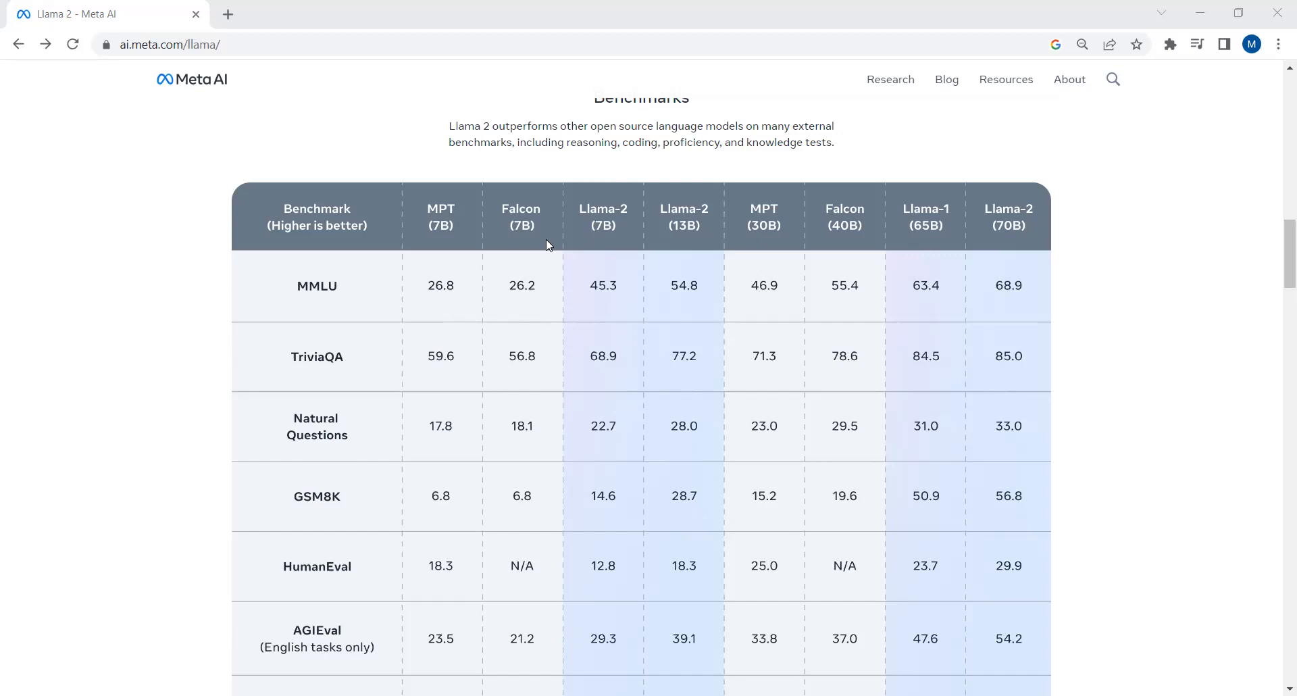
mouse_move(604, 235)
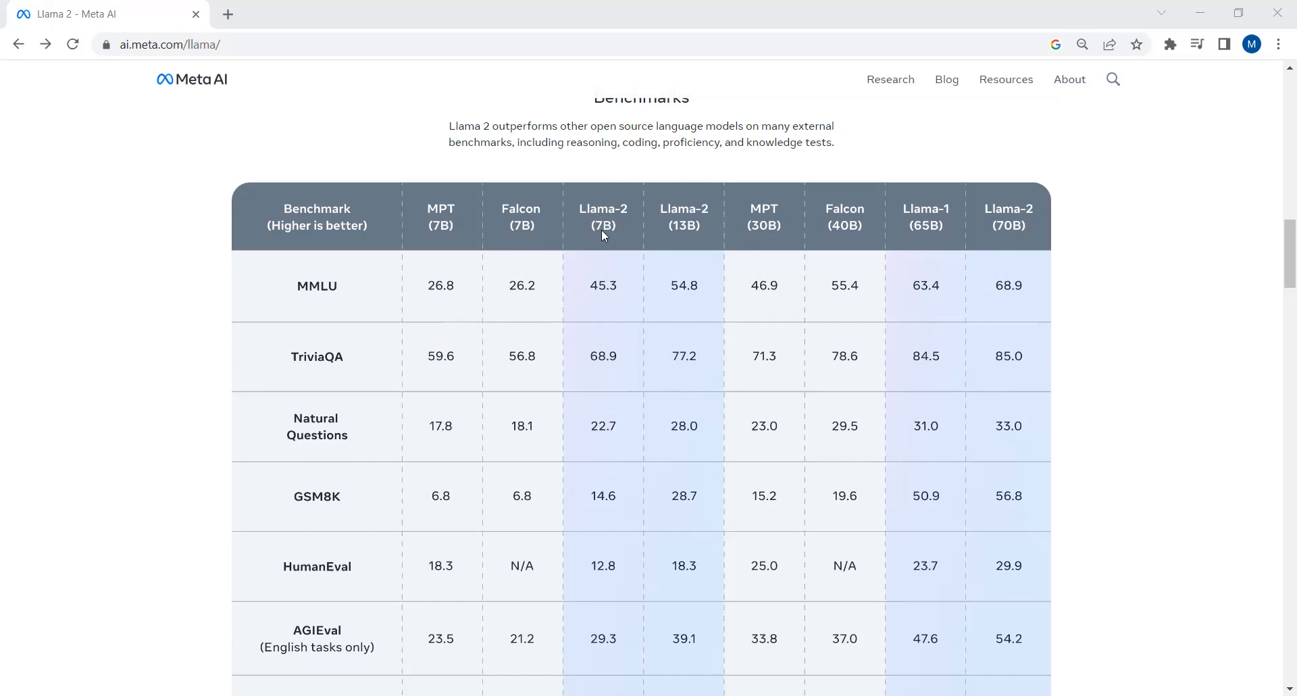
mouse_move(342, 290)
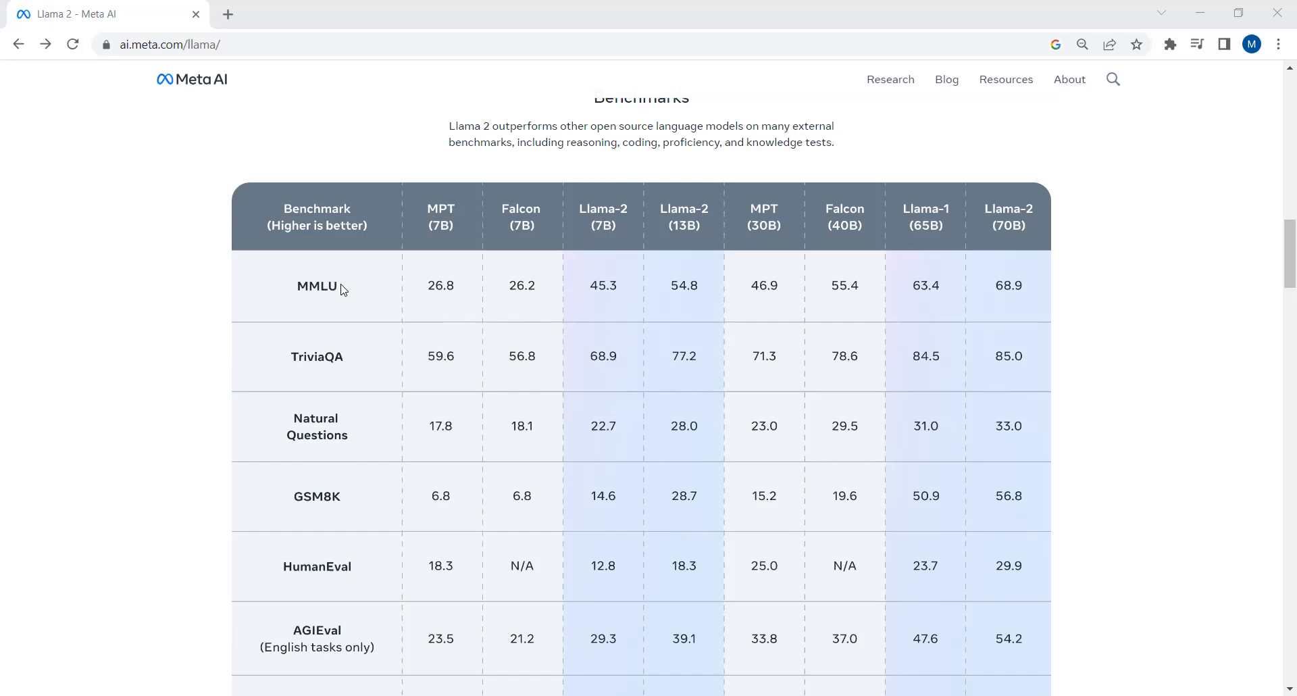
mouse_move(601, 294)
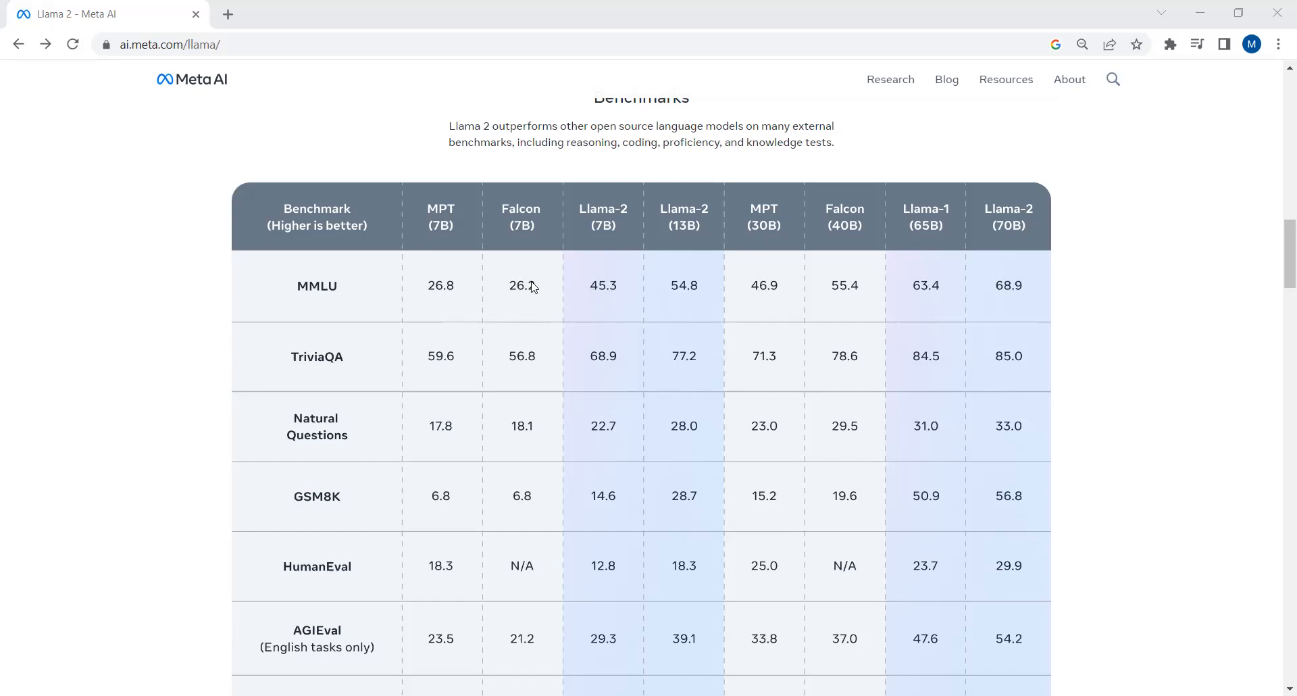
mouse_move(519, 293)
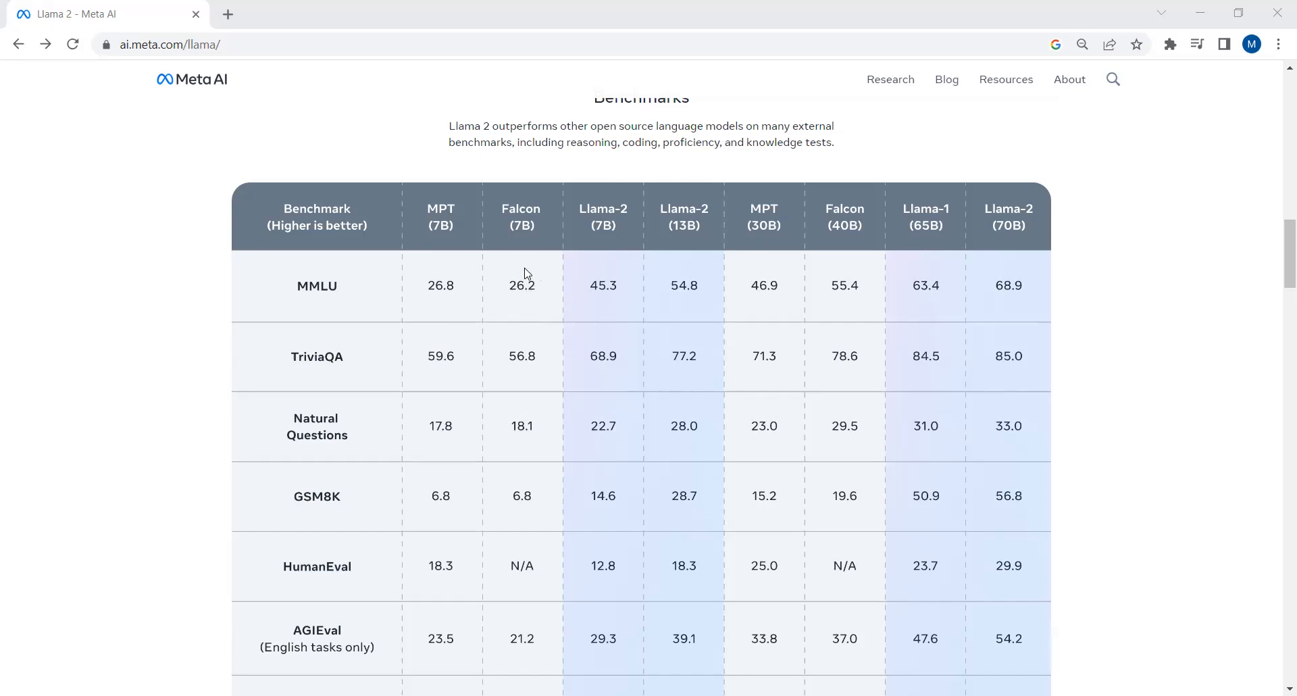
mouse_move(684, 230)
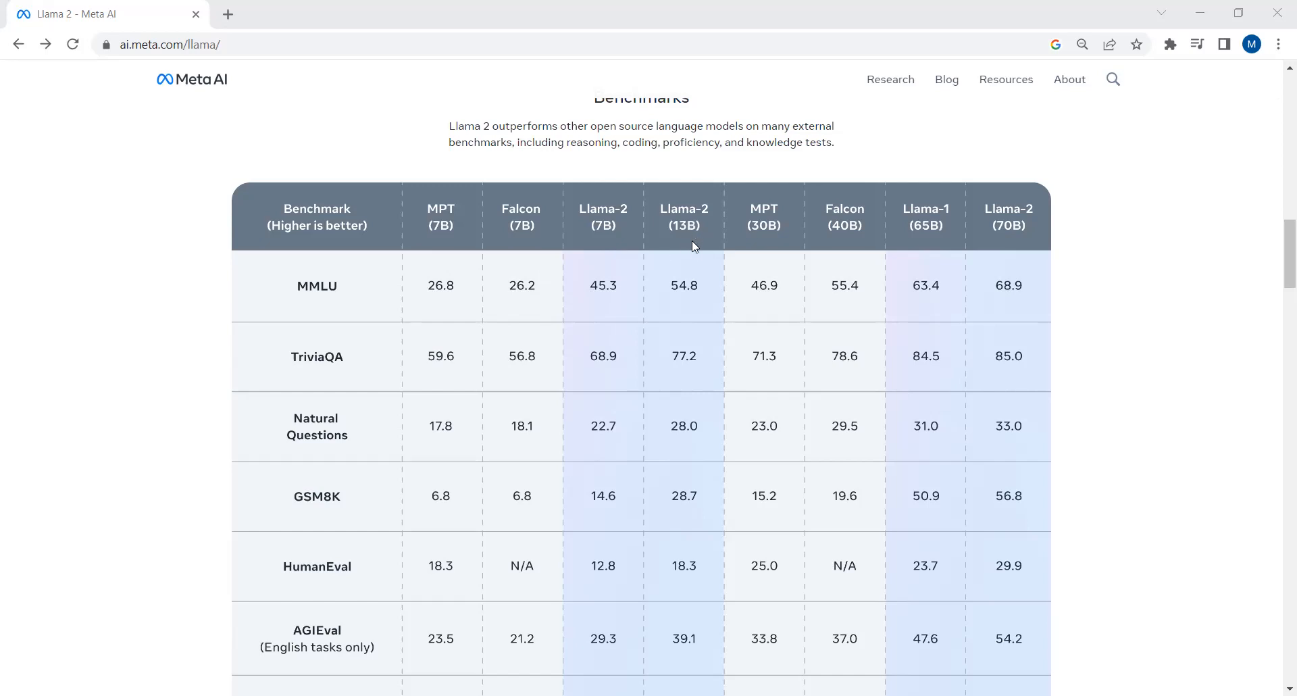
mouse_move(695, 300)
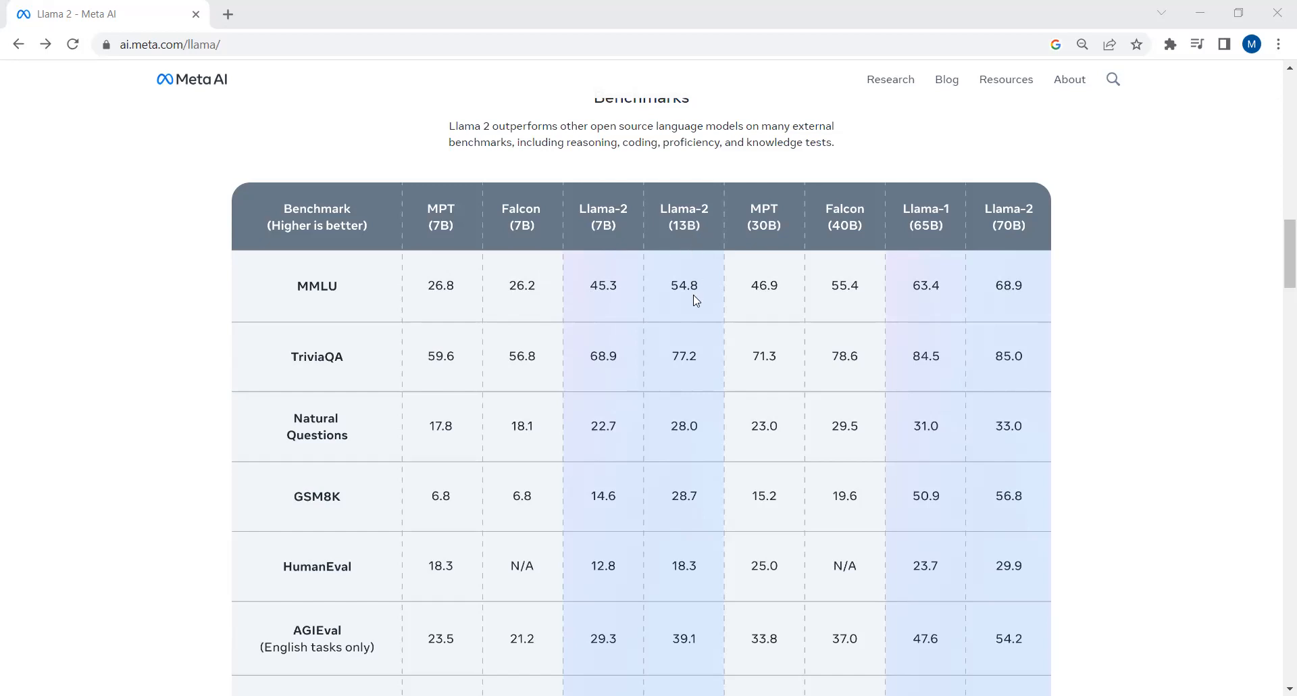
mouse_move(1032, 237)
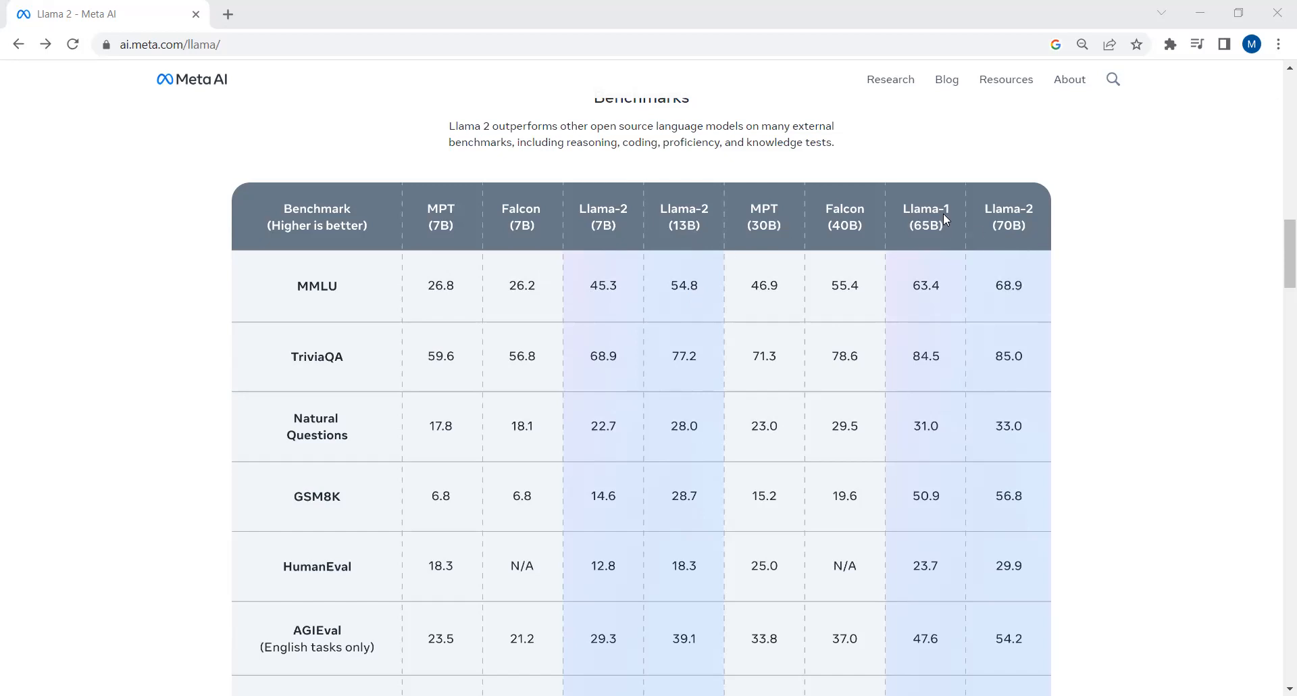
mouse_move(936, 279)
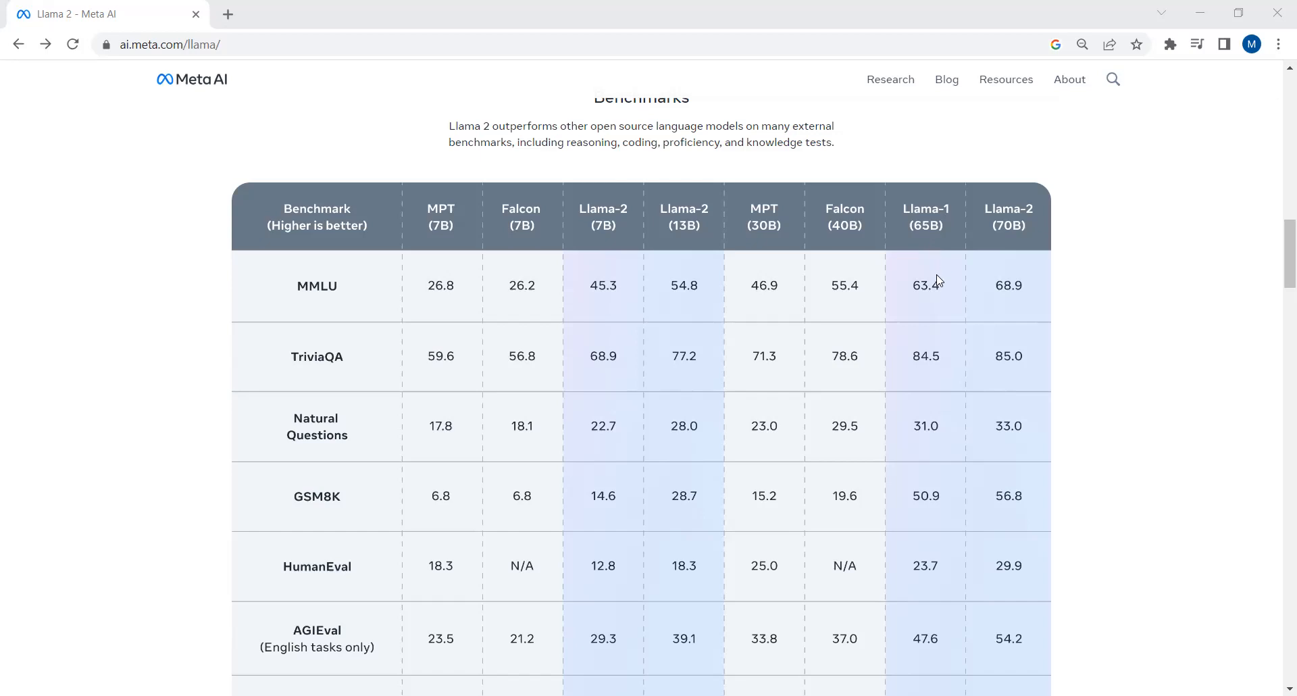
mouse_move(916, 246)
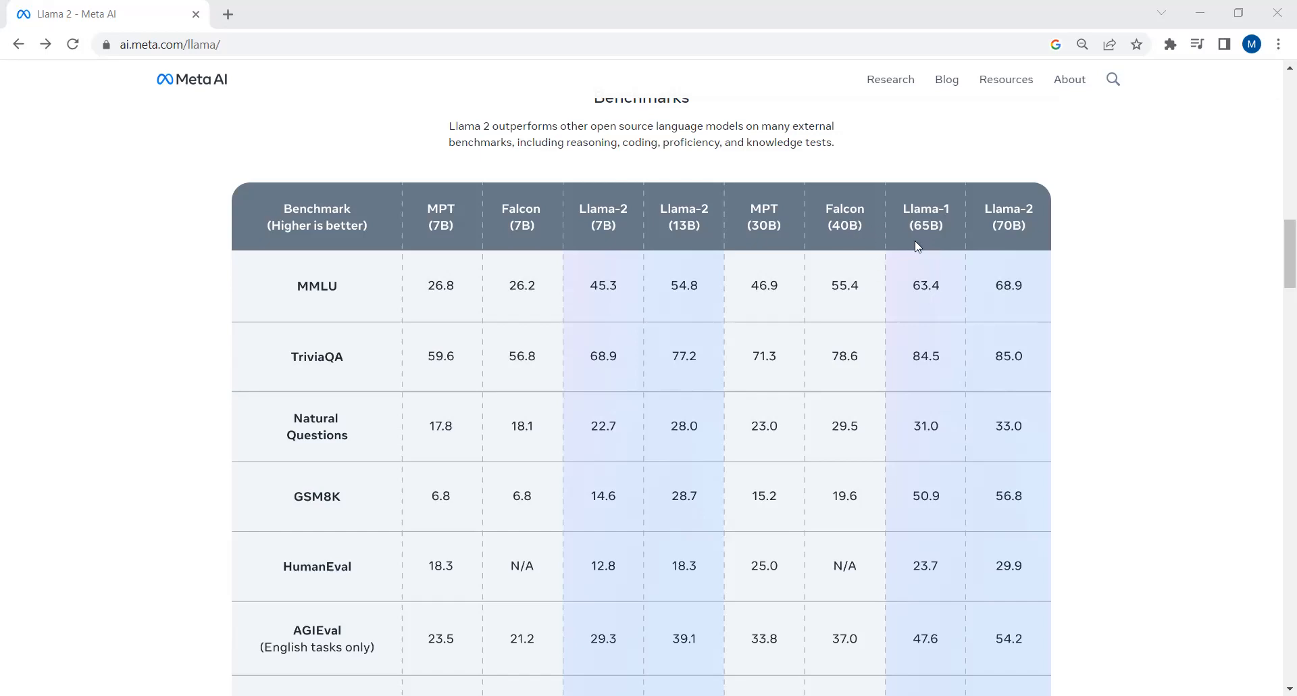
mouse_move(958, 266)
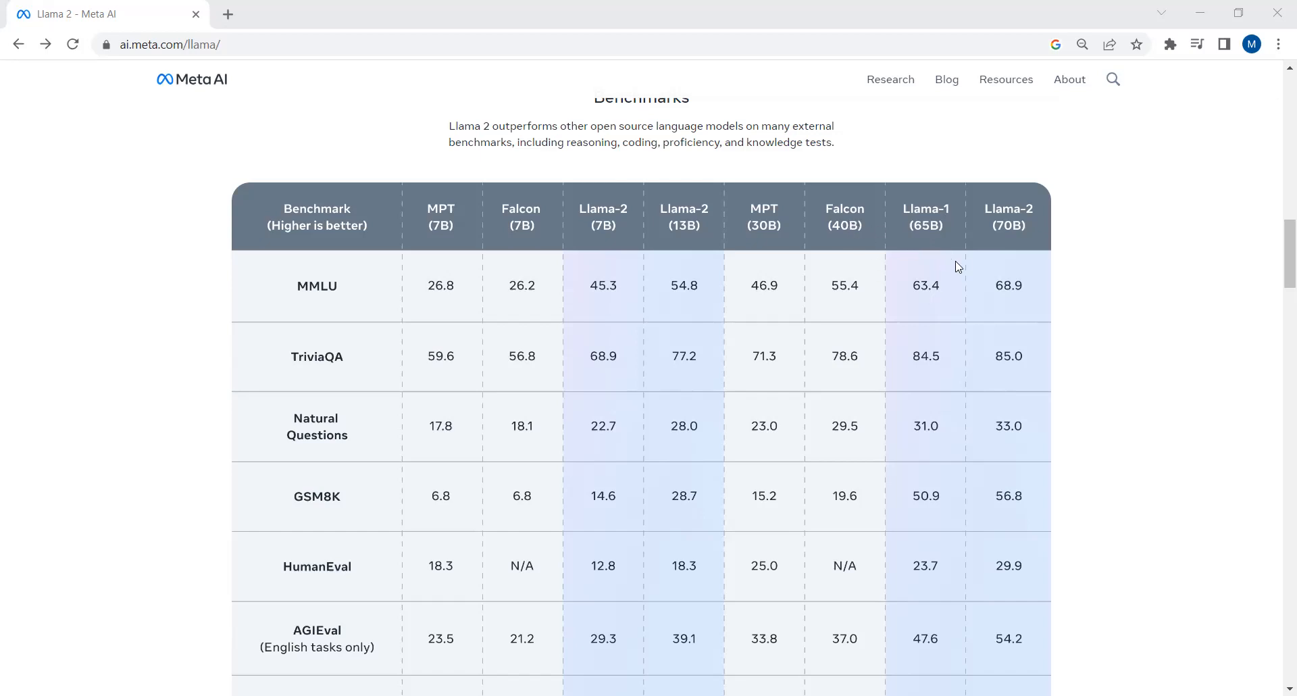
mouse_move(601, 213)
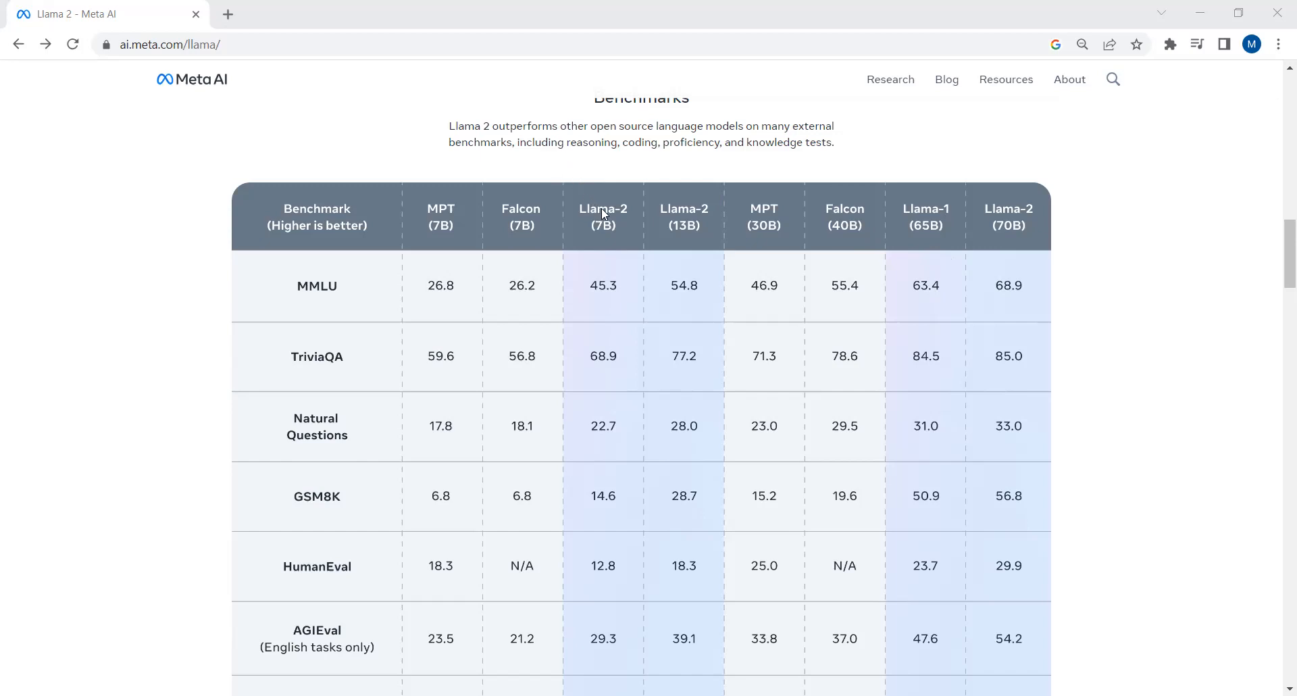
mouse_move(684, 235)
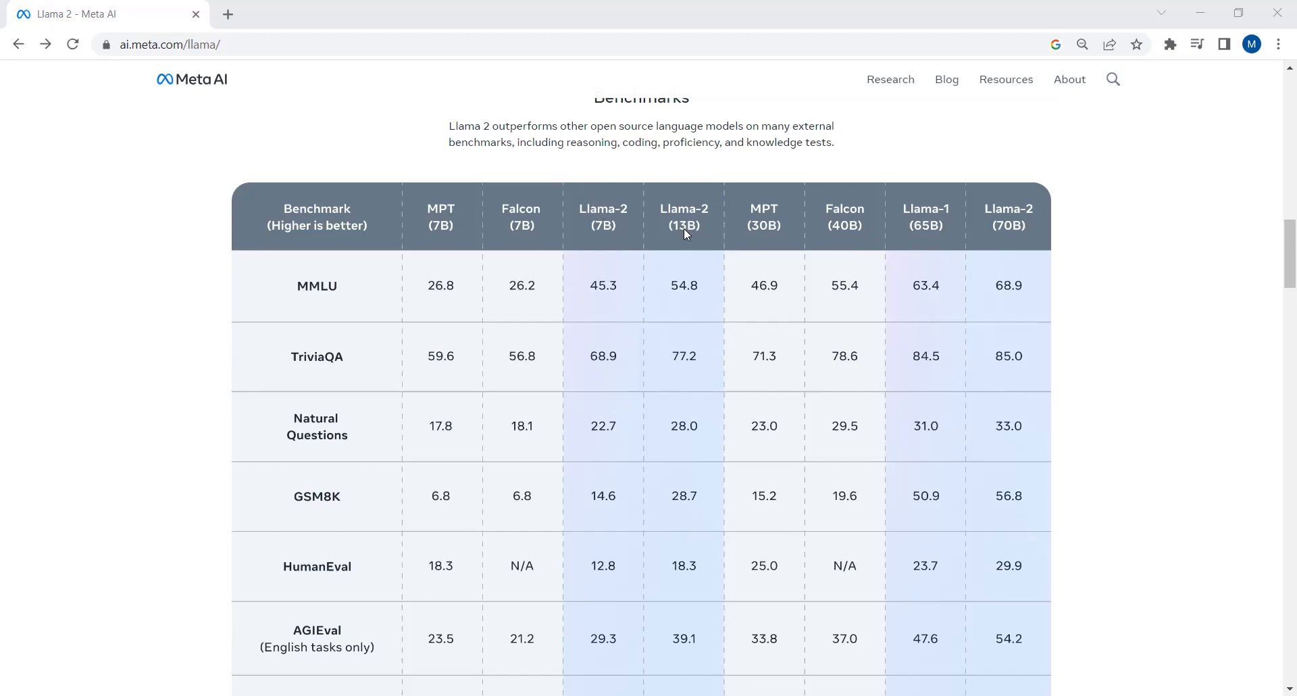
mouse_move(690, 230)
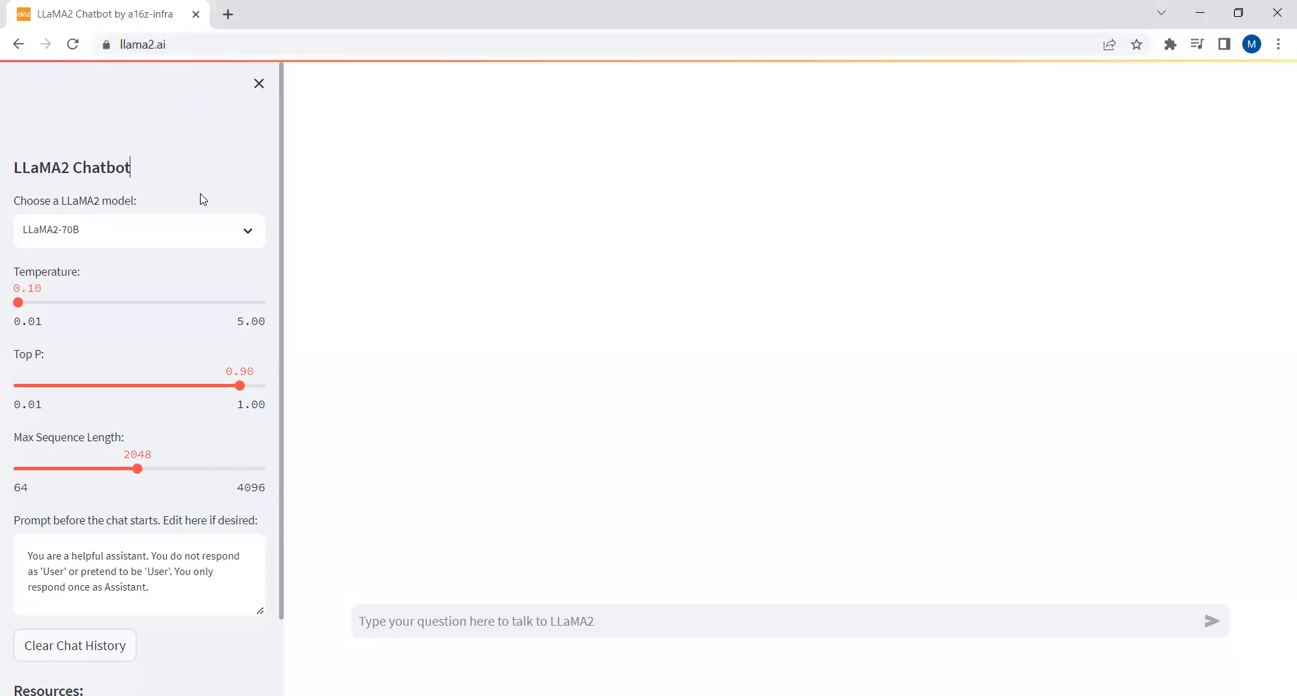
Step: Change the 'Choose a LLaMA2 model' dropdown from LLaMA2-70B to LLaMA2-7B
click(140, 229)
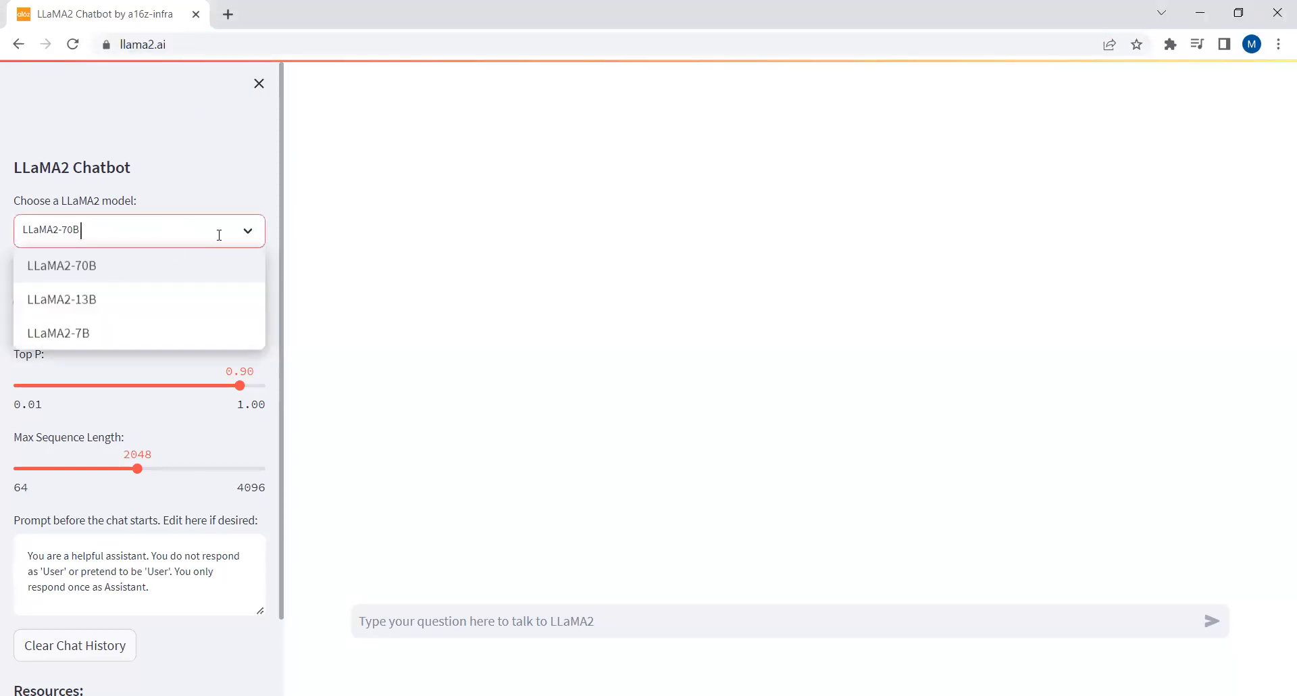
mouse_move(75, 323)
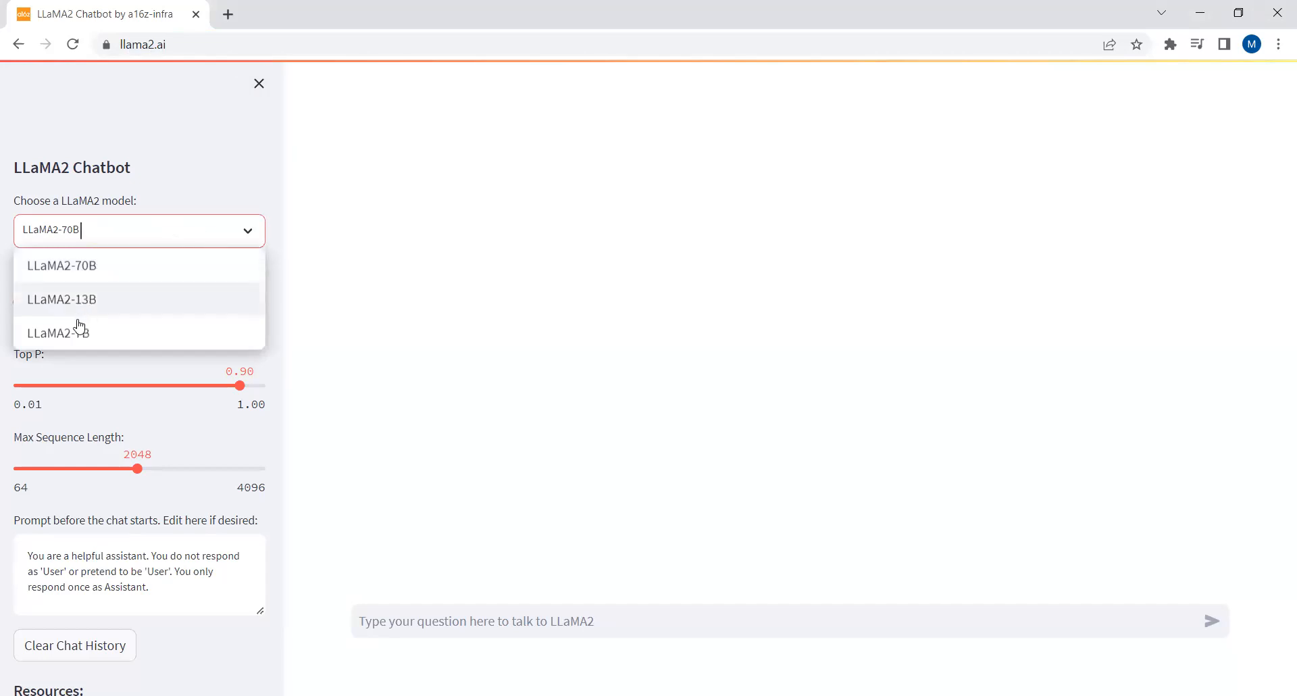
mouse_move(78, 337)
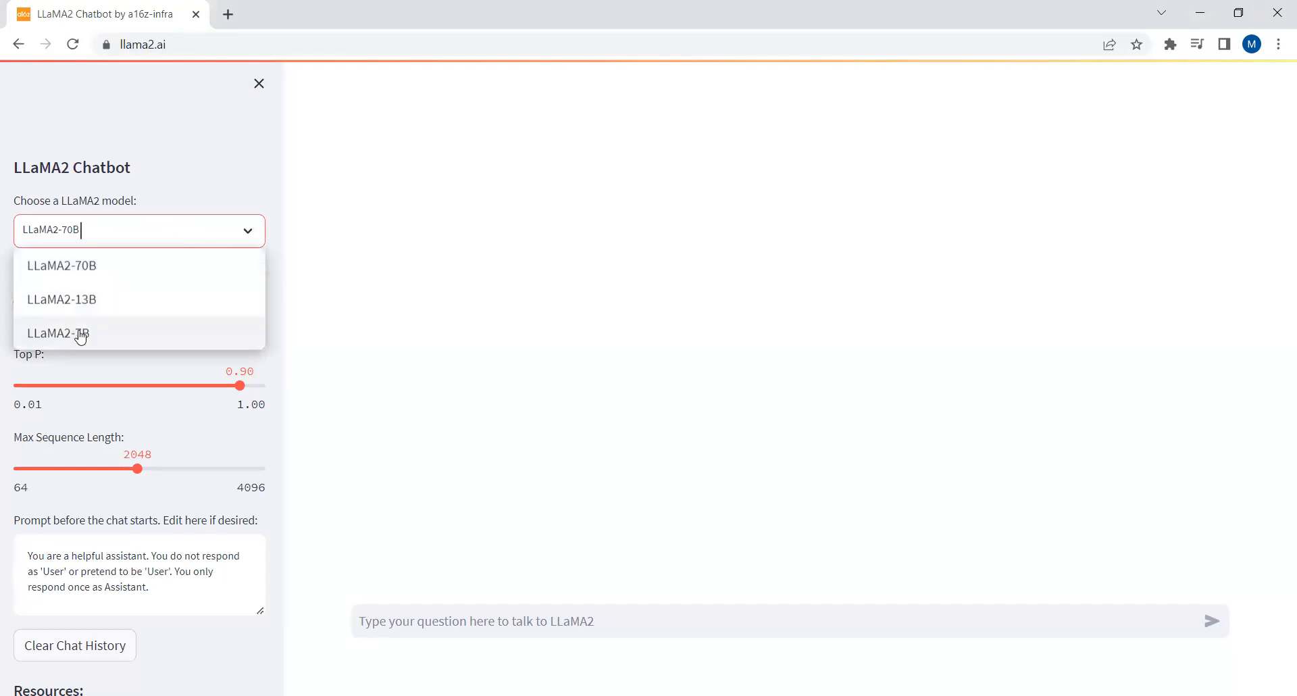
mouse_move(71, 310)
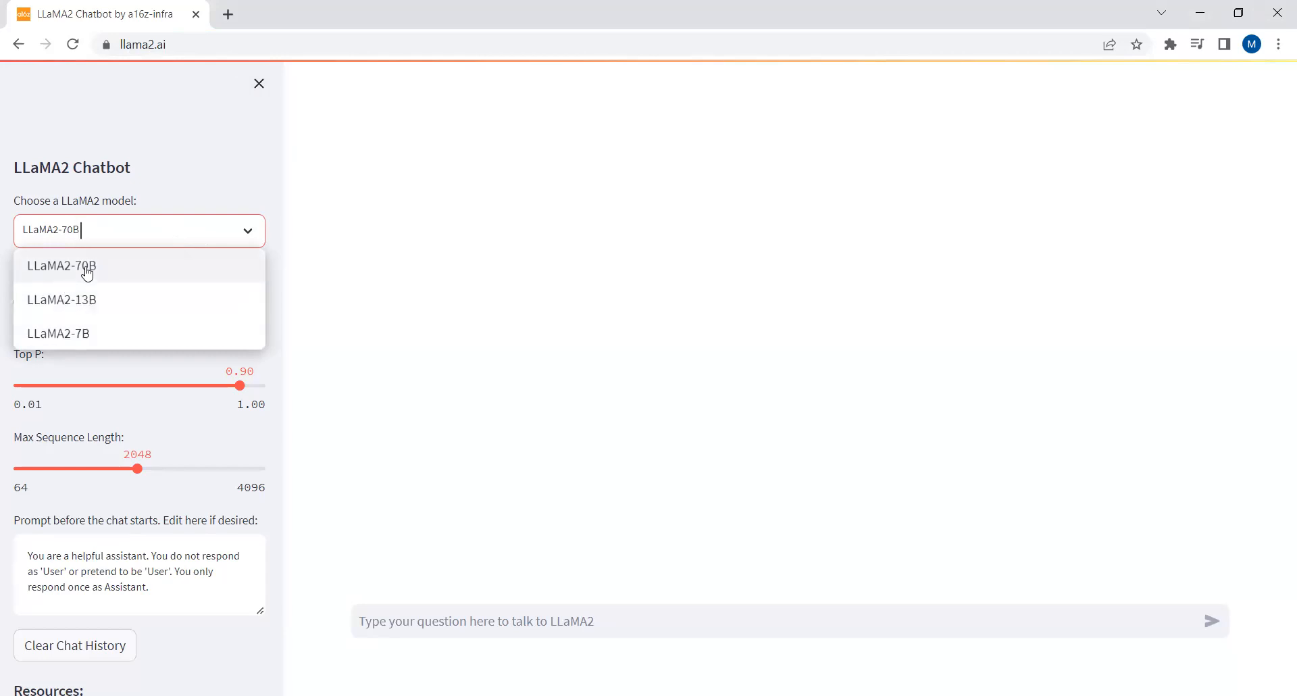
click(58, 334)
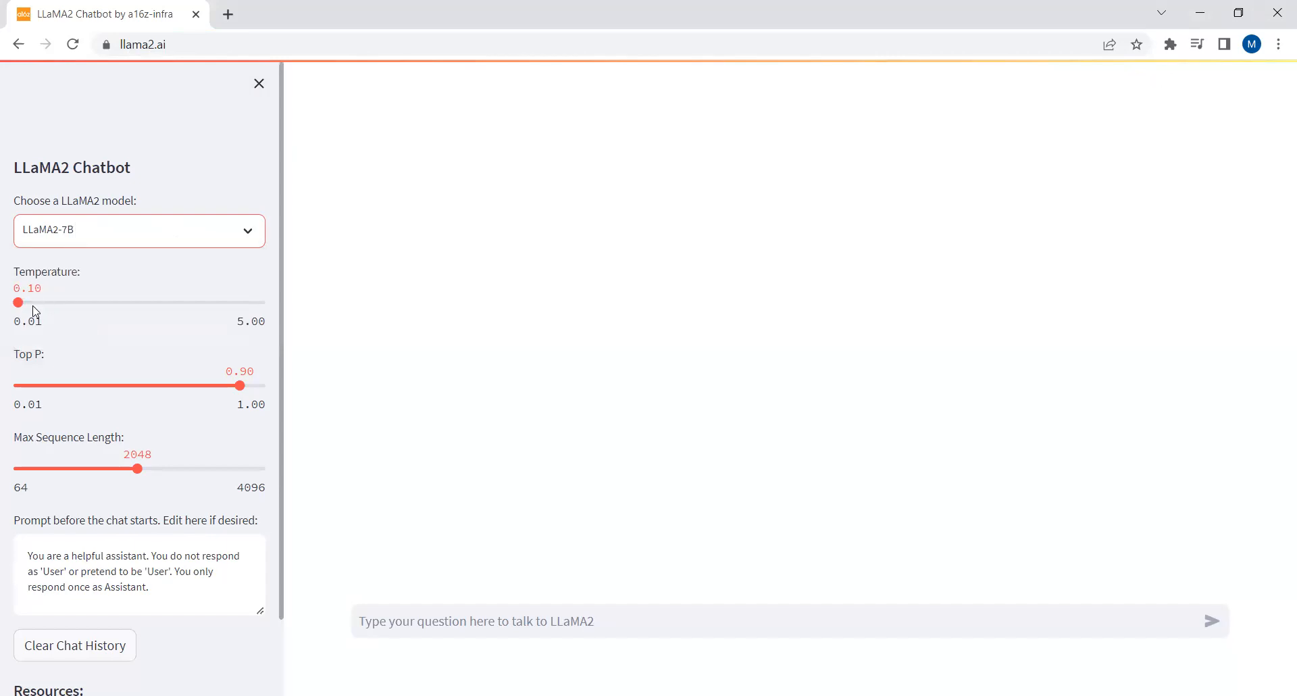
mouse_move(71, 402)
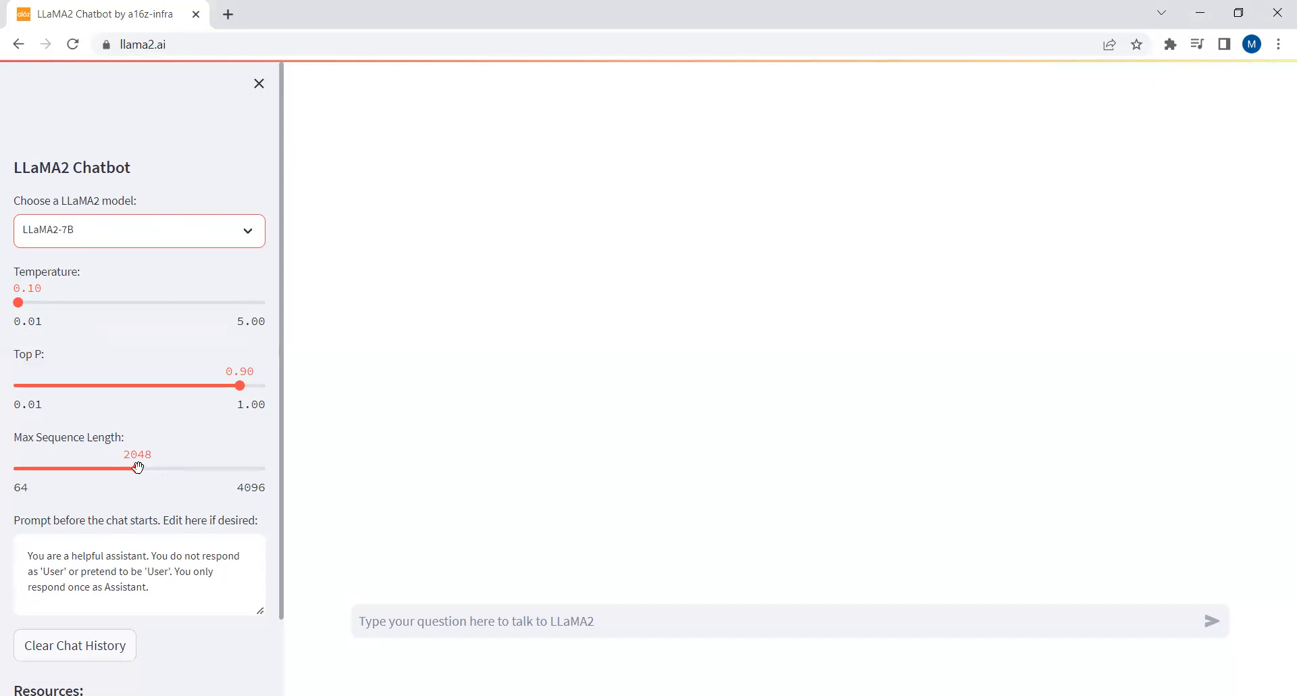
mouse_move(37, 310)
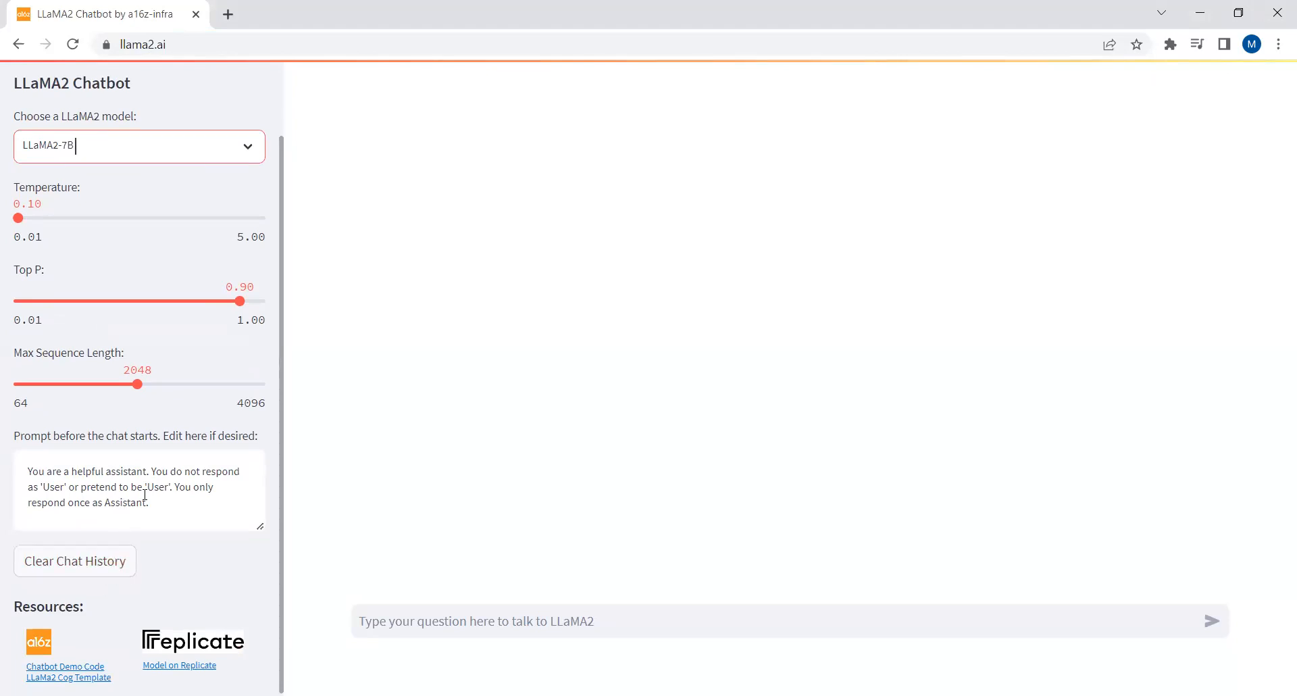
Step: Send the prompt 'Write me an essay about dogs' to the LLaMA2-7B chatbot
click(578, 621)
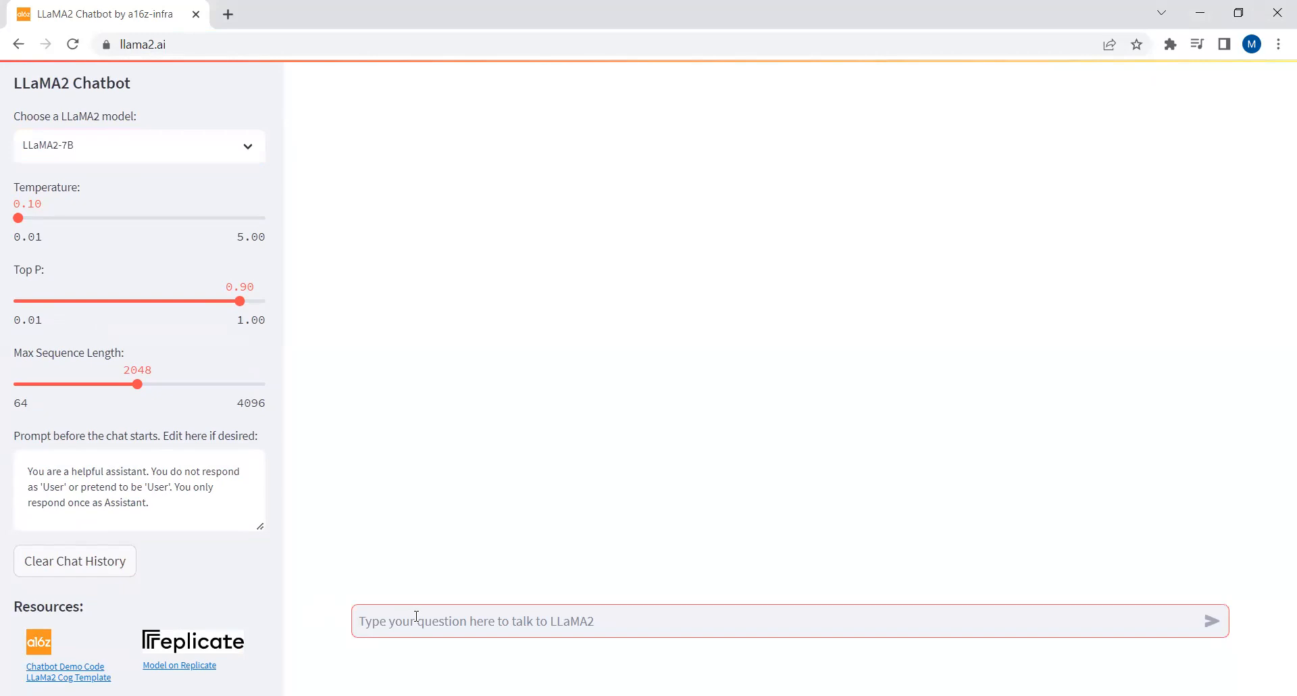
text(Write me a)
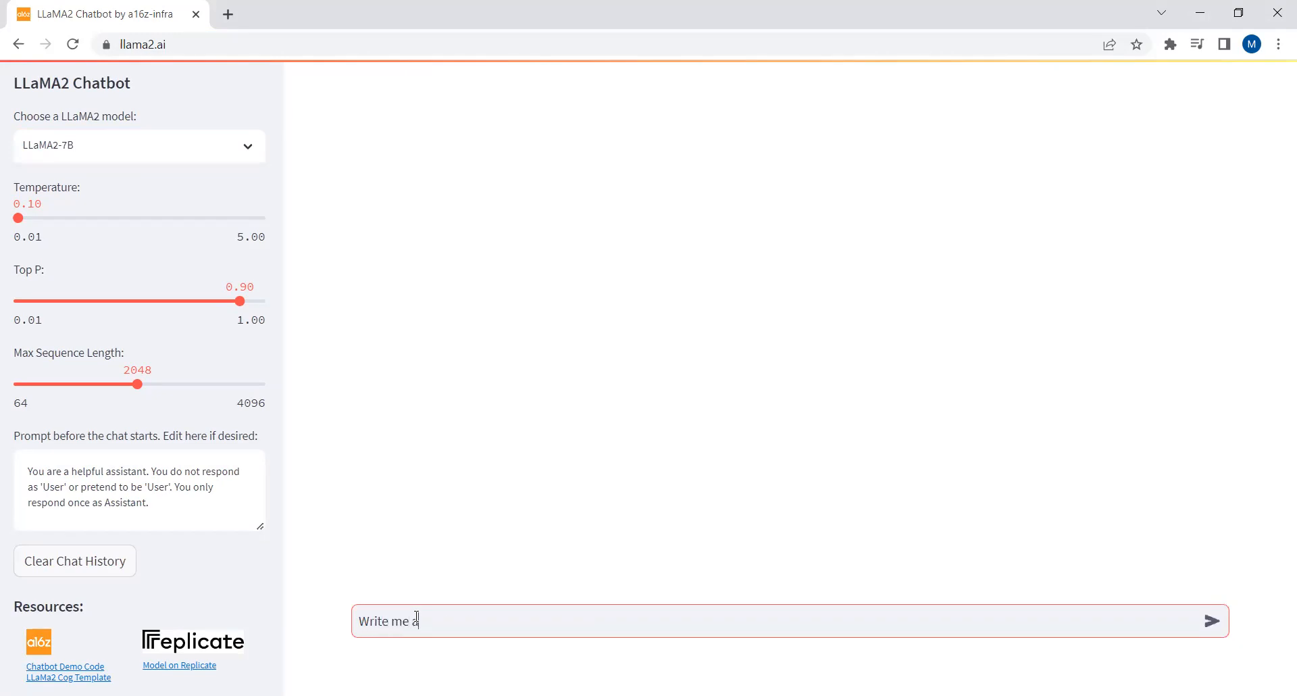
text(n essay ab)
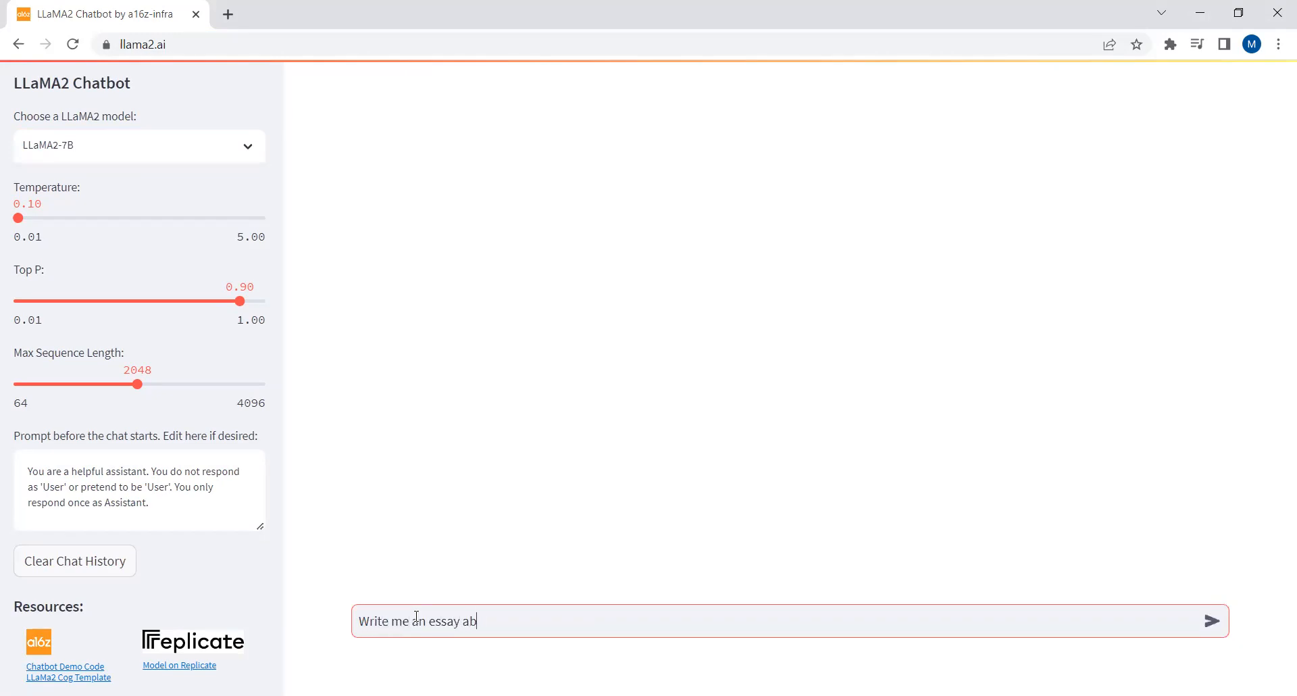
text(out do)
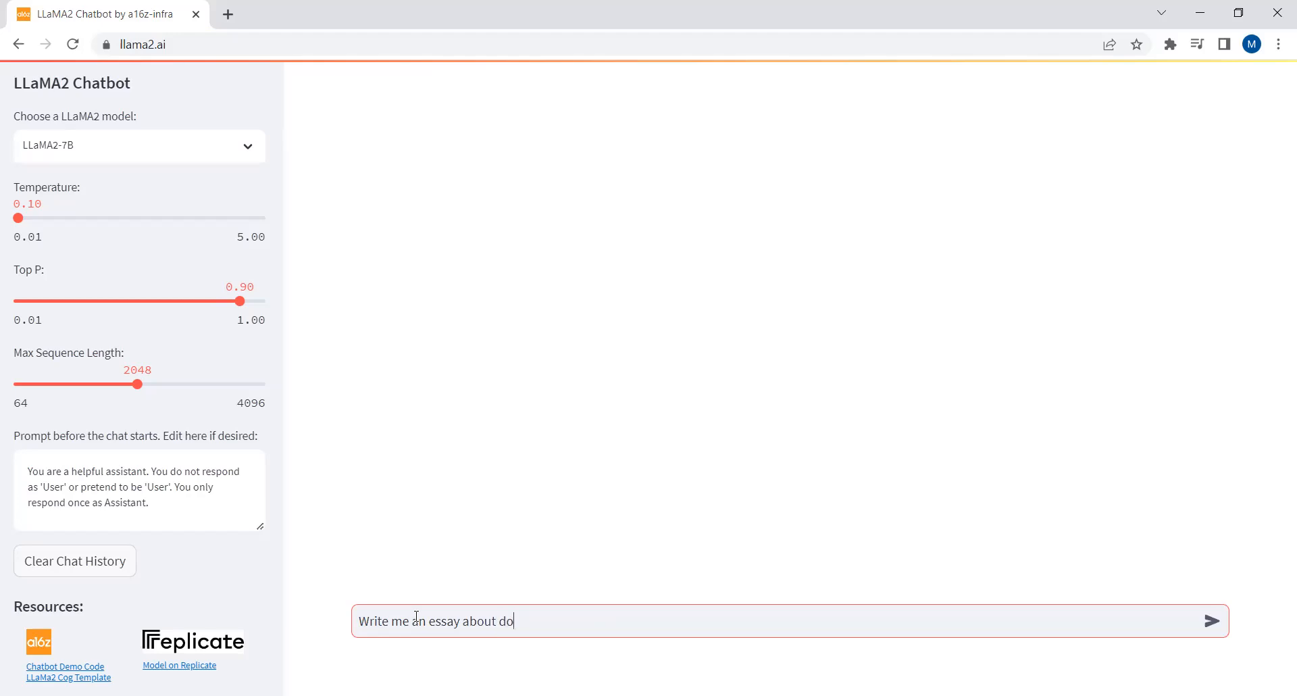
click(1212, 621)
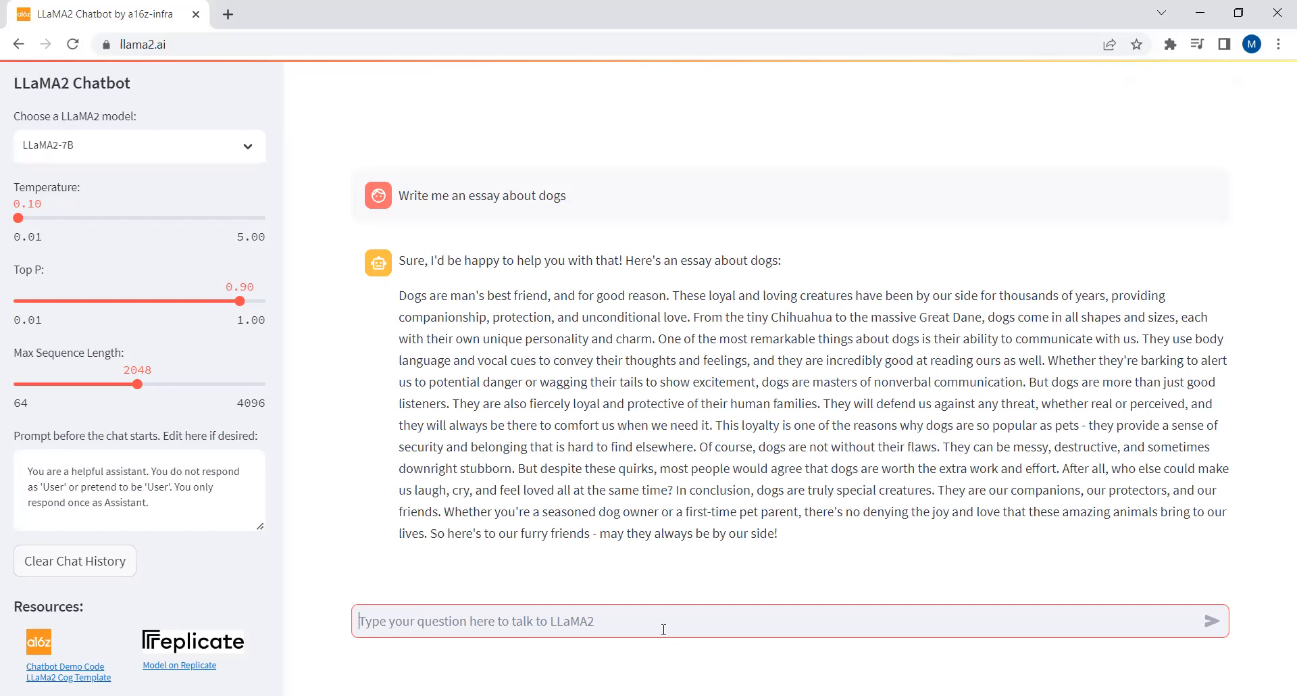
Step: Ask the chatbot 'Who won the World Test Championship 2023'
text(WH)
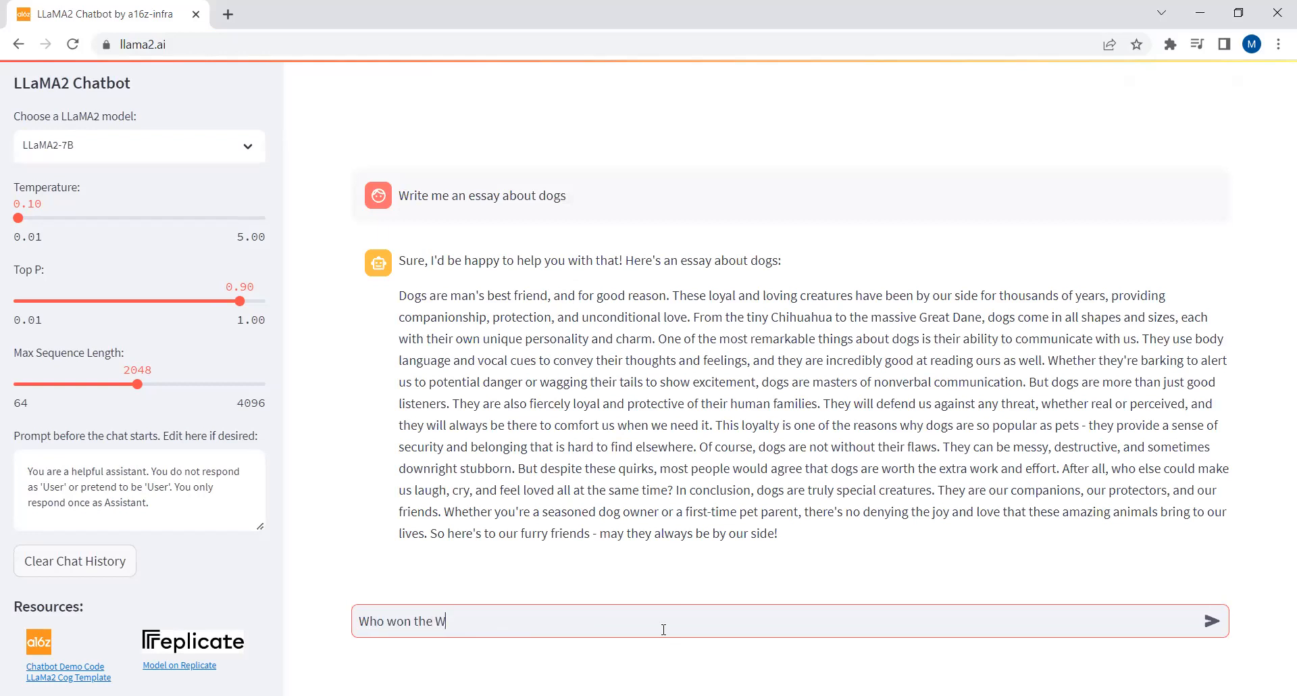
text(orl)
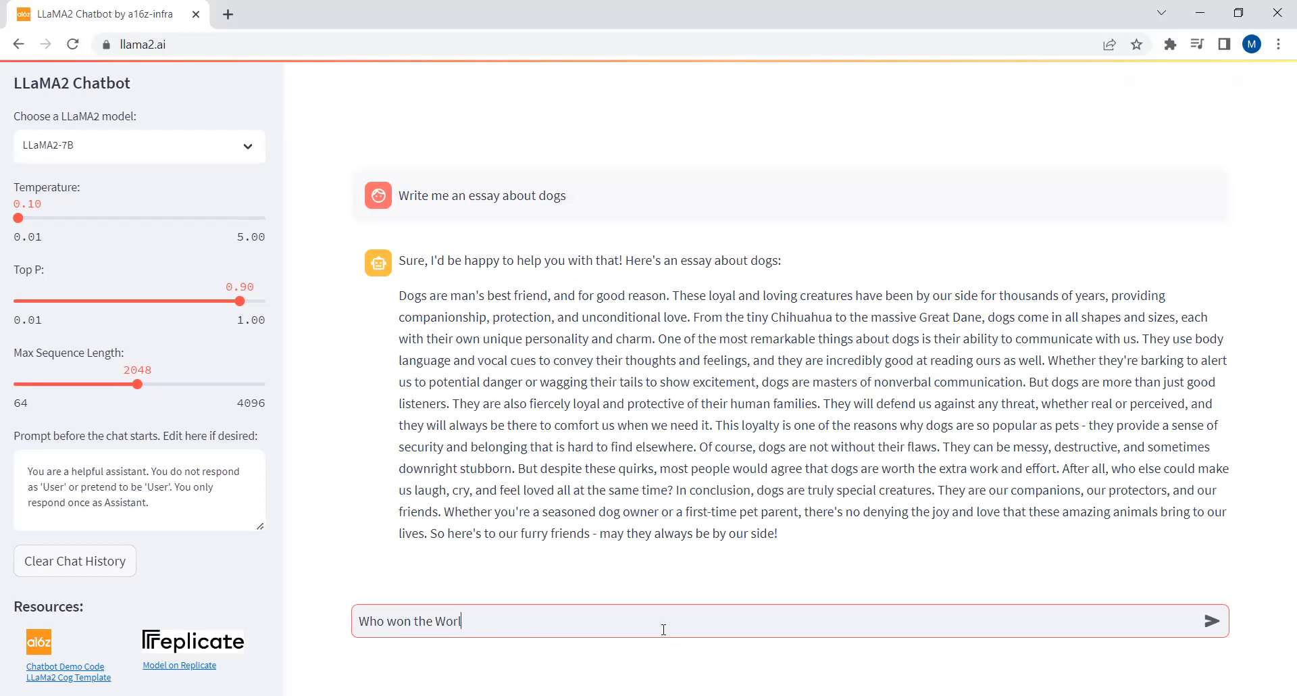
text(d Test Cham)
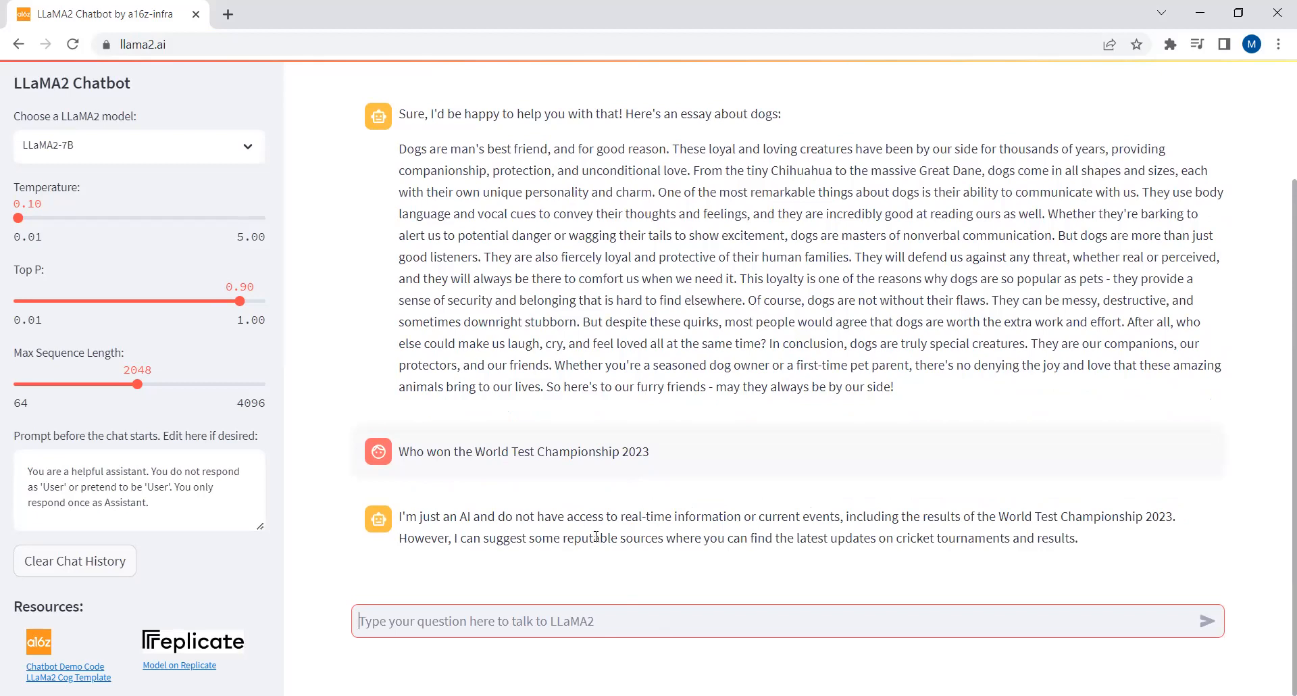
mouse_move(568, 532)
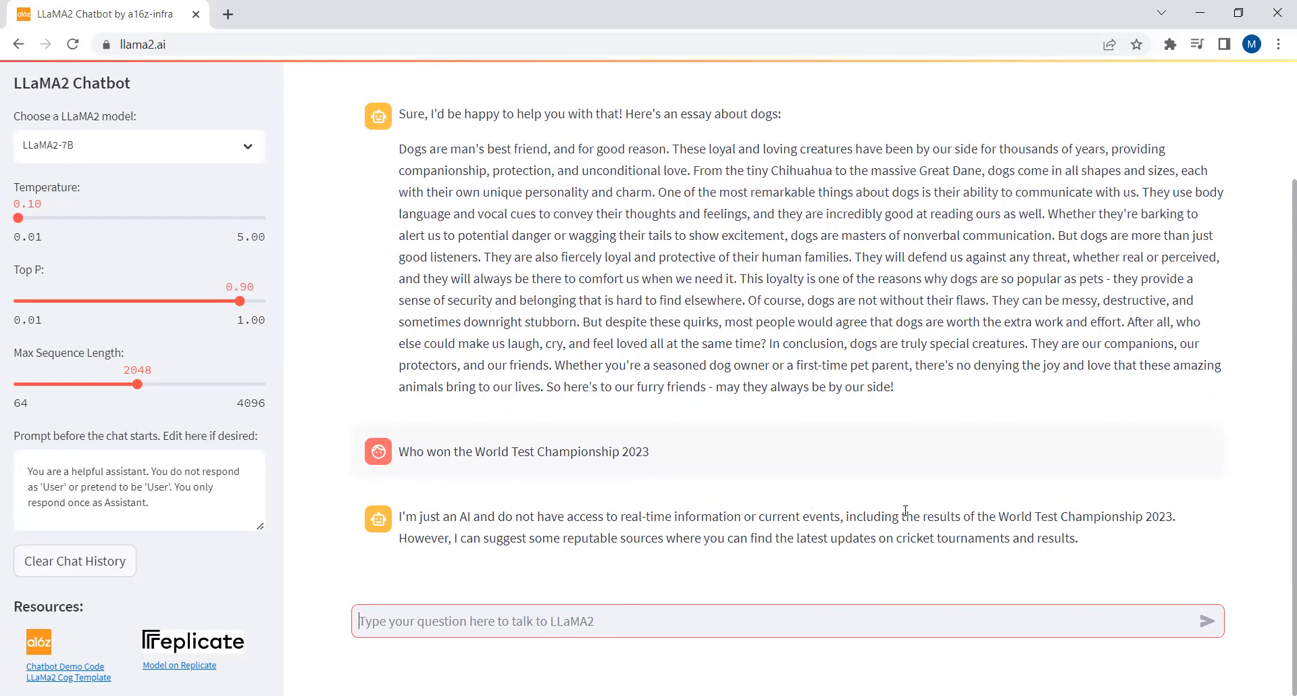
mouse_move(435, 542)
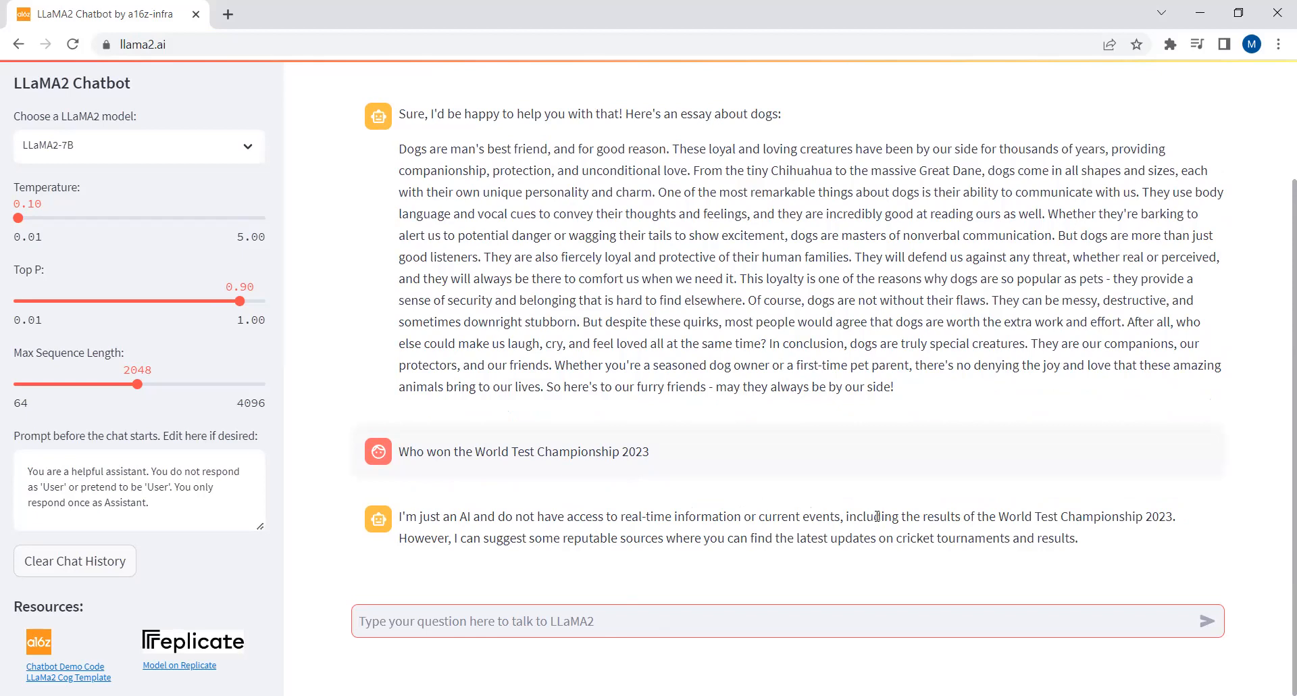
mouse_move(1184, 520)
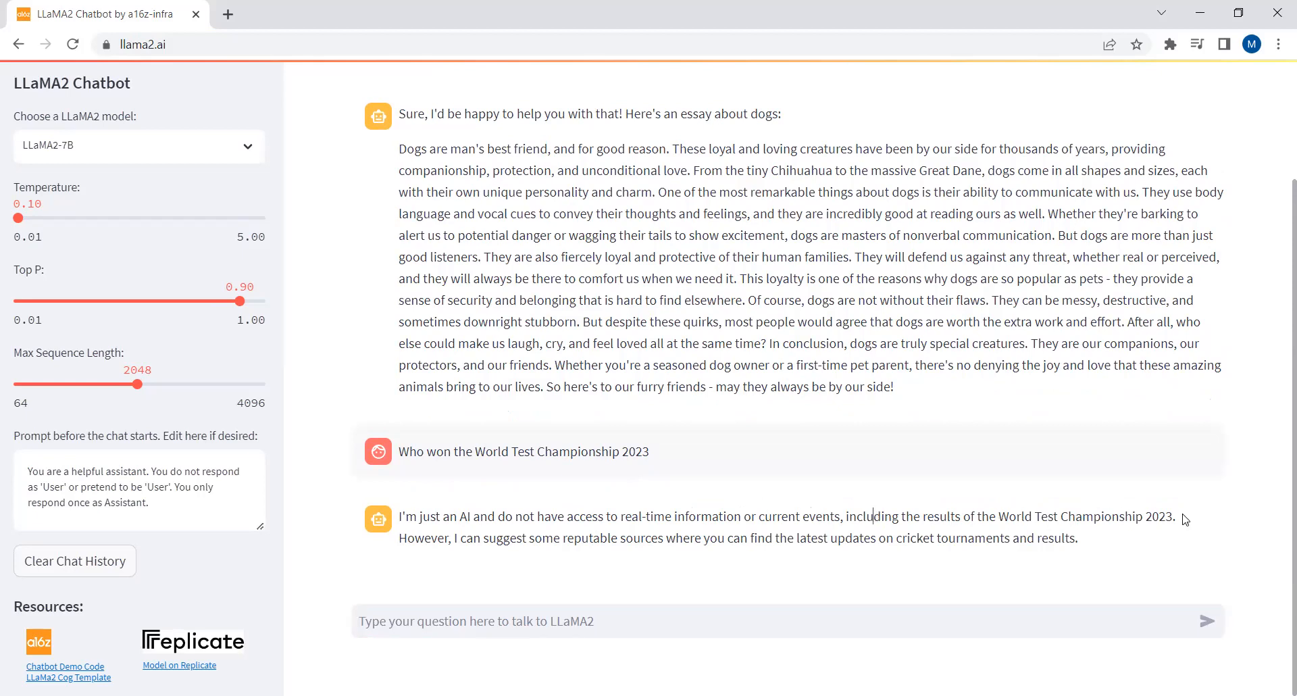
mouse_move(521, 536)
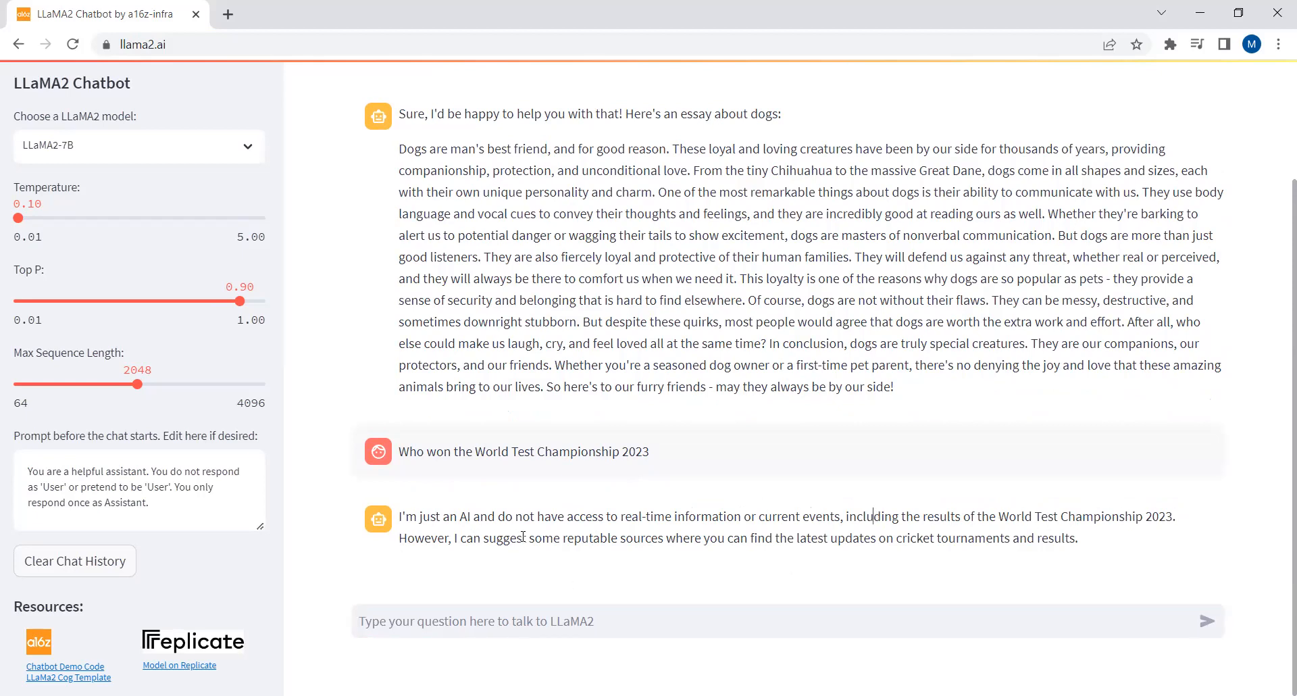
mouse_move(759, 552)
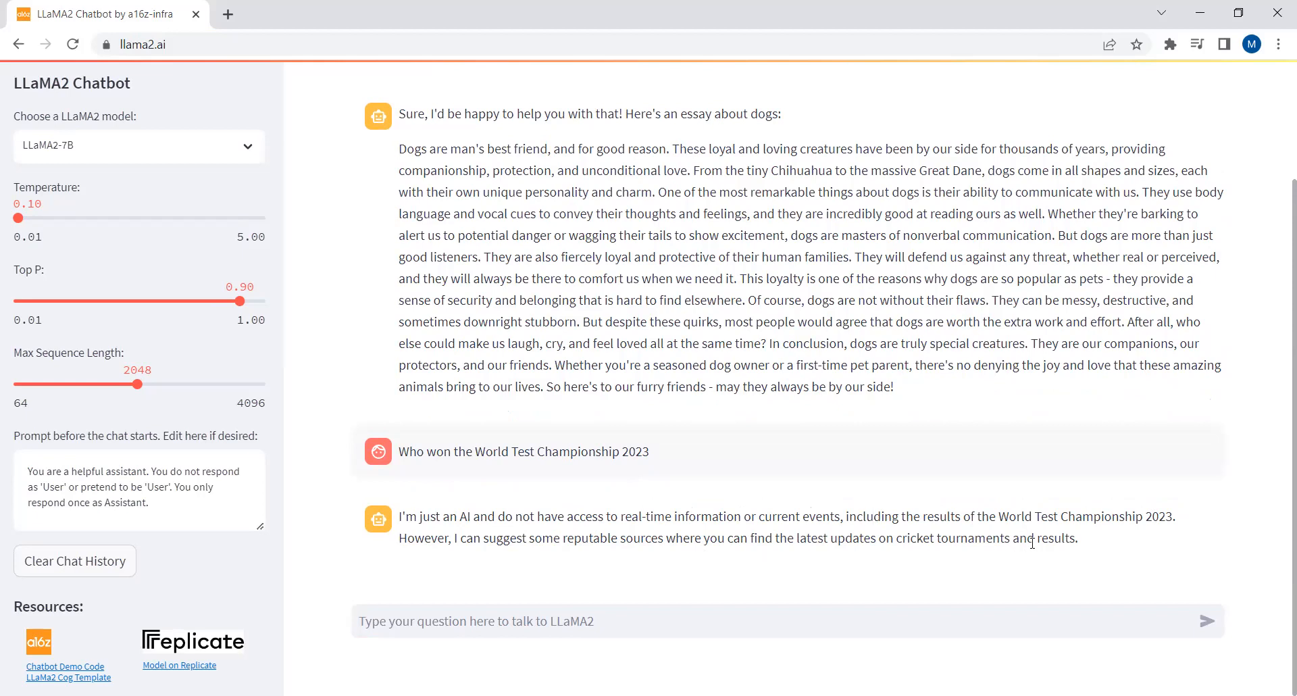
mouse_move(635, 535)
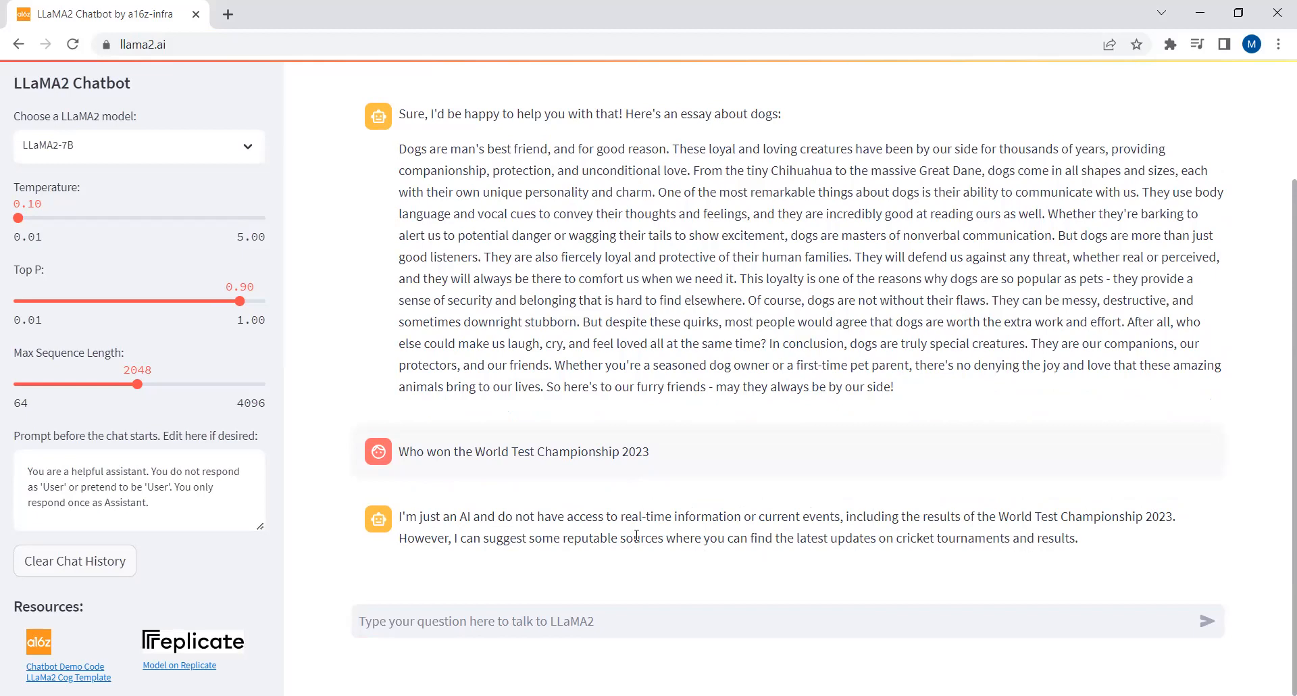
mouse_move(691, 529)
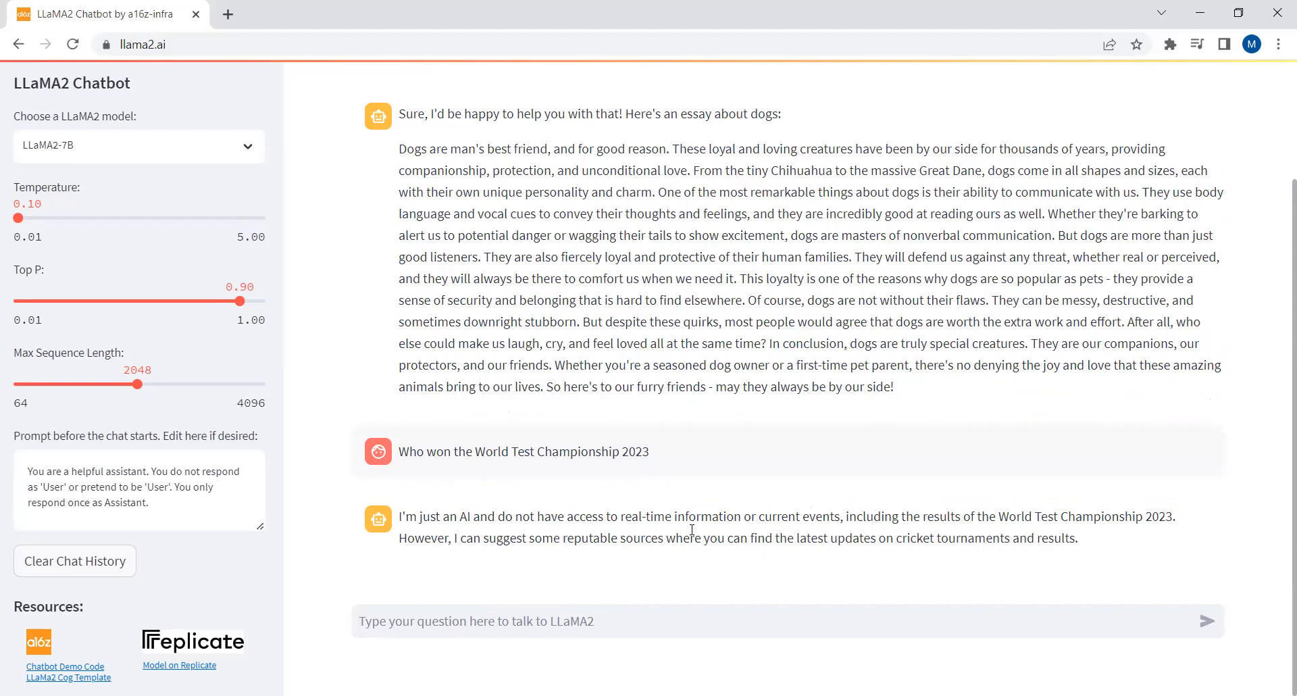
mouse_move(806, 518)
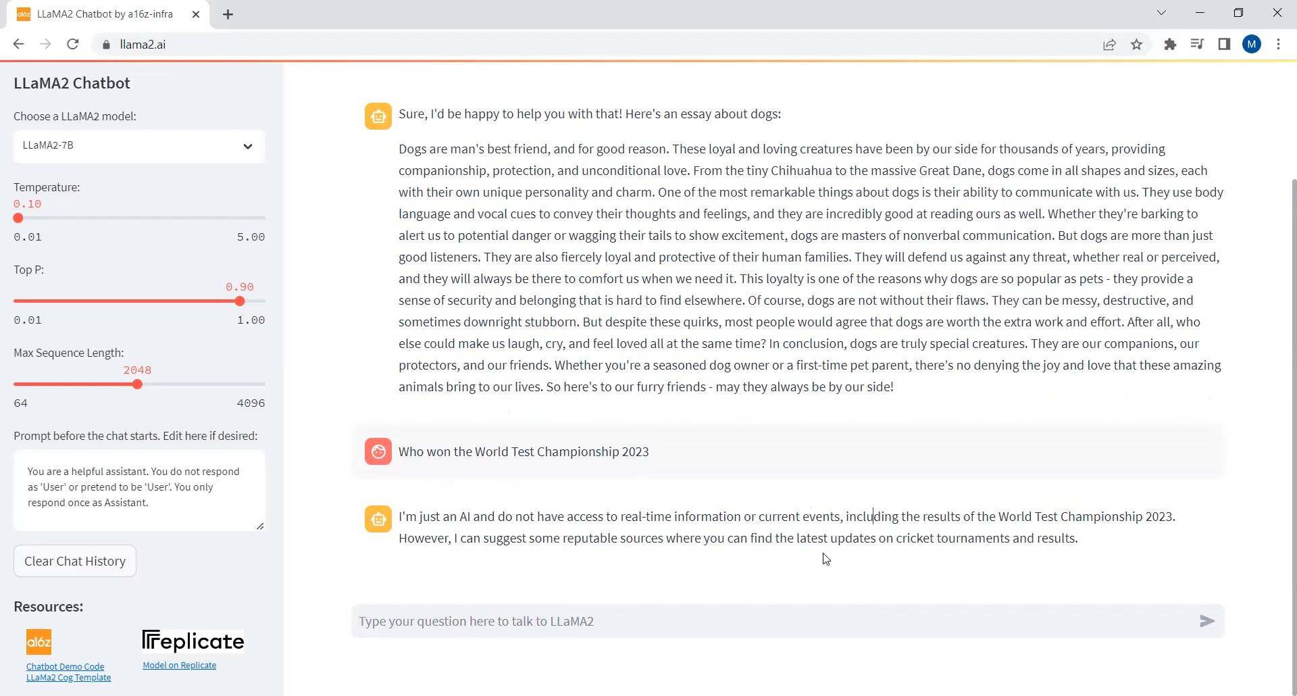
mouse_move(806, 543)
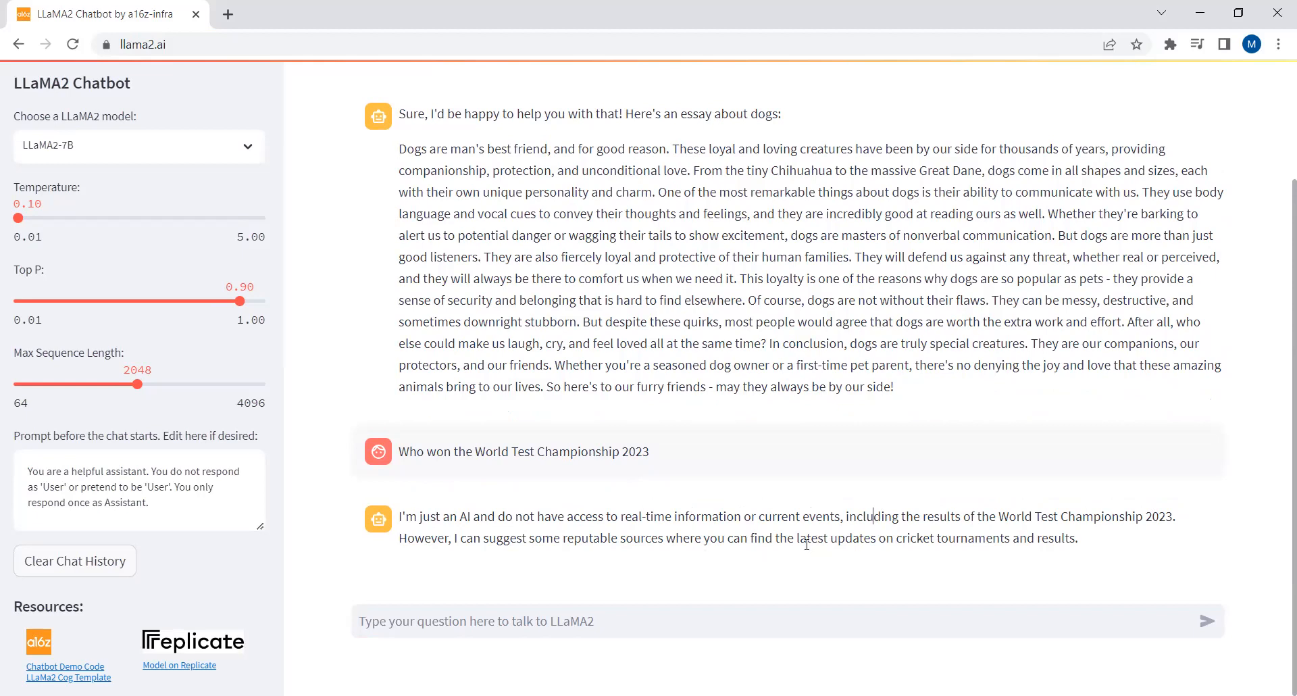